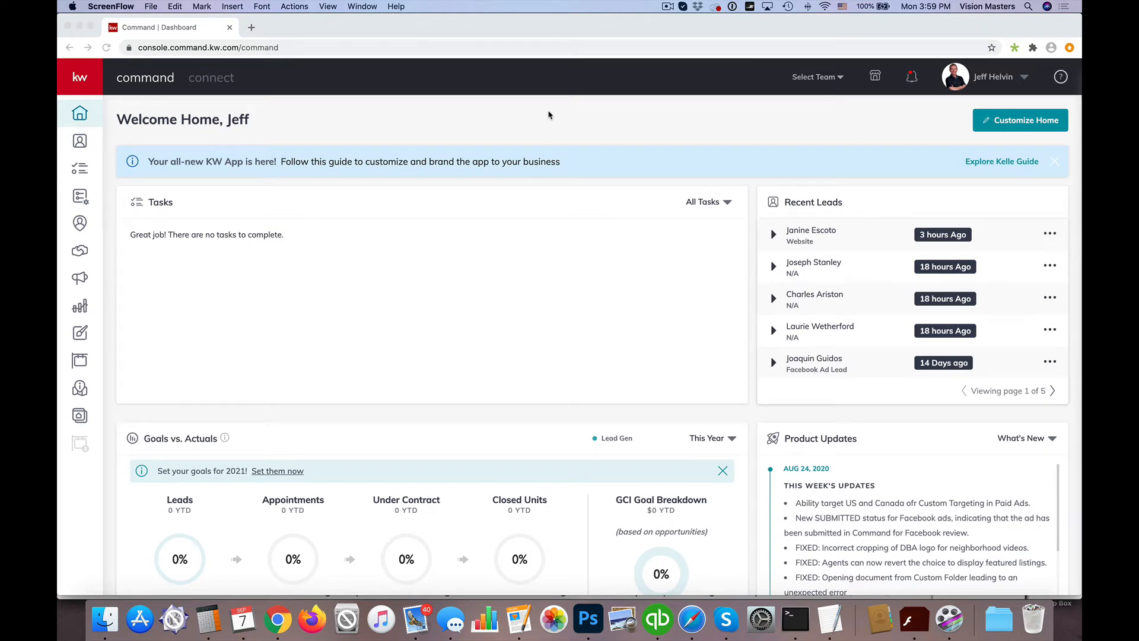
mouse_move(544, 127)
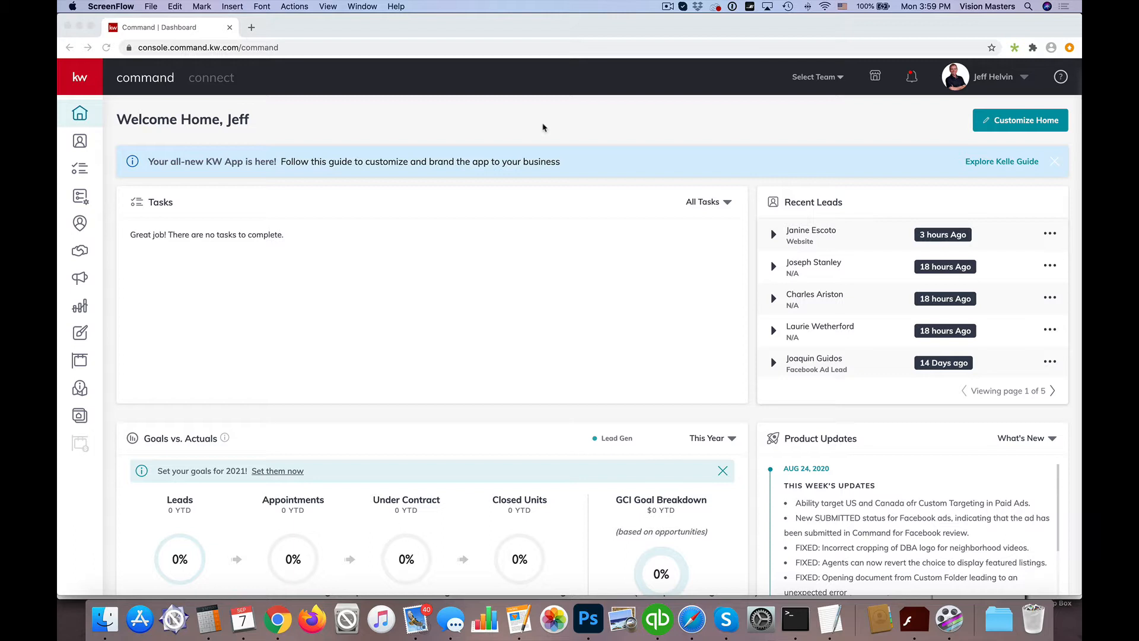
mouse_move(275, 374)
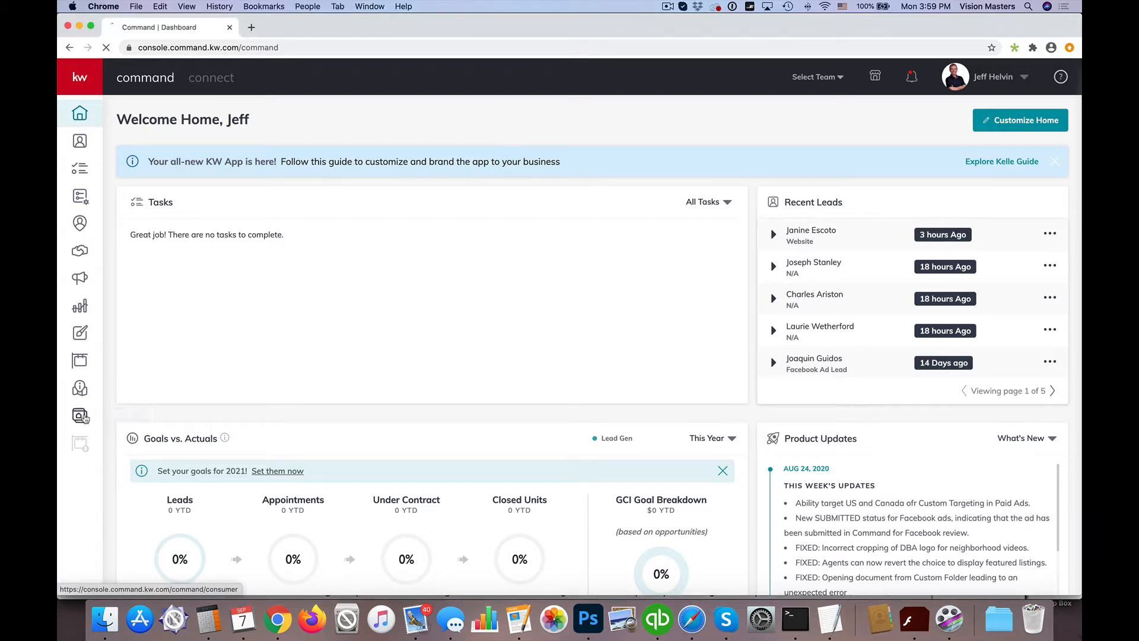
Go from the dashboard to the Consumer section's Agent Site Pages list.
click(80, 388)
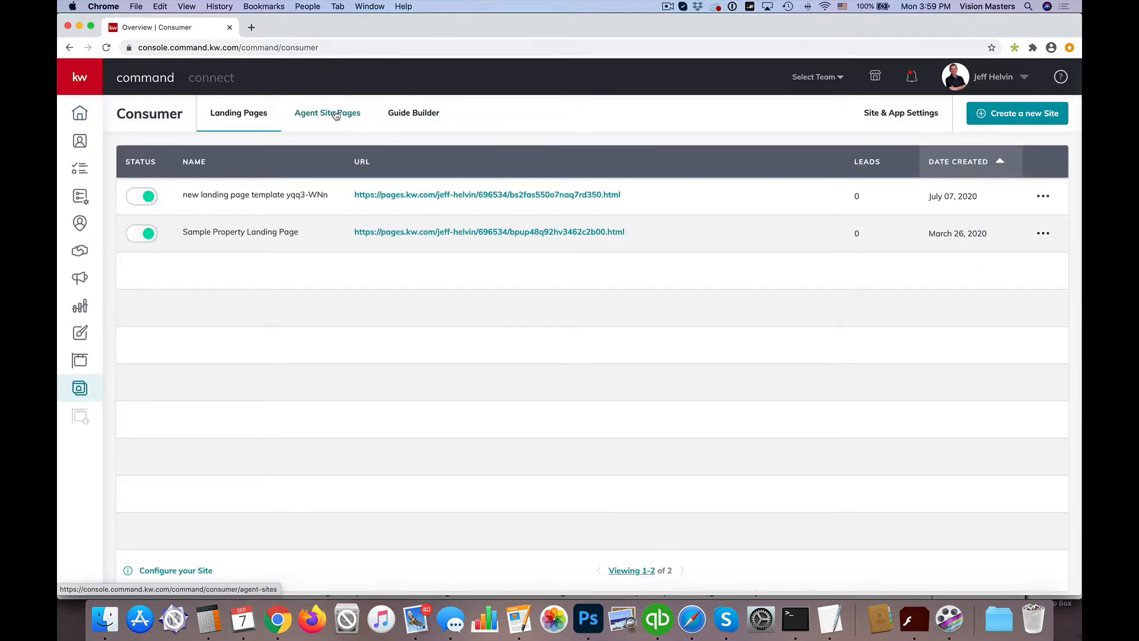
click(327, 113)
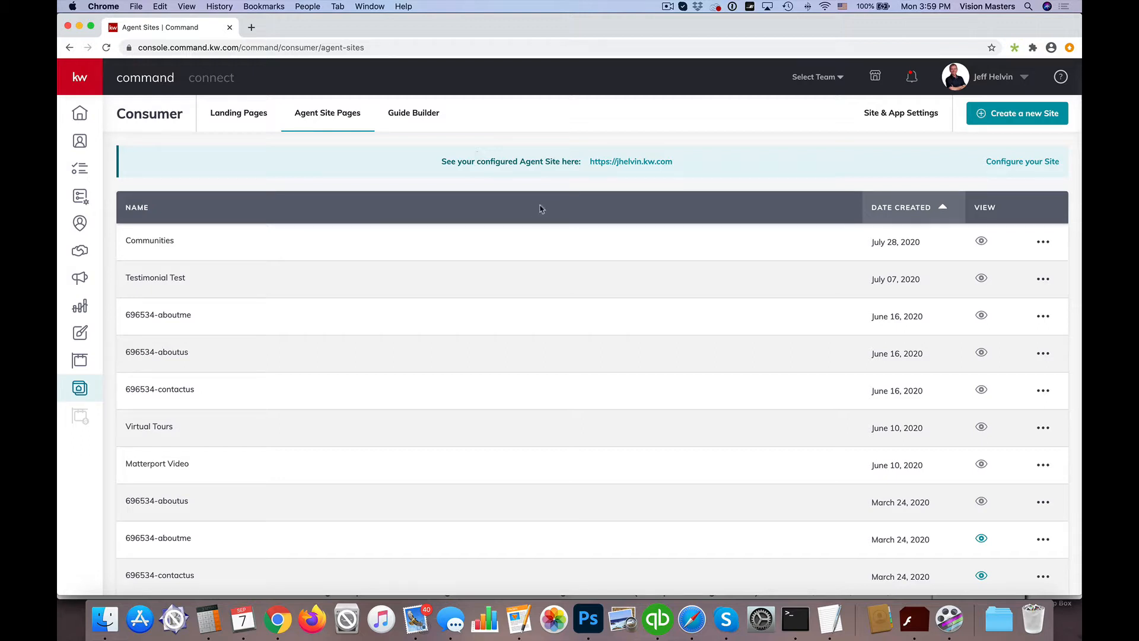
mouse_move(311, 170)
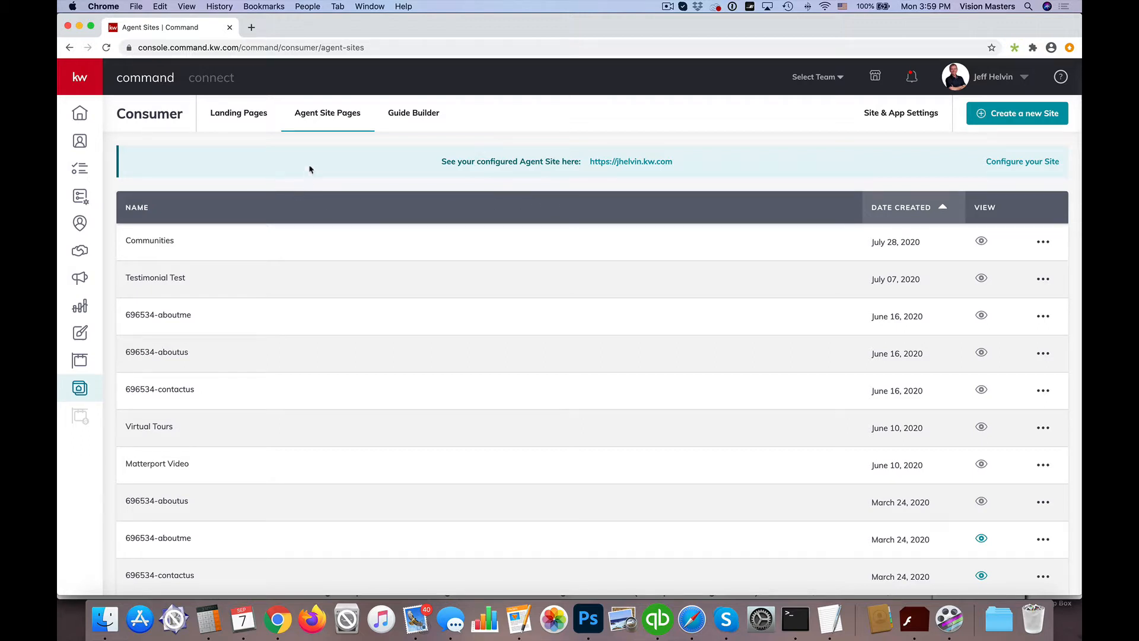
mouse_move(722, 164)
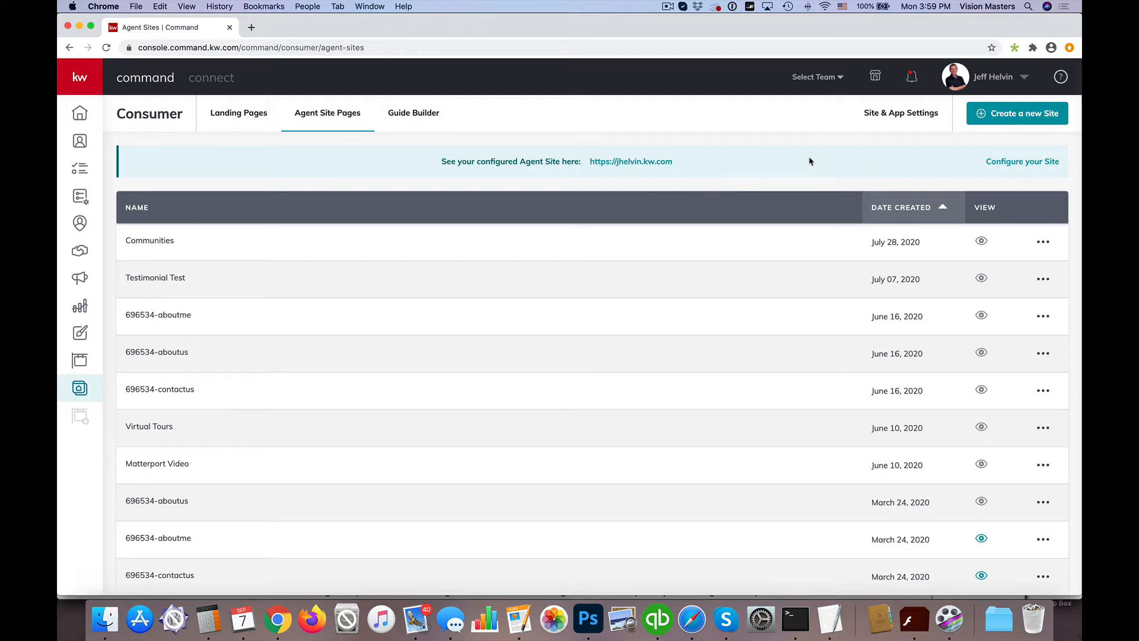
mouse_move(104, 360)
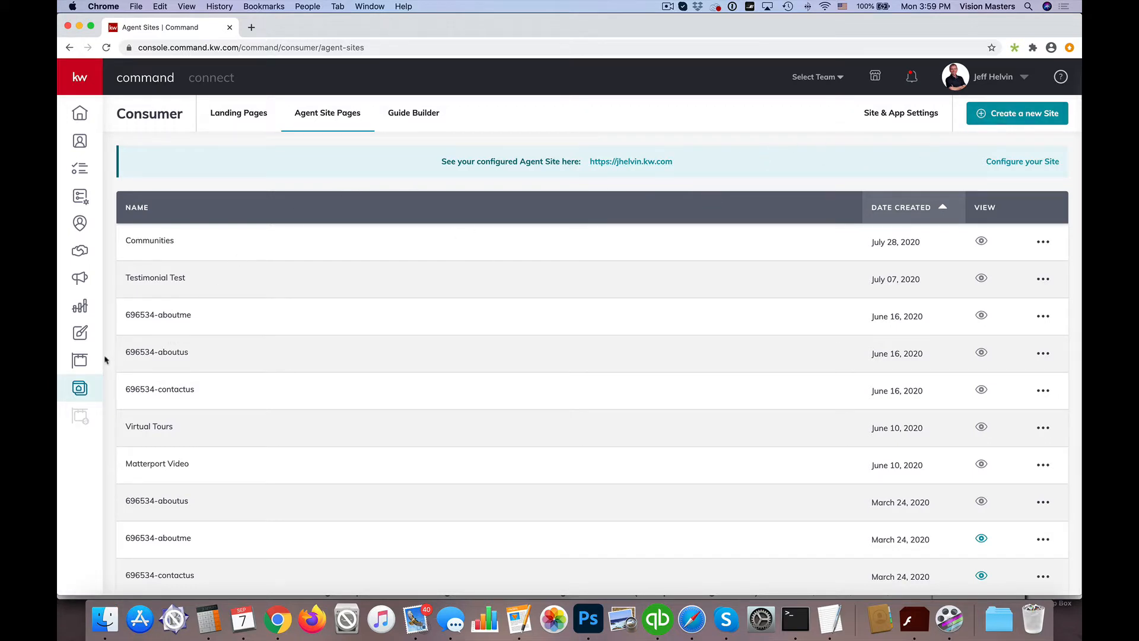
mouse_move(516, 248)
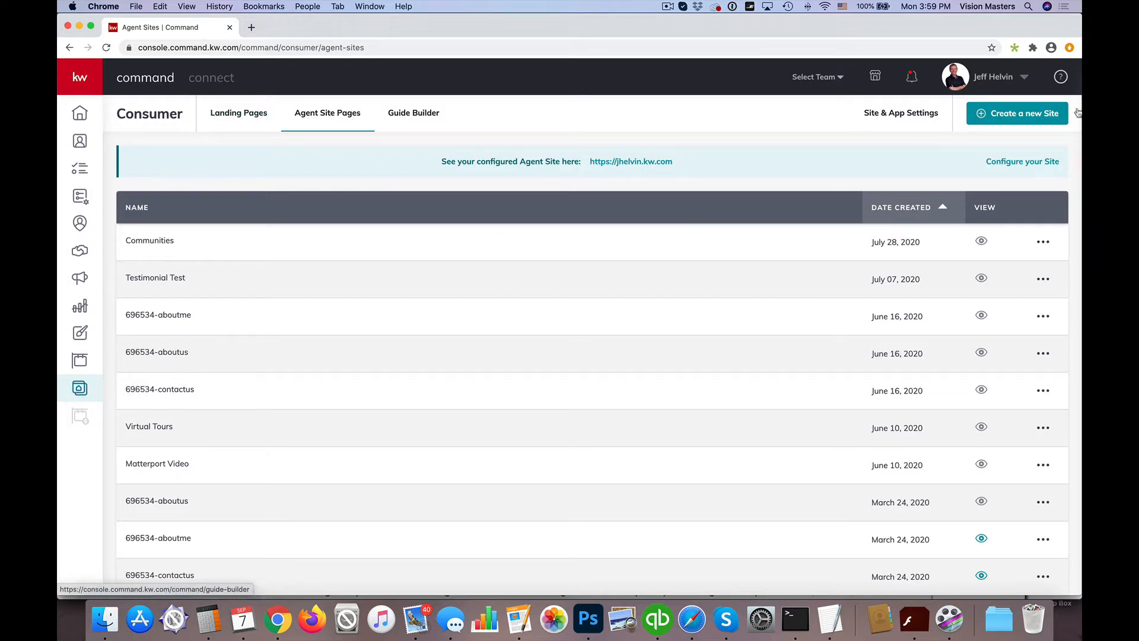
Create a new page on the agent site and rename it Communities.
click(1017, 113)
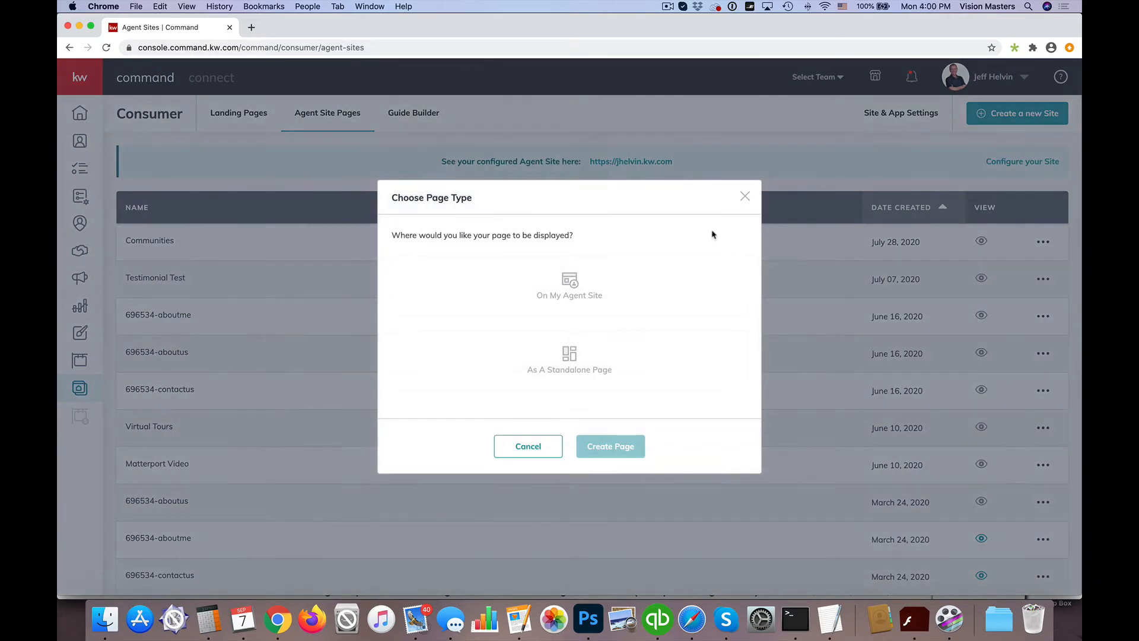
click(569, 284)
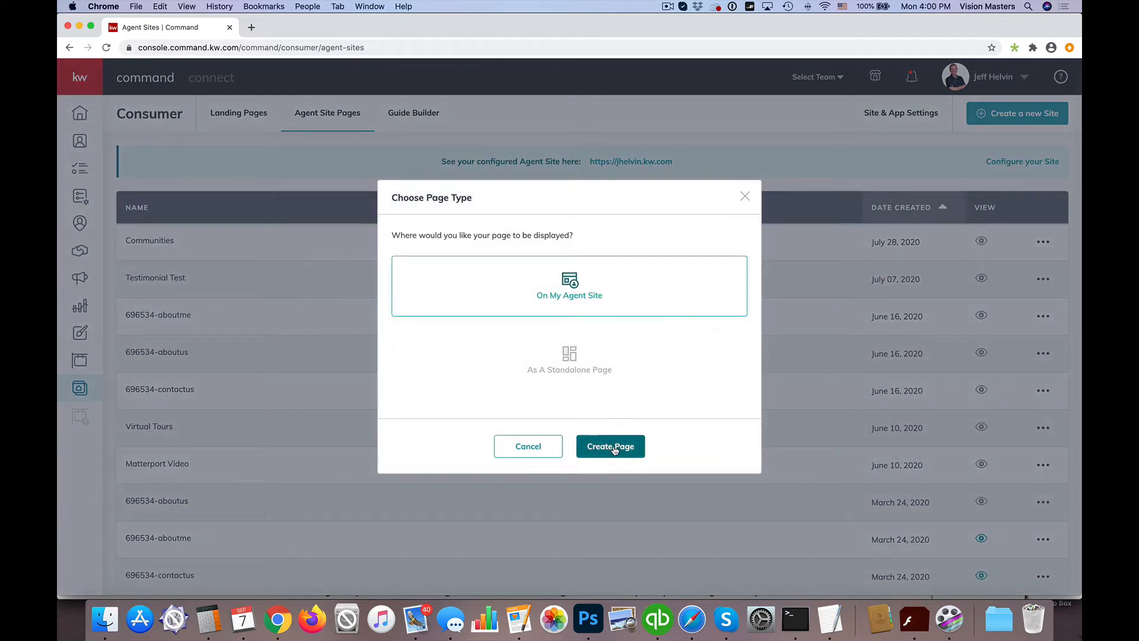
click(610, 446)
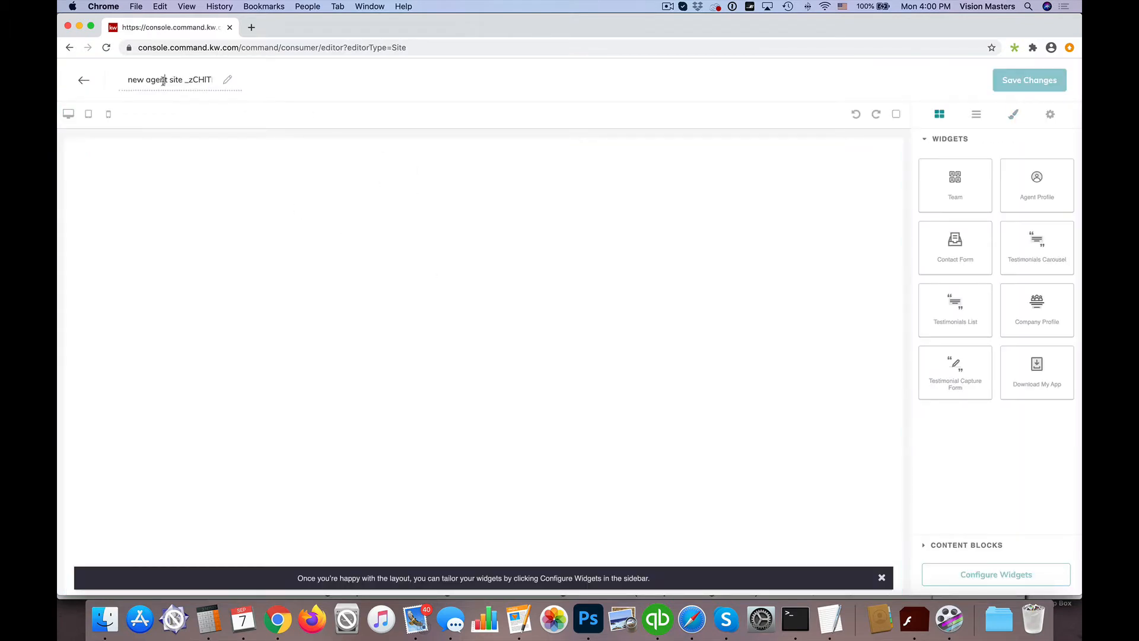
double_click(167, 80)
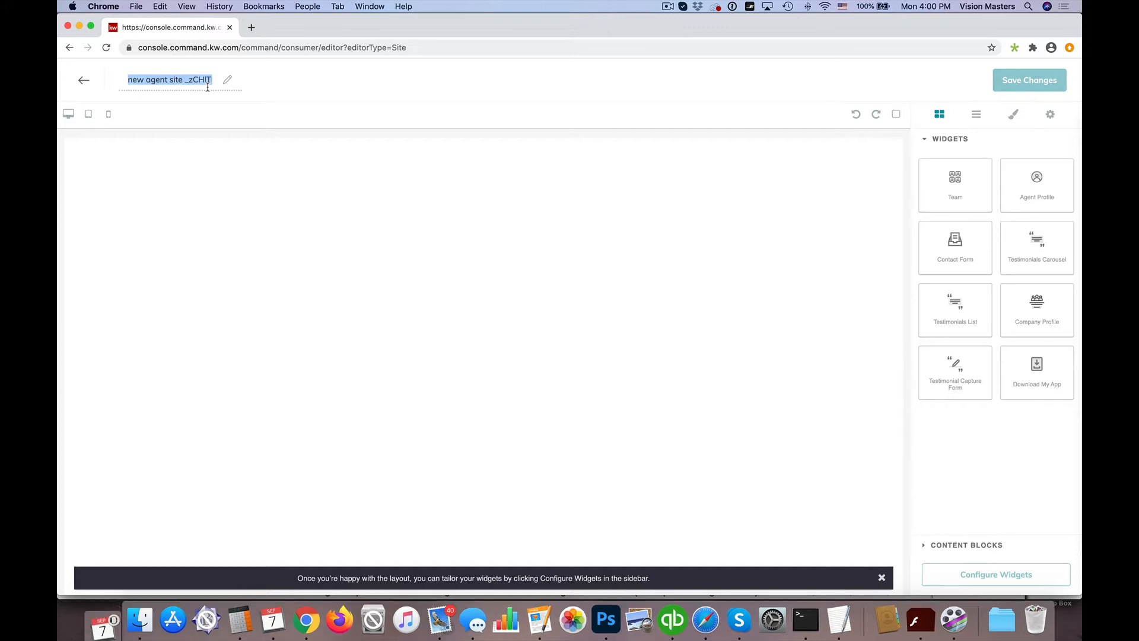
text(Communities)
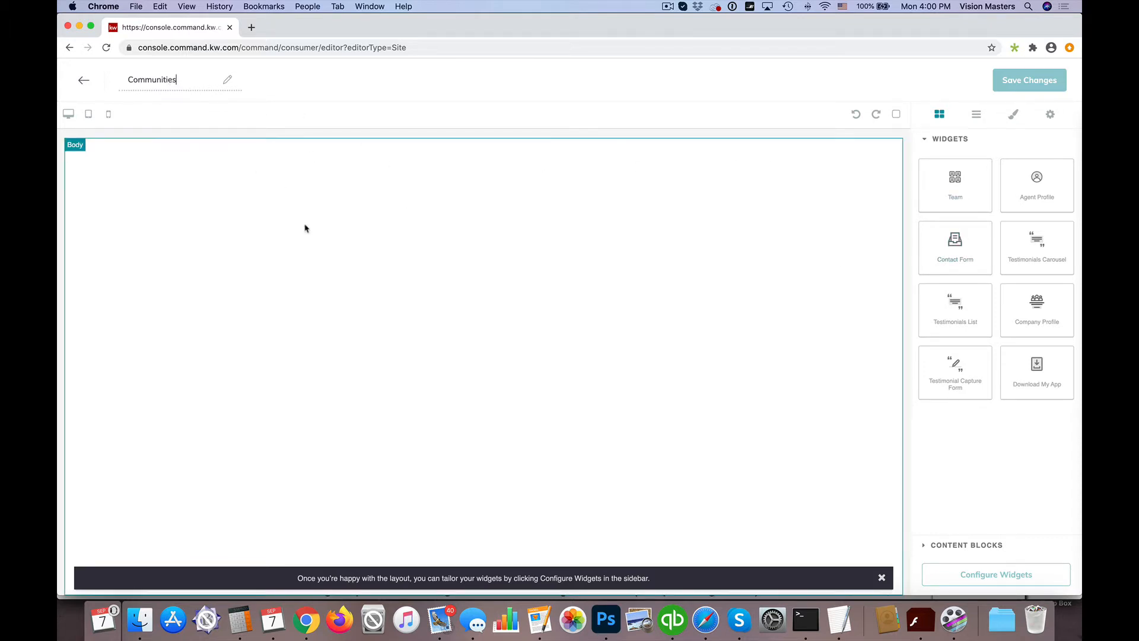
mouse_move(876, 241)
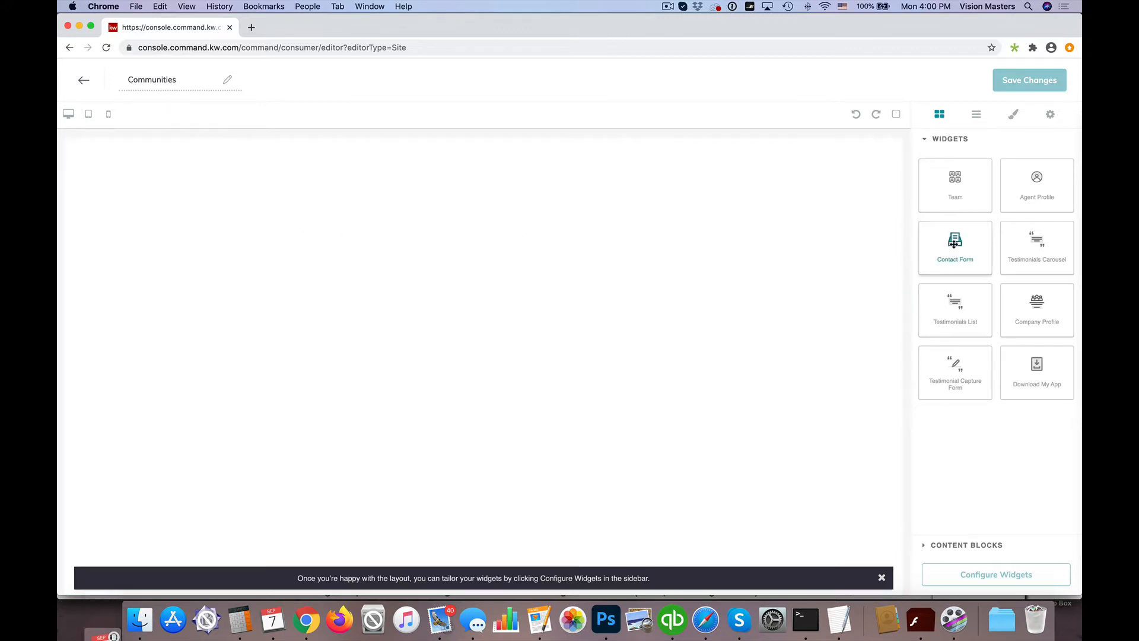
Add an Agent Profile widget with photo, name and bio to the page body.
drag(1036, 185, 390, 267)
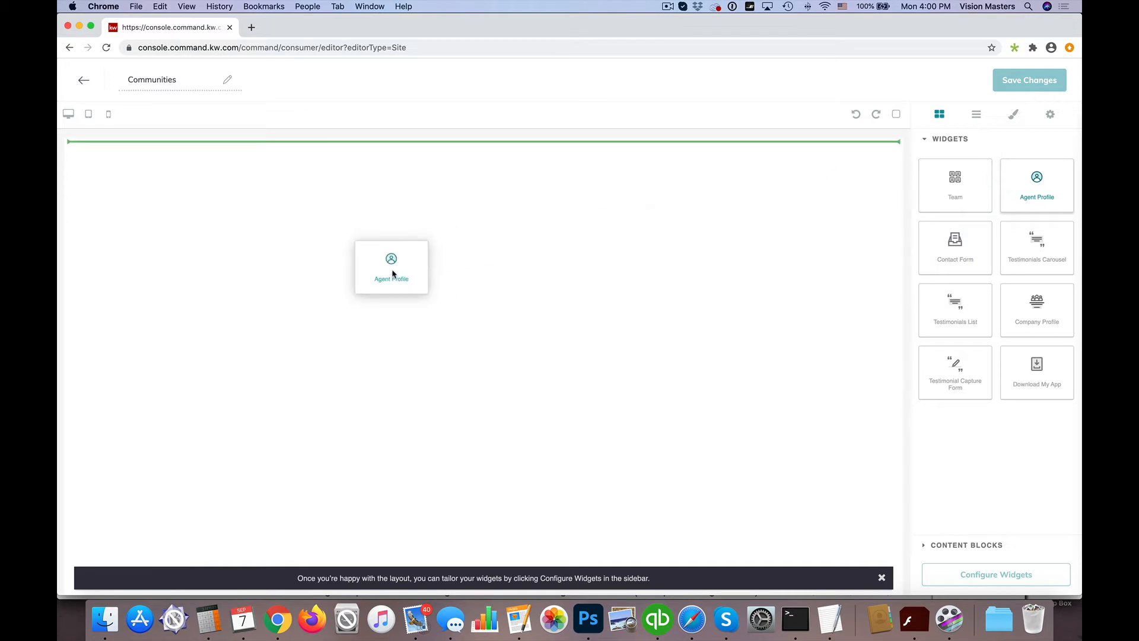
click(392, 268)
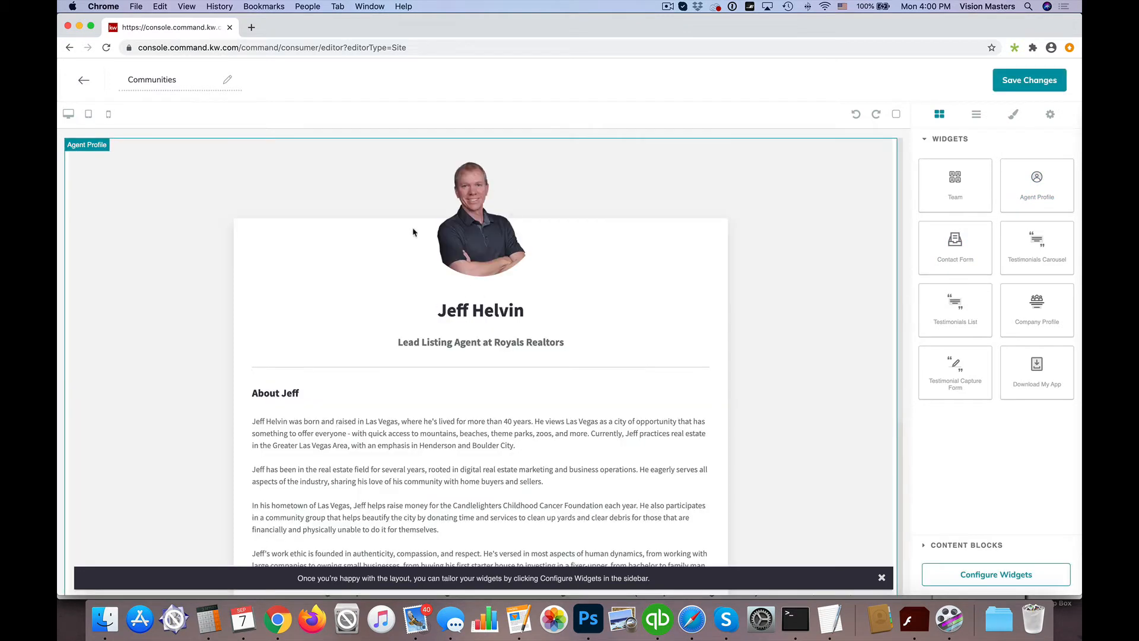
mouse_move(459, 379)
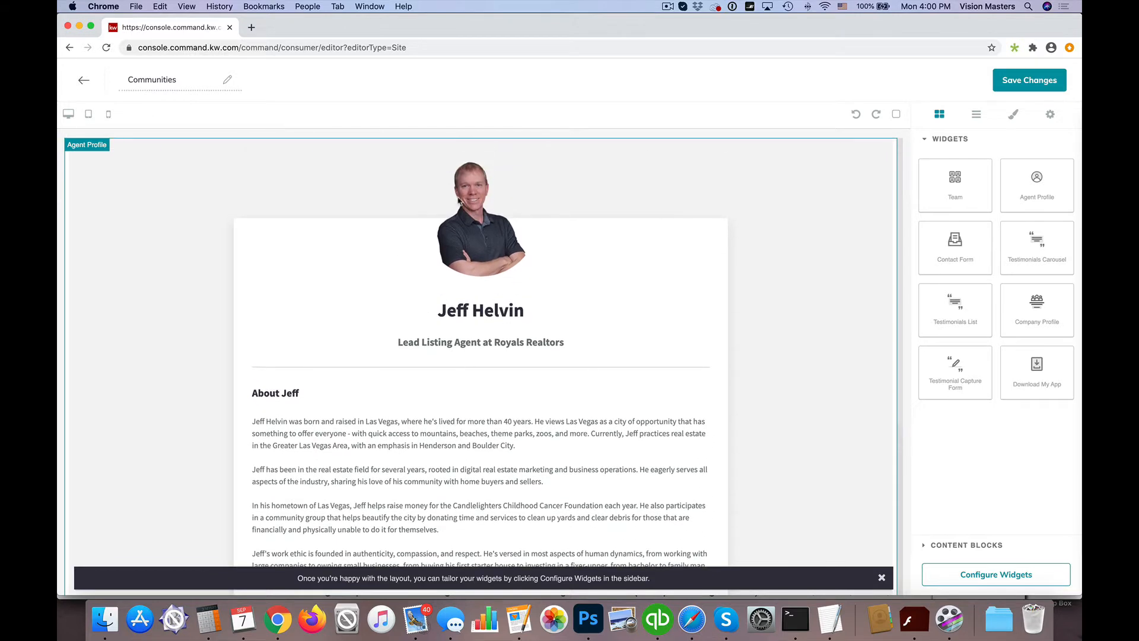
mouse_move(472, 226)
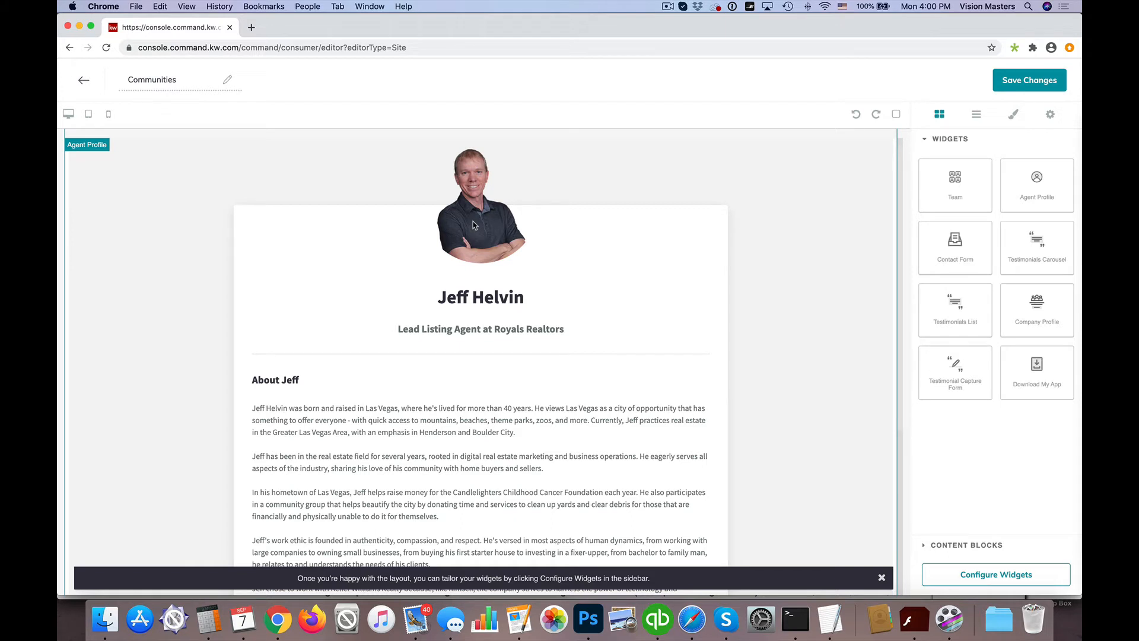
mouse_move(477, 236)
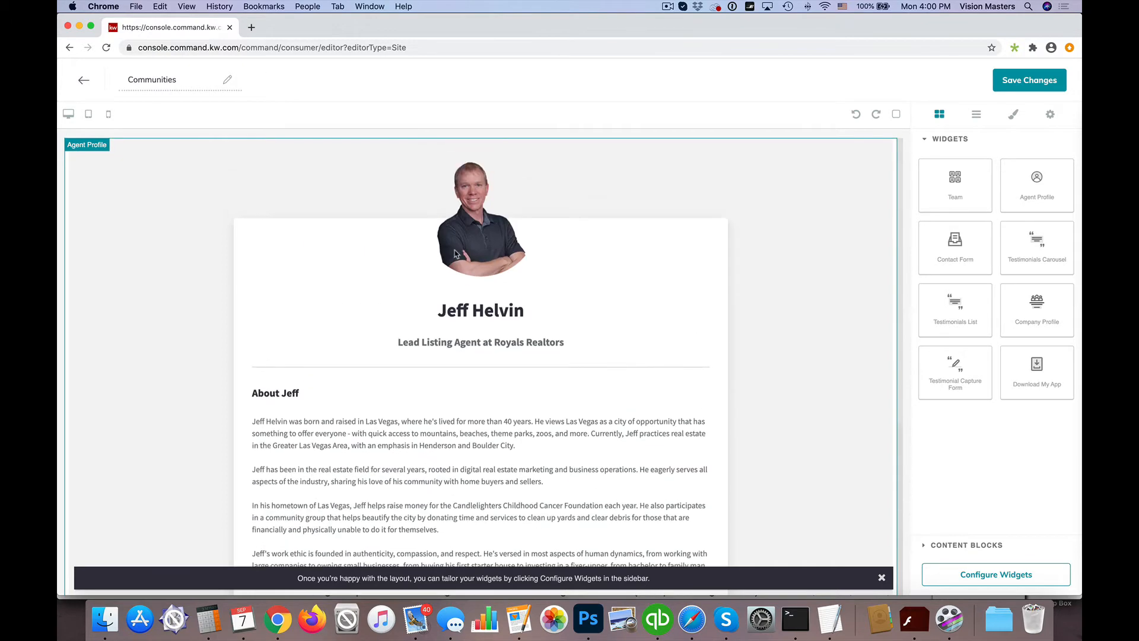
mouse_move(679, 386)
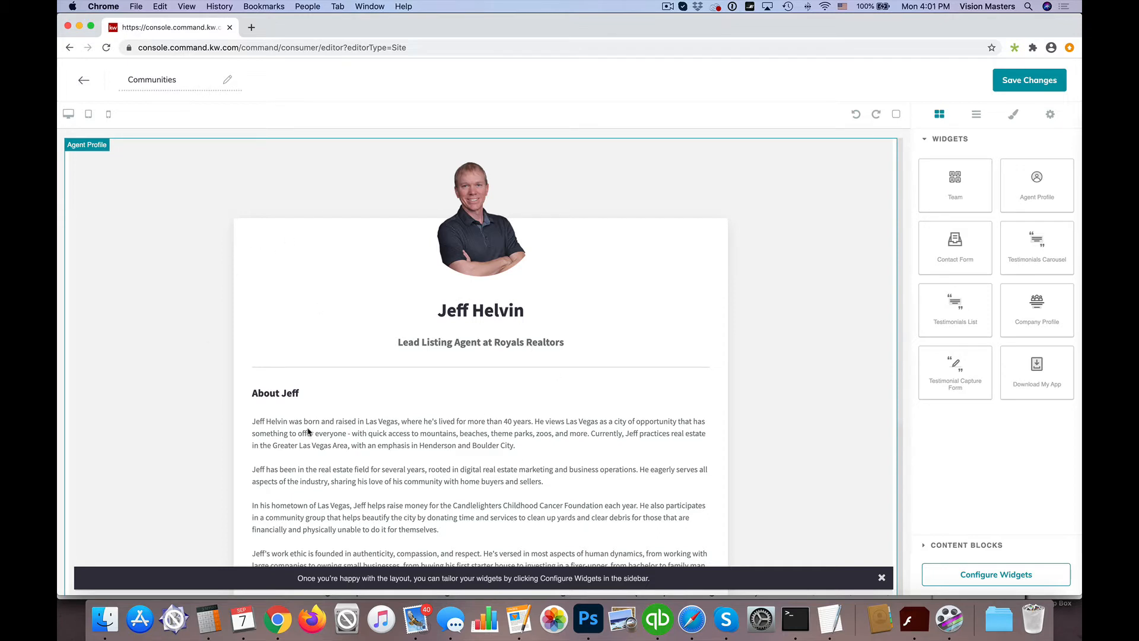
scroll(down, 3)
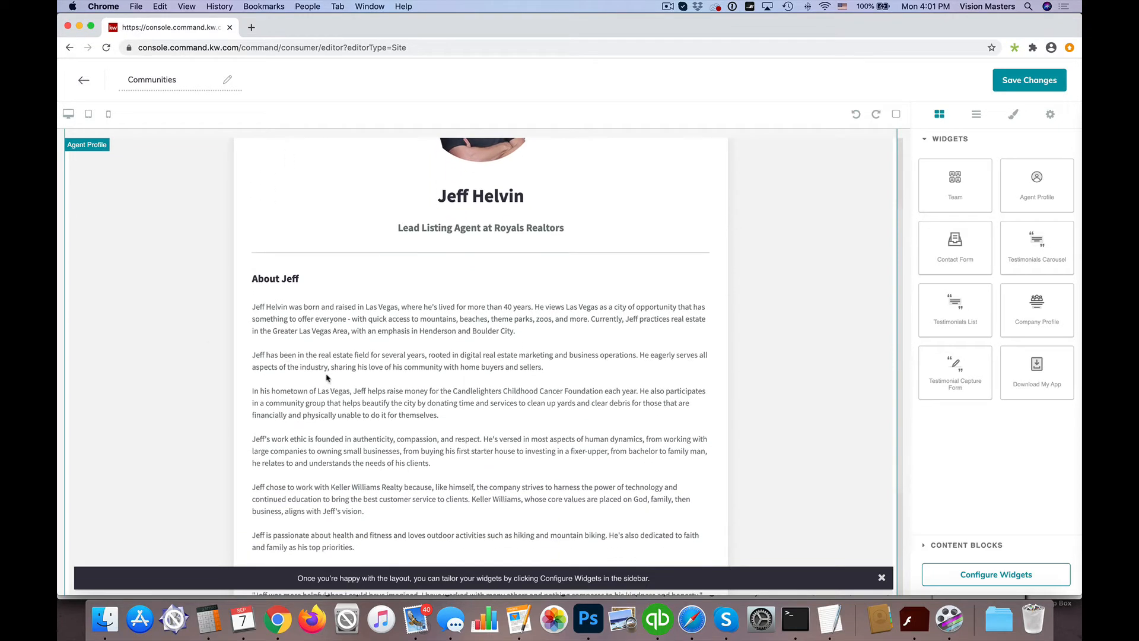
mouse_move(578, 418)
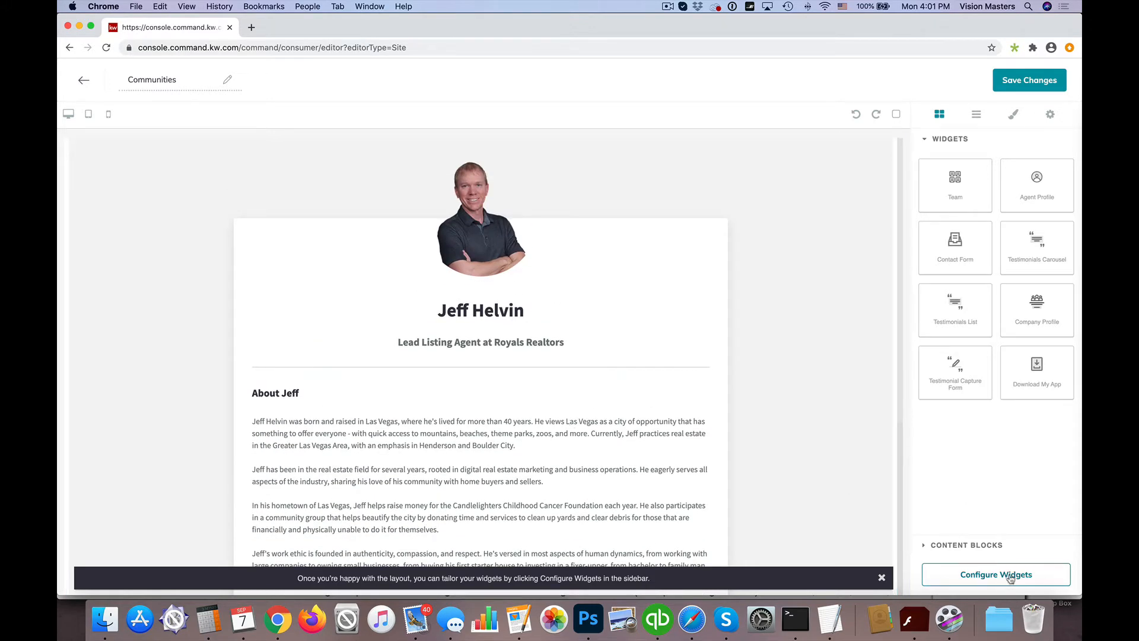
Set the Agent Profile page title to Areas I Serve and role to Great Communities.
click(997, 574)
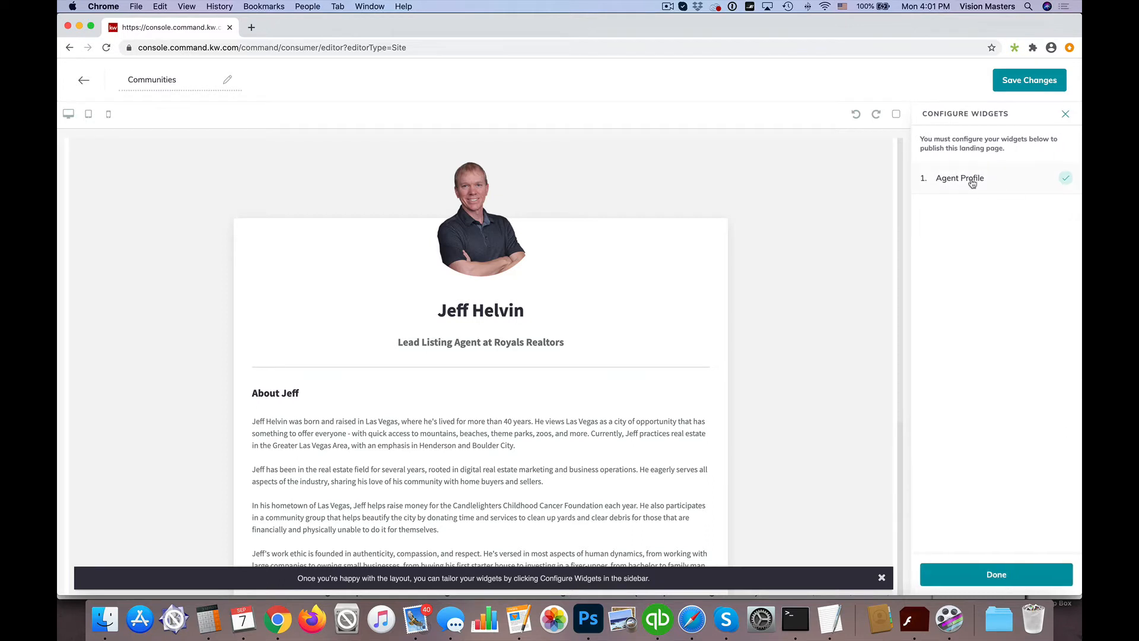
click(959, 178)
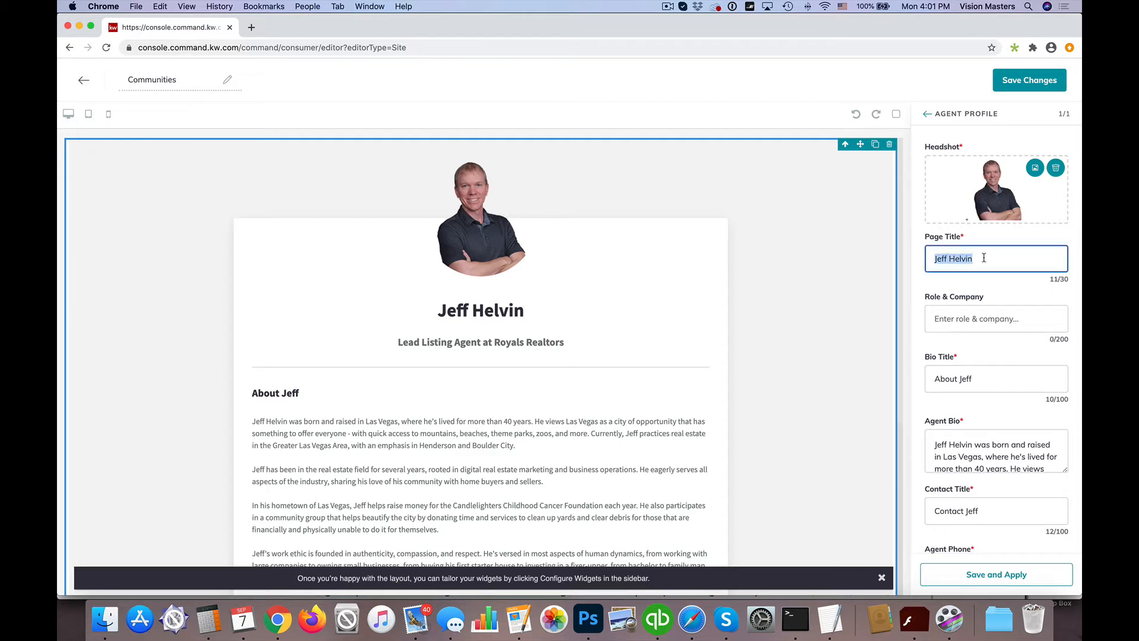
text(Areas I Serve)
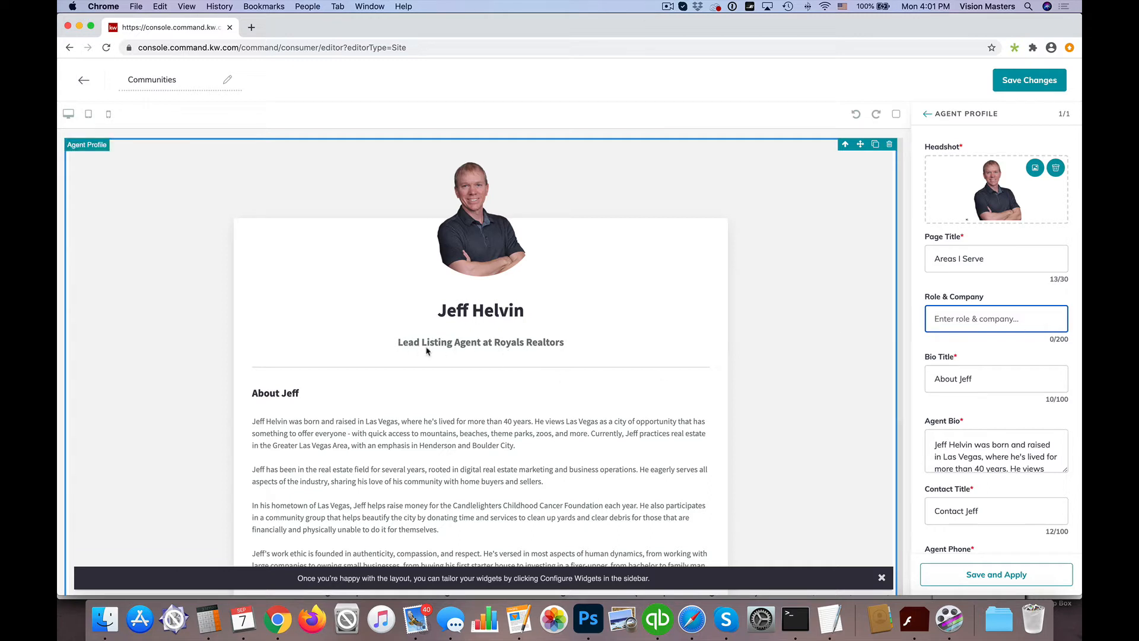
mouse_move(494, 351)
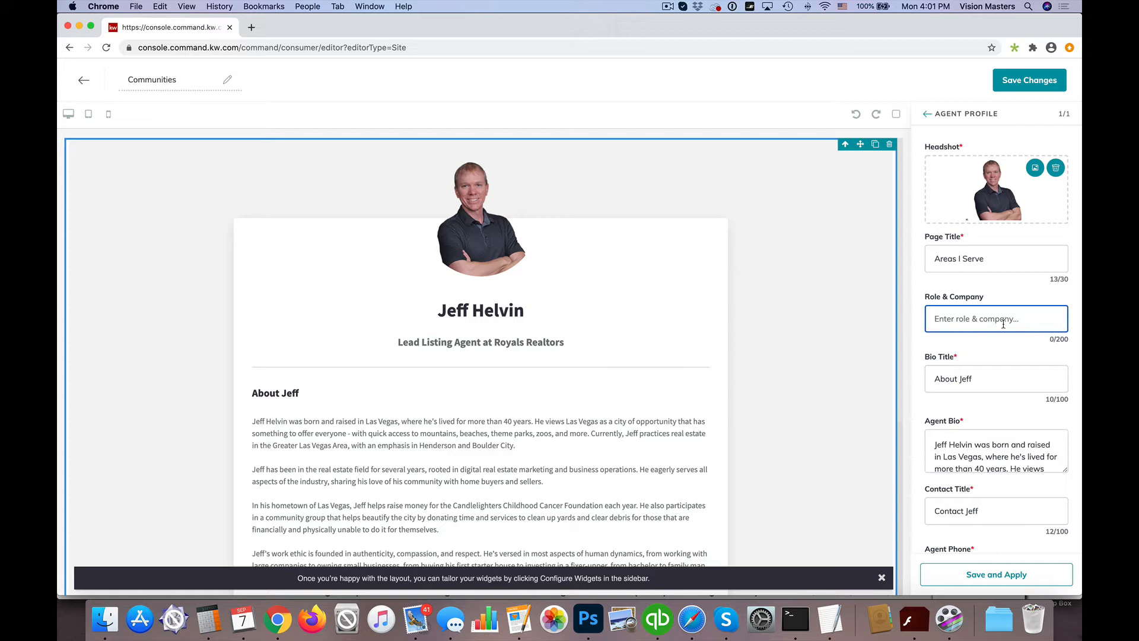
text(Great Communities)
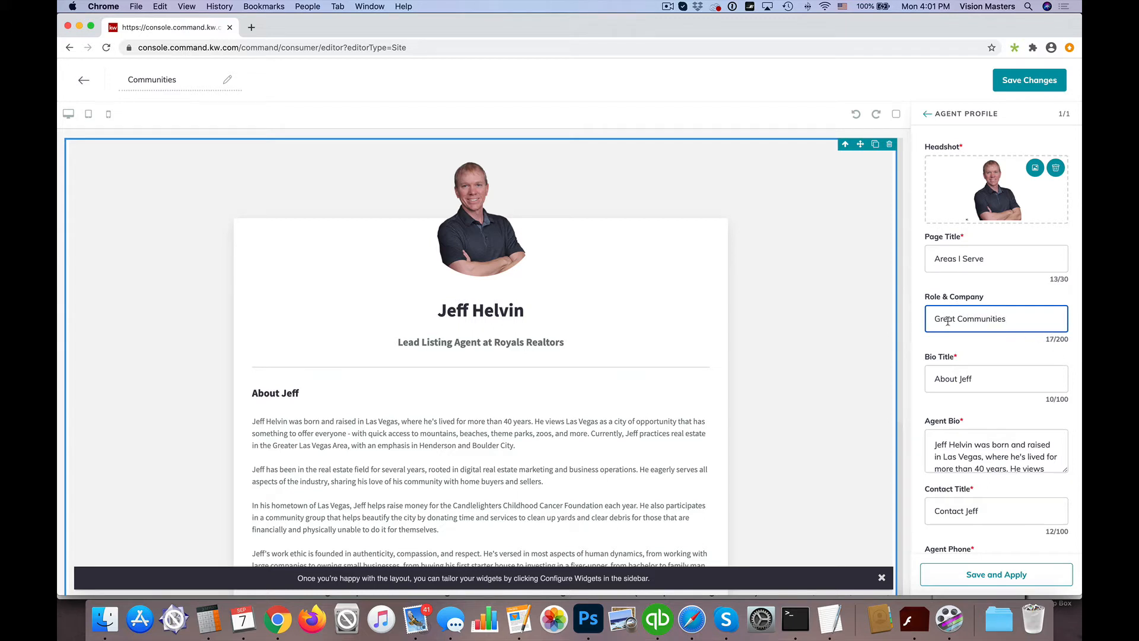
double_click(944, 318)
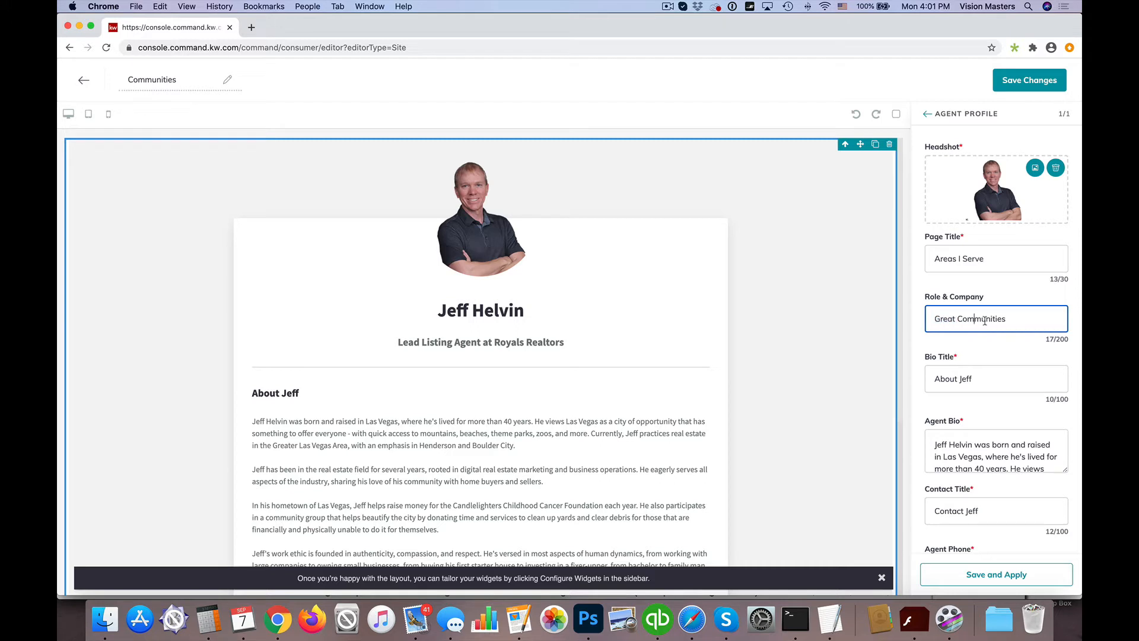
Set the bio title to Explore More... and empty the Agent Bio text.
scroll(down, 3)
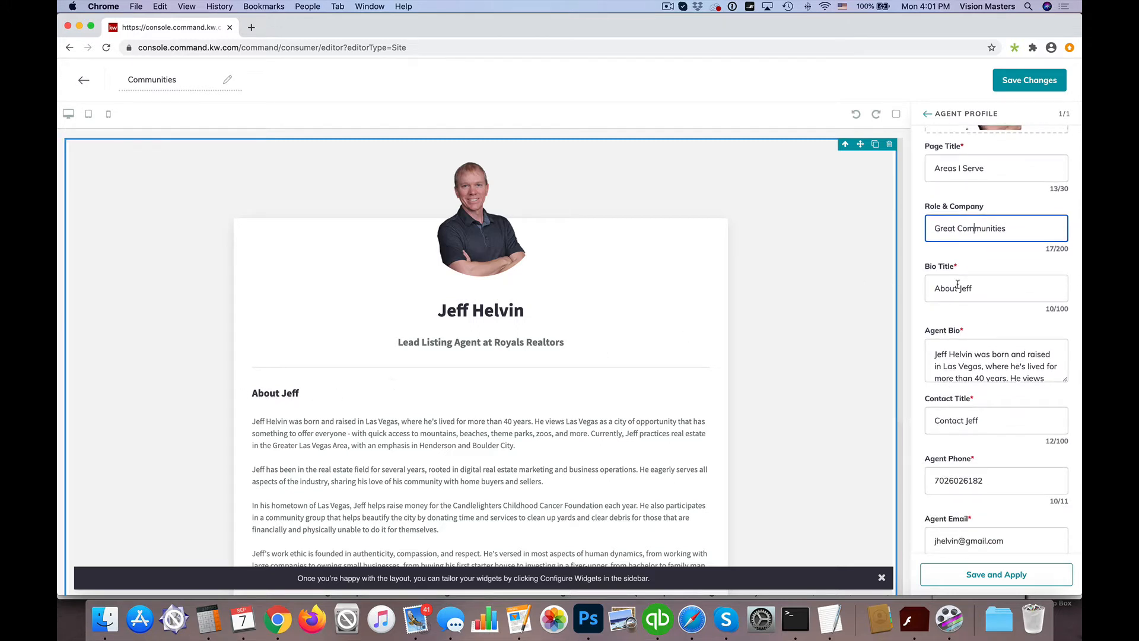
double_click(953, 289)
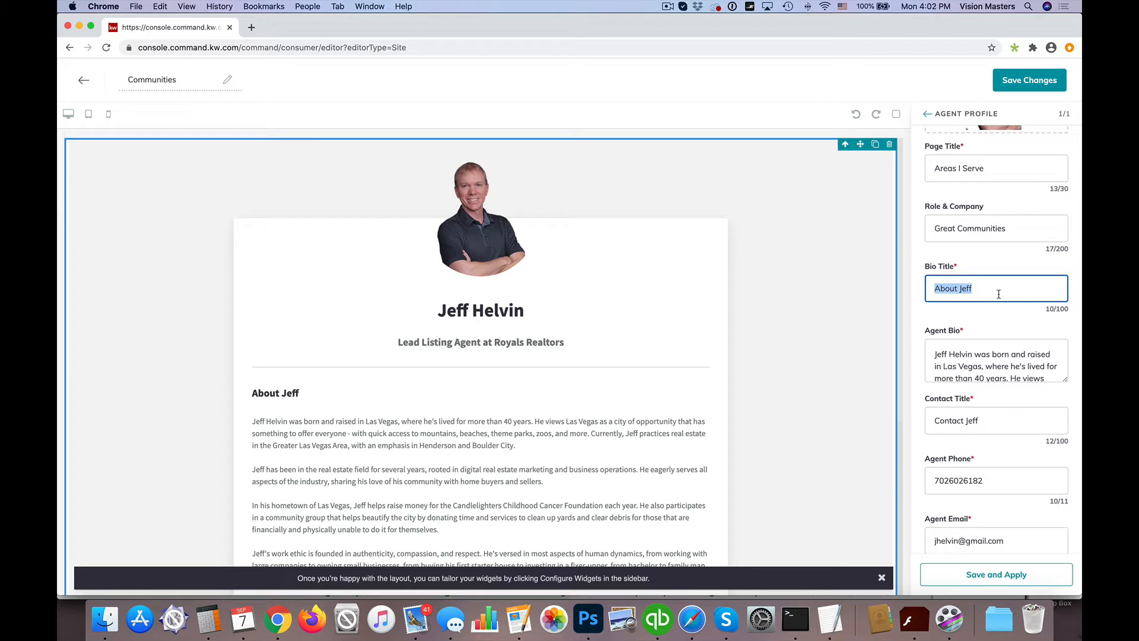
text(Explore More...)
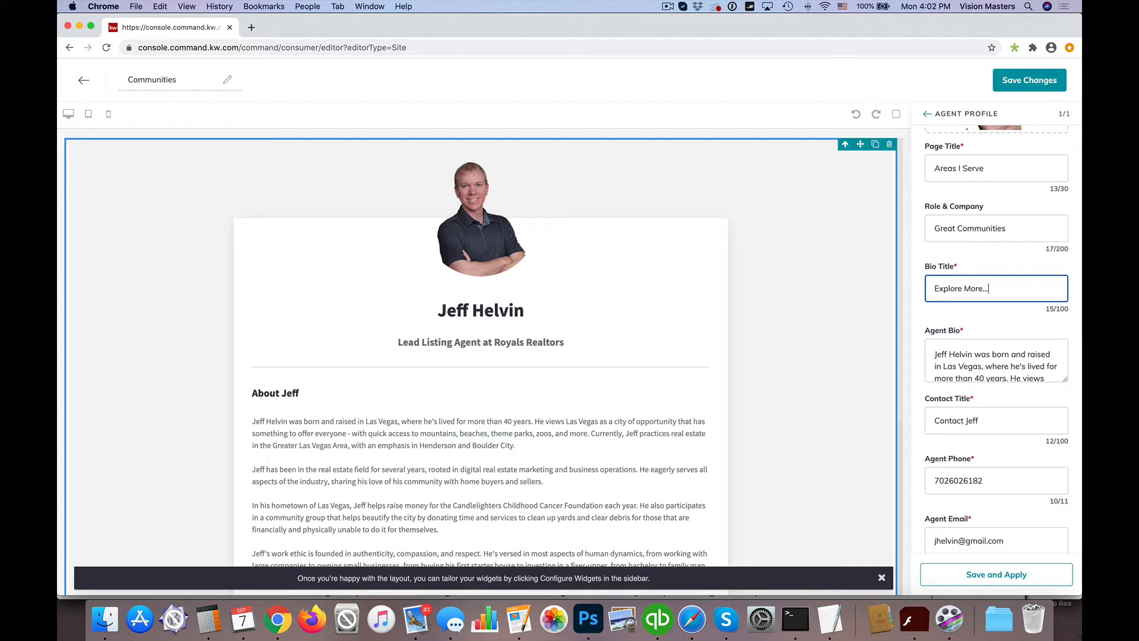
scroll(down, 3)
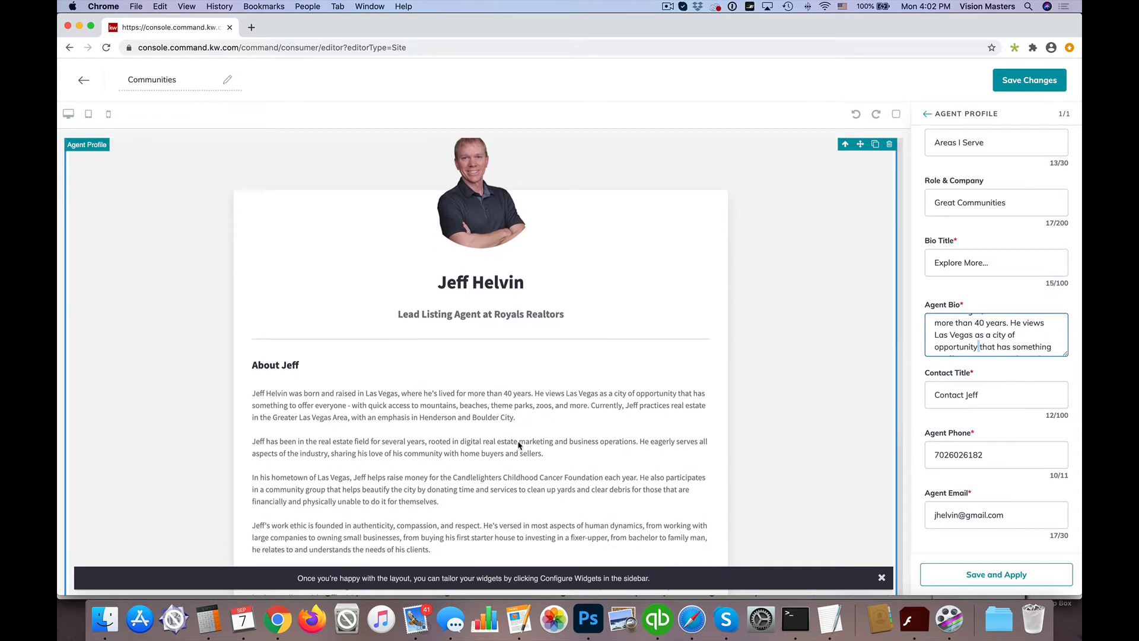
scroll(down, 3)
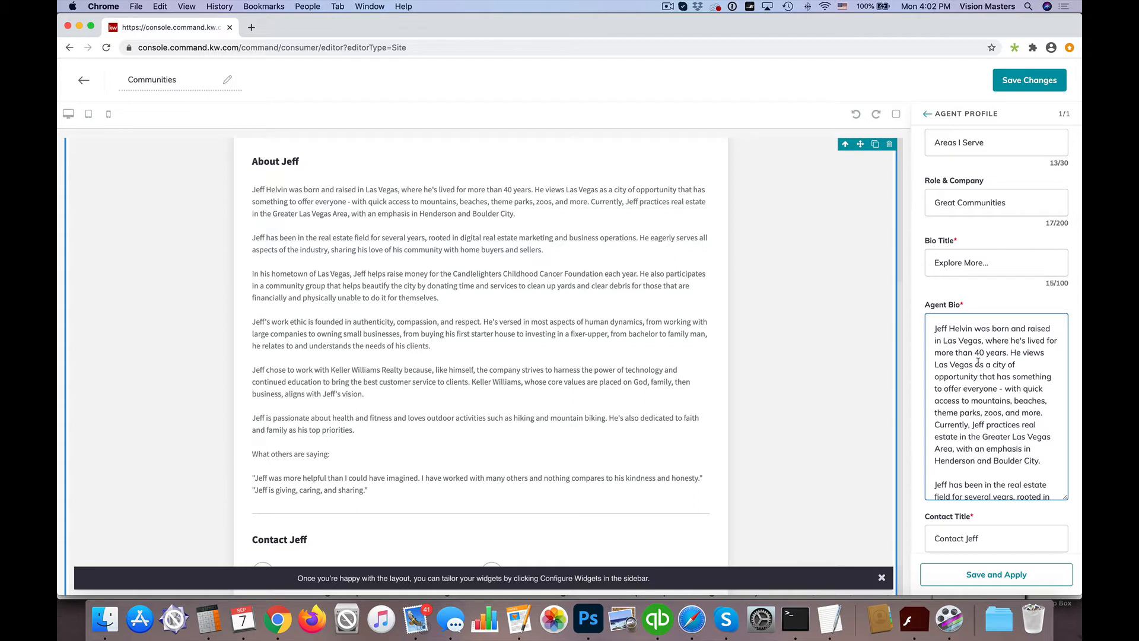
key(cmd+a)
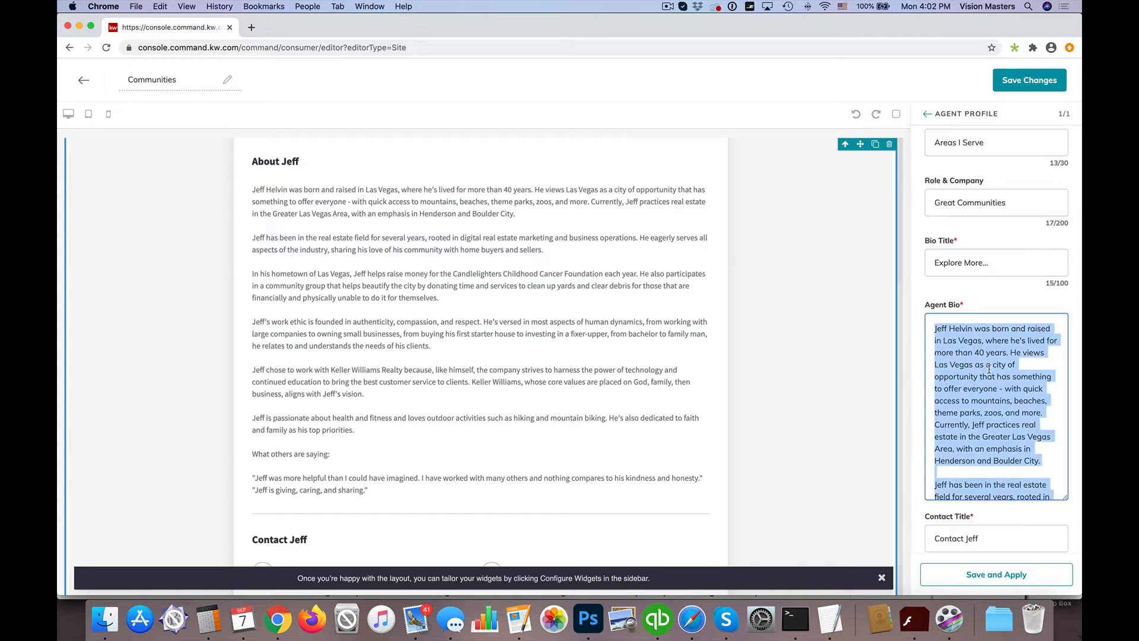
key(Delete)
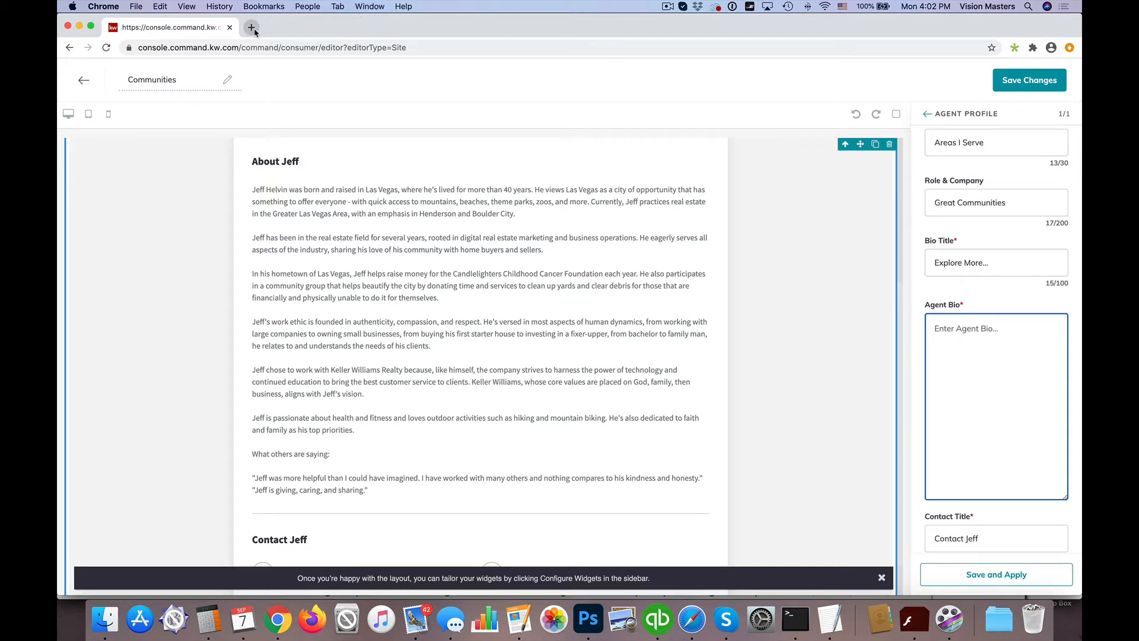
Open the agent site in a new tab and load Las Vegas, NV property results.
click(249, 26)
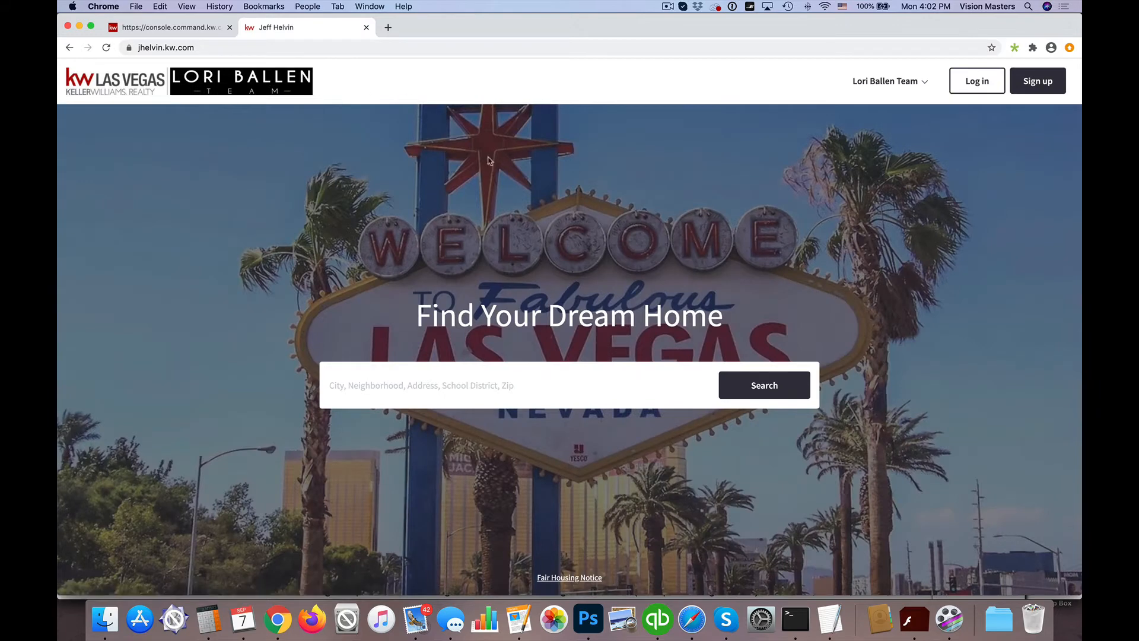
click(463, 384)
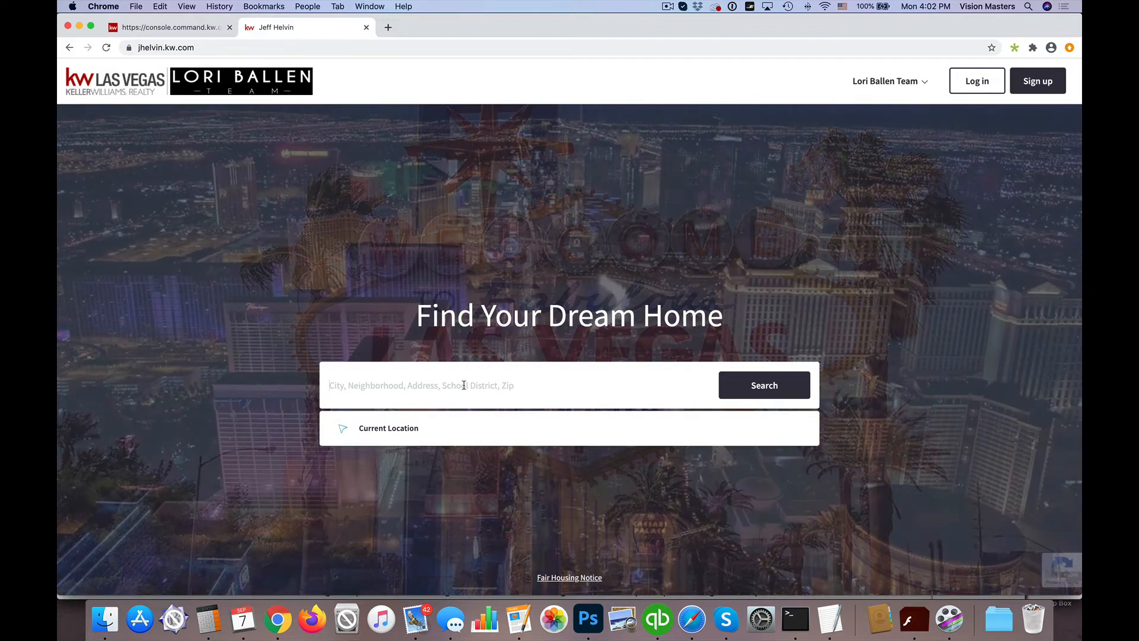
text(las vegas, nv)
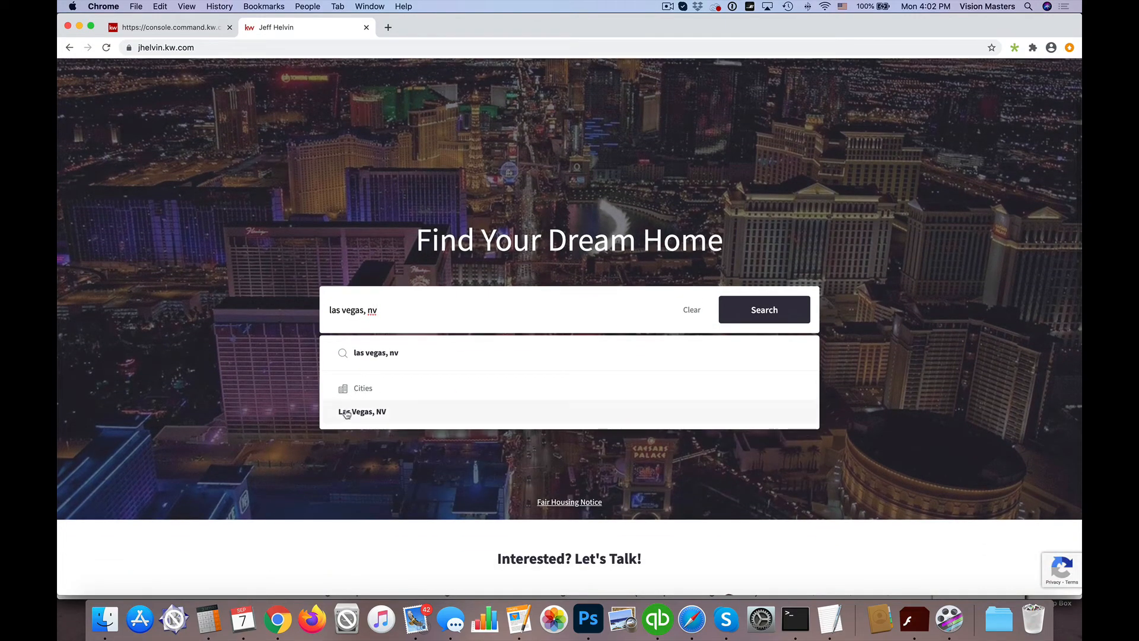
click(362, 411)
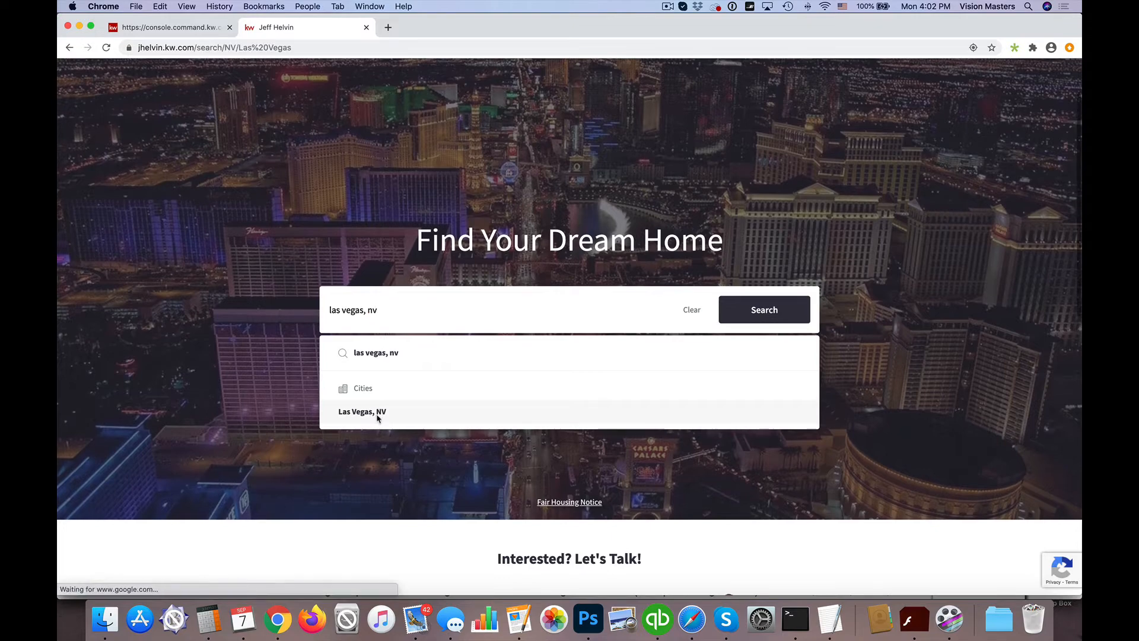
click(361, 411)
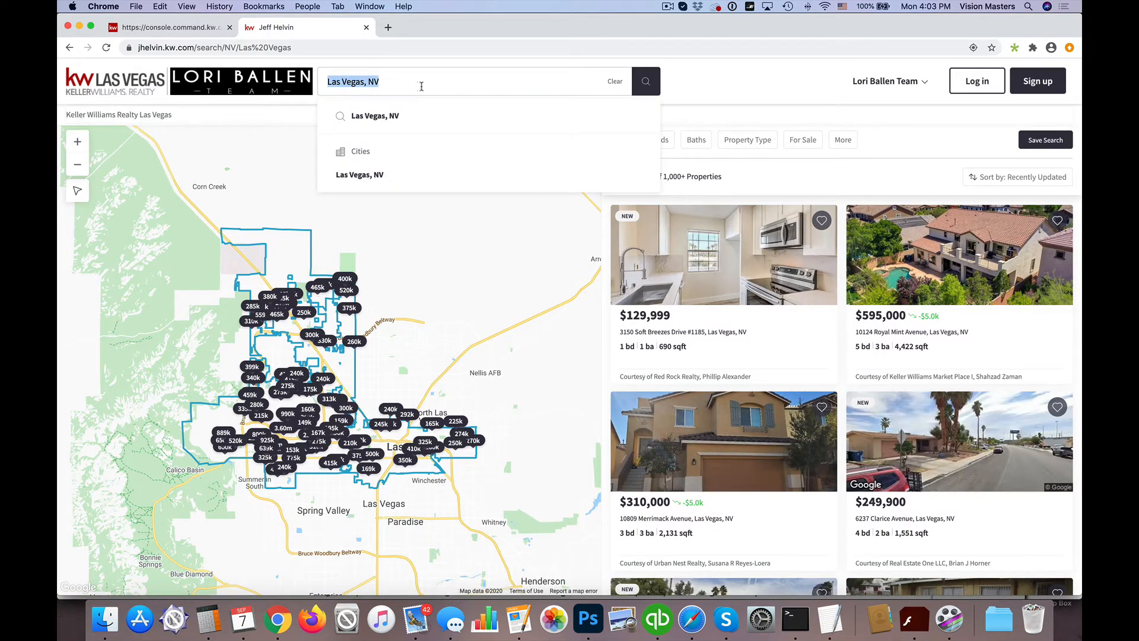
Search henderson and choose the Henderson Area, Henderson, NV neighborhood.
text(henderson)
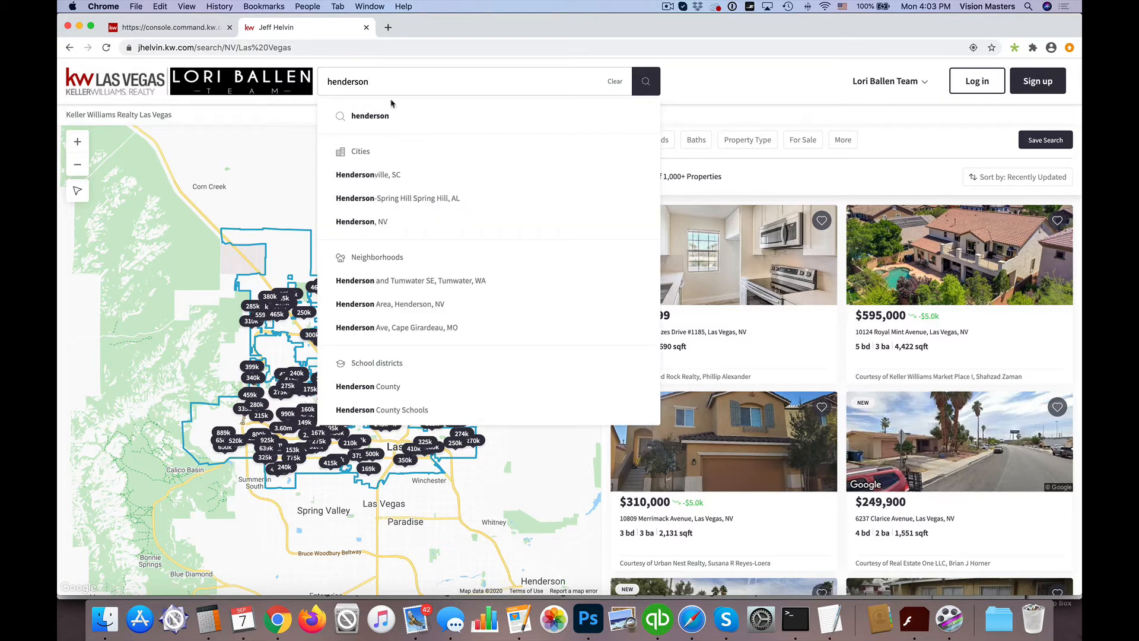
mouse_move(375, 233)
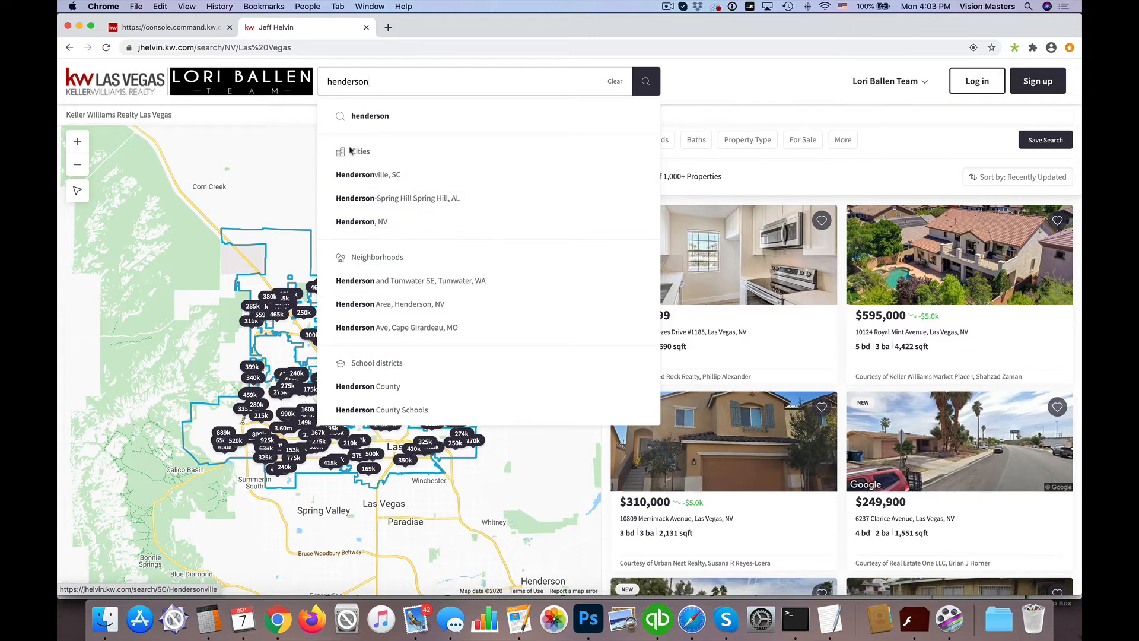
mouse_move(385, 268)
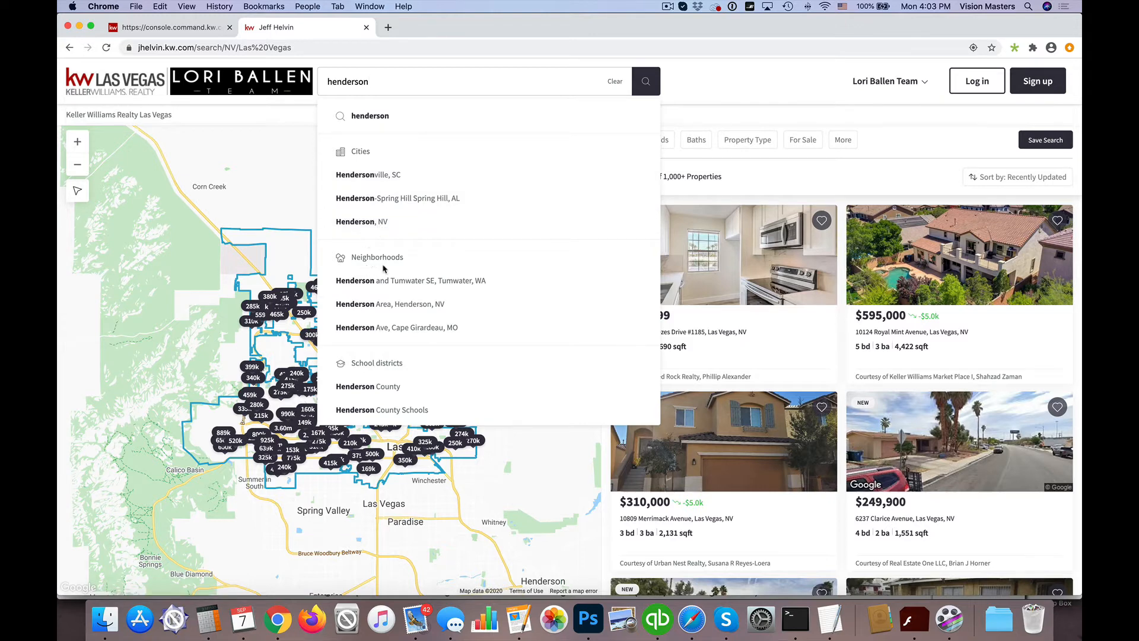
mouse_move(392, 309)
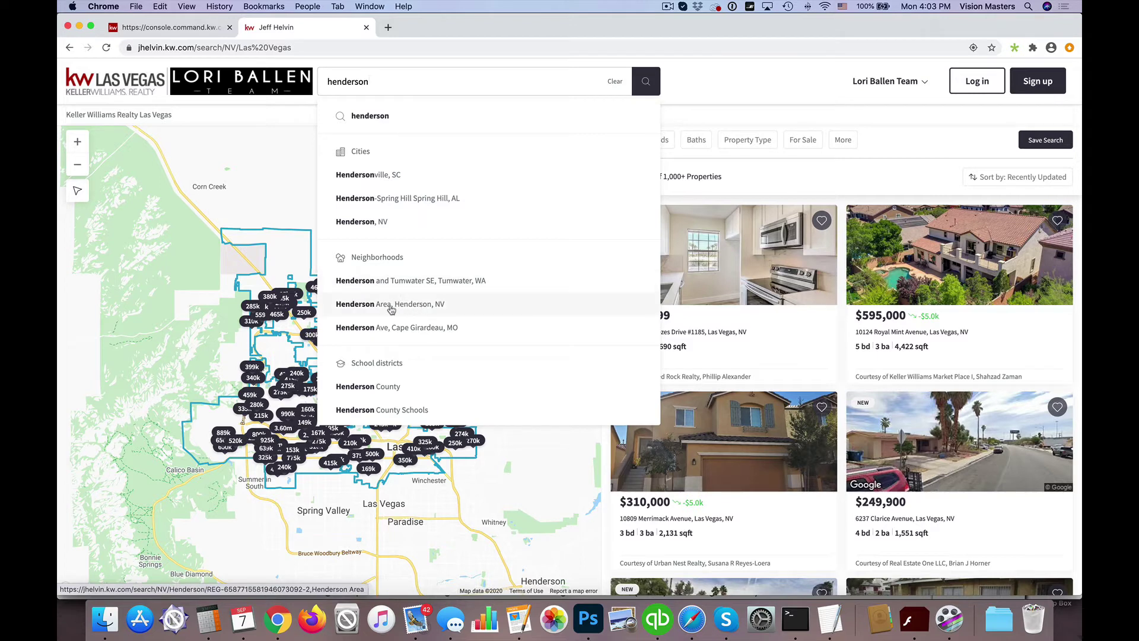
mouse_move(426, 313)
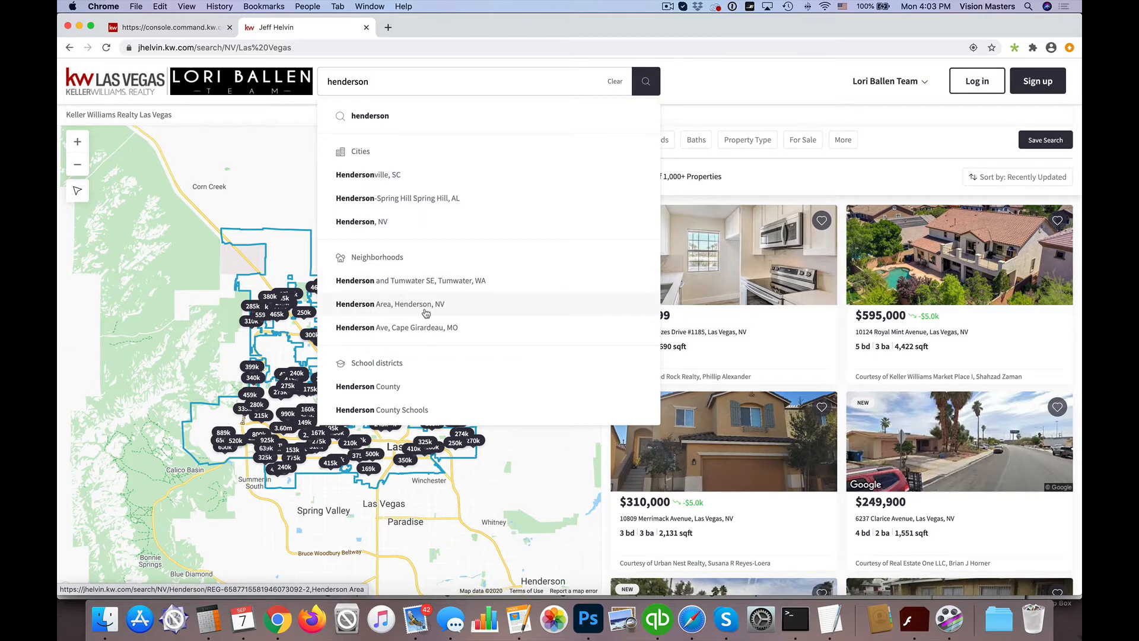
mouse_move(425, 306)
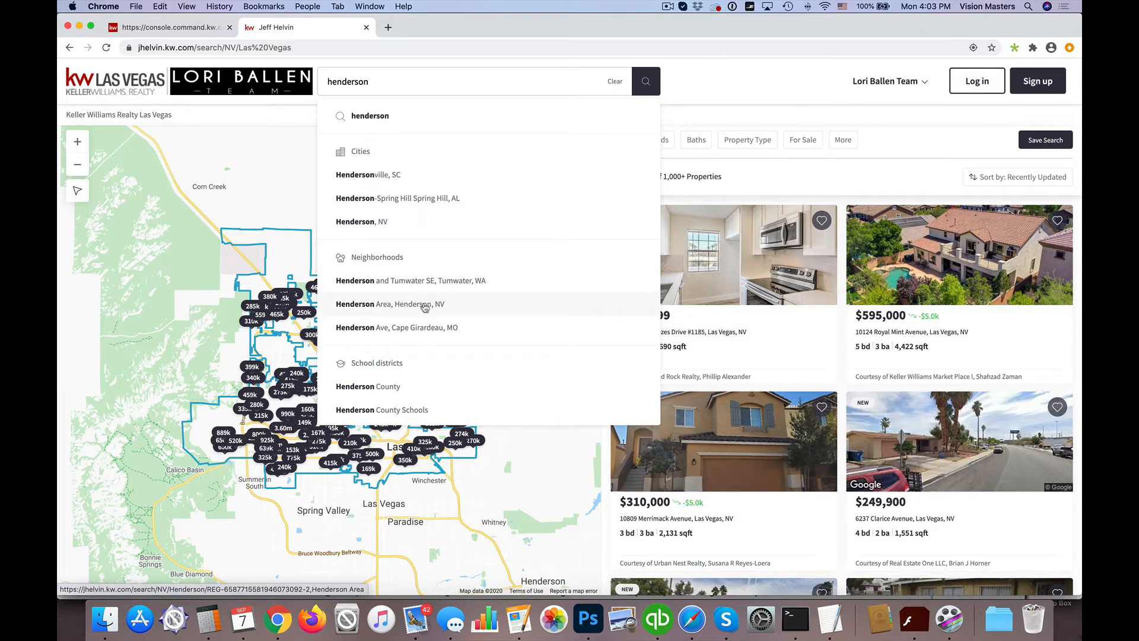
click(389, 303)
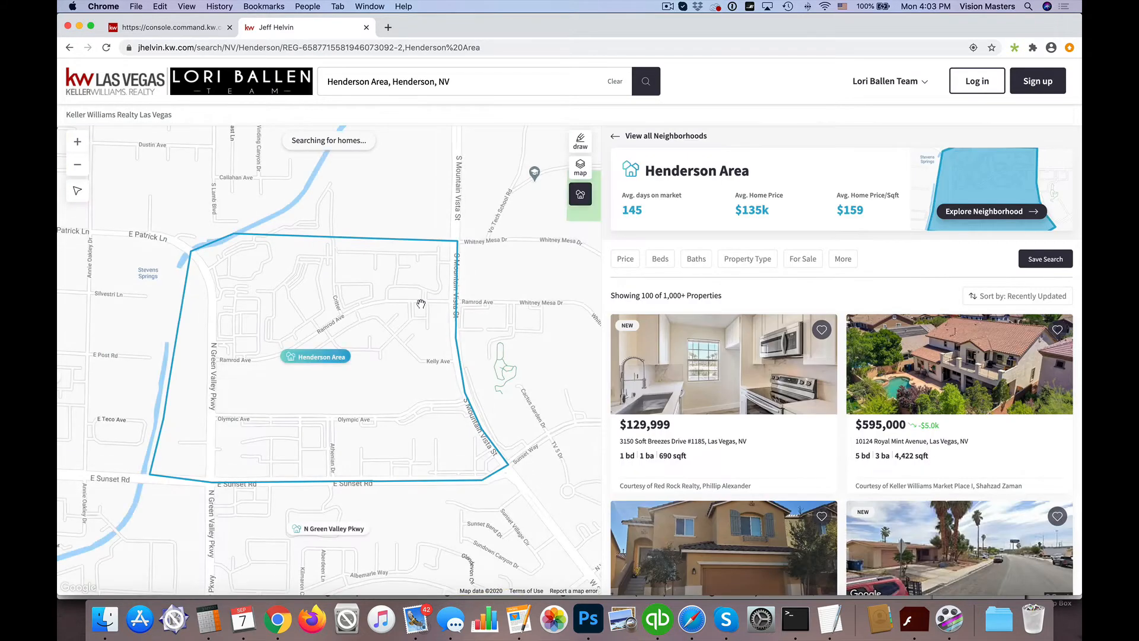
Browse all neighborhoods in the map area, paging through the carousel.
click(991, 211)
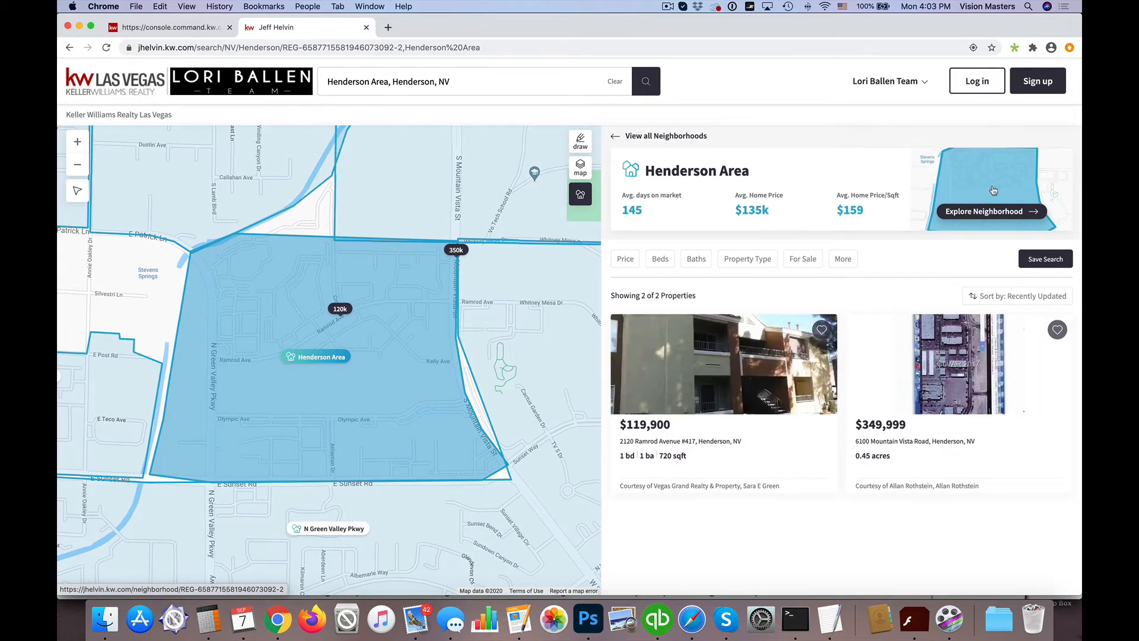
mouse_move(664, 129)
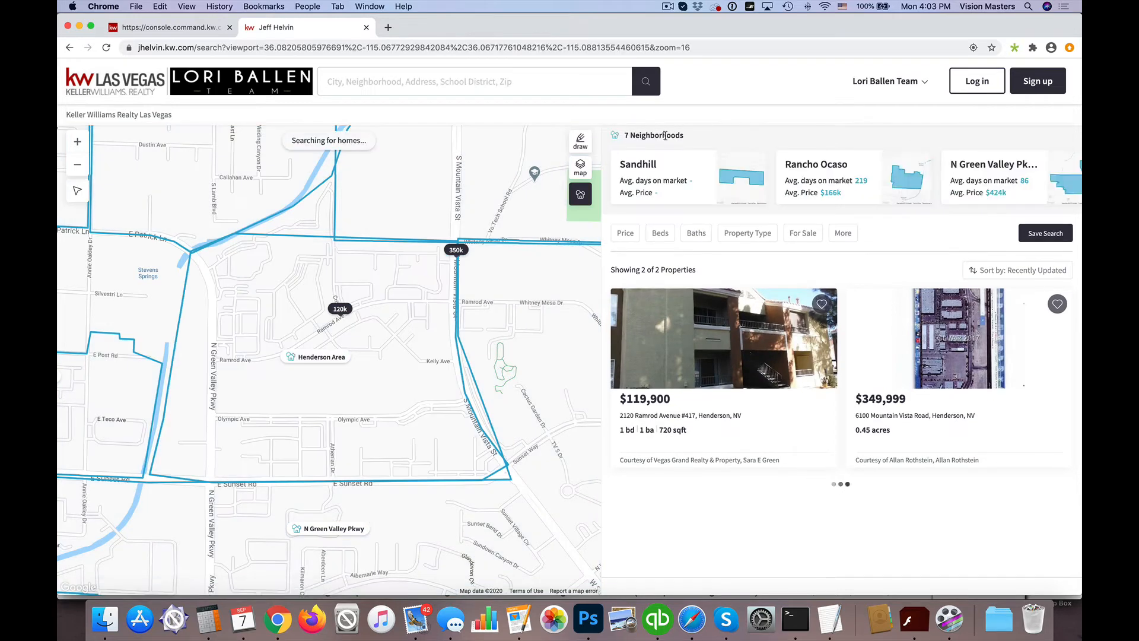
click(1060, 178)
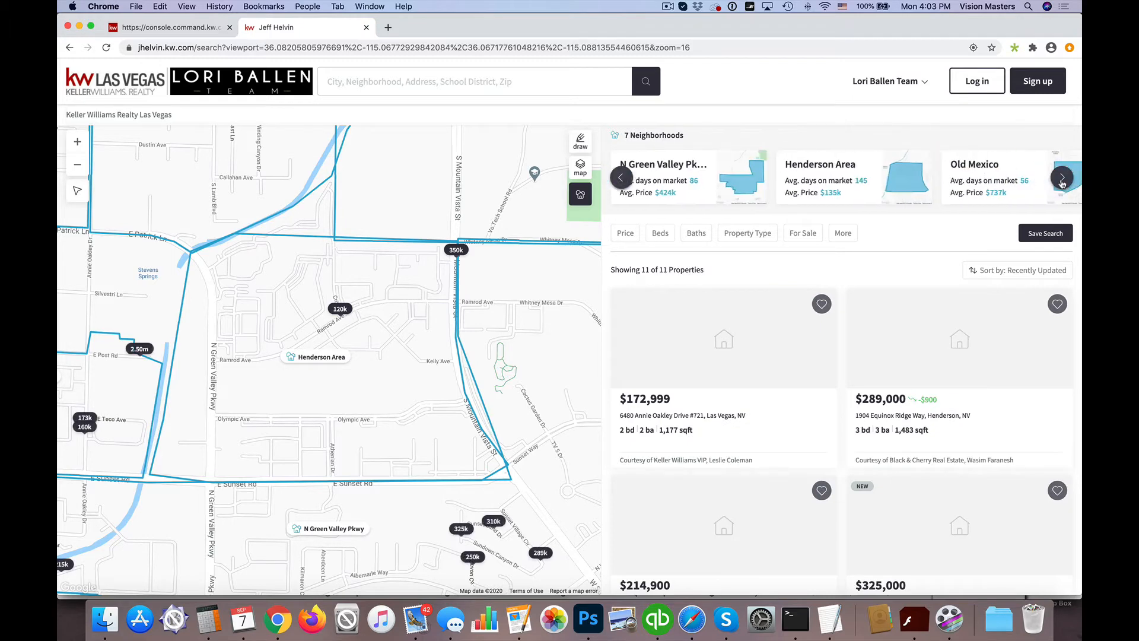
click(1062, 178)
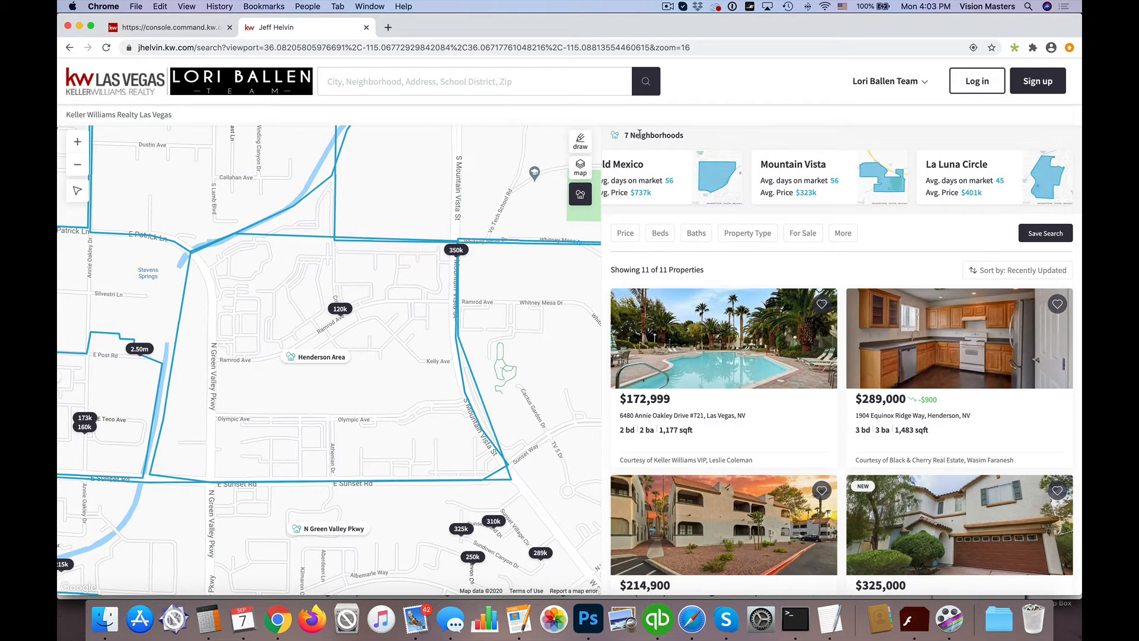
mouse_move(617, 138)
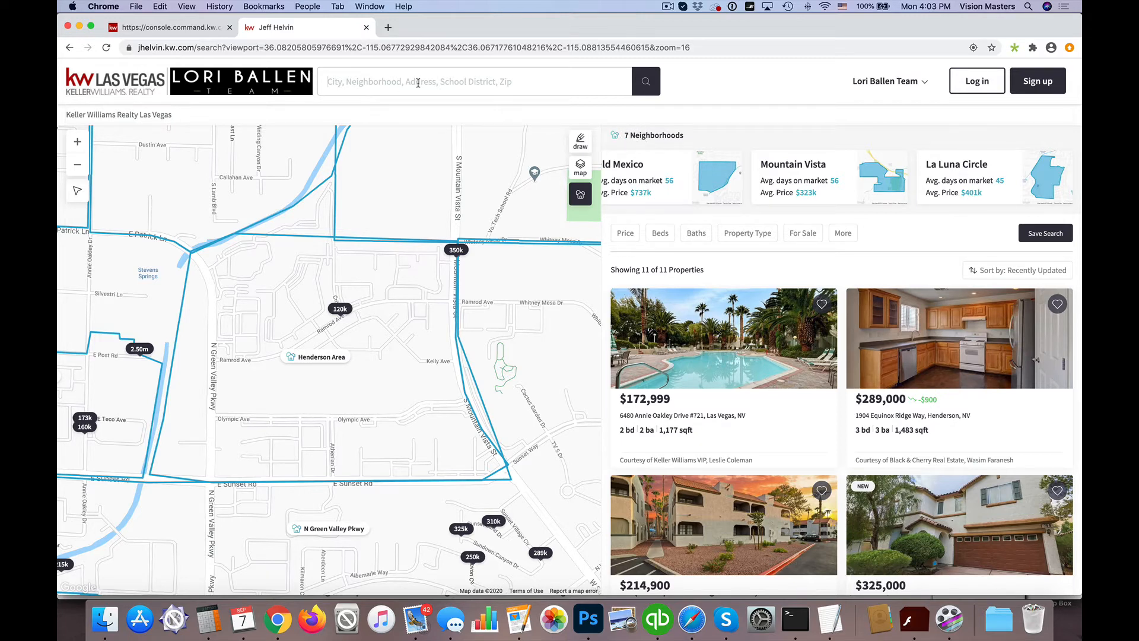
Search henderson again and open the Henderson Area neighborhood page.
text(henderson)
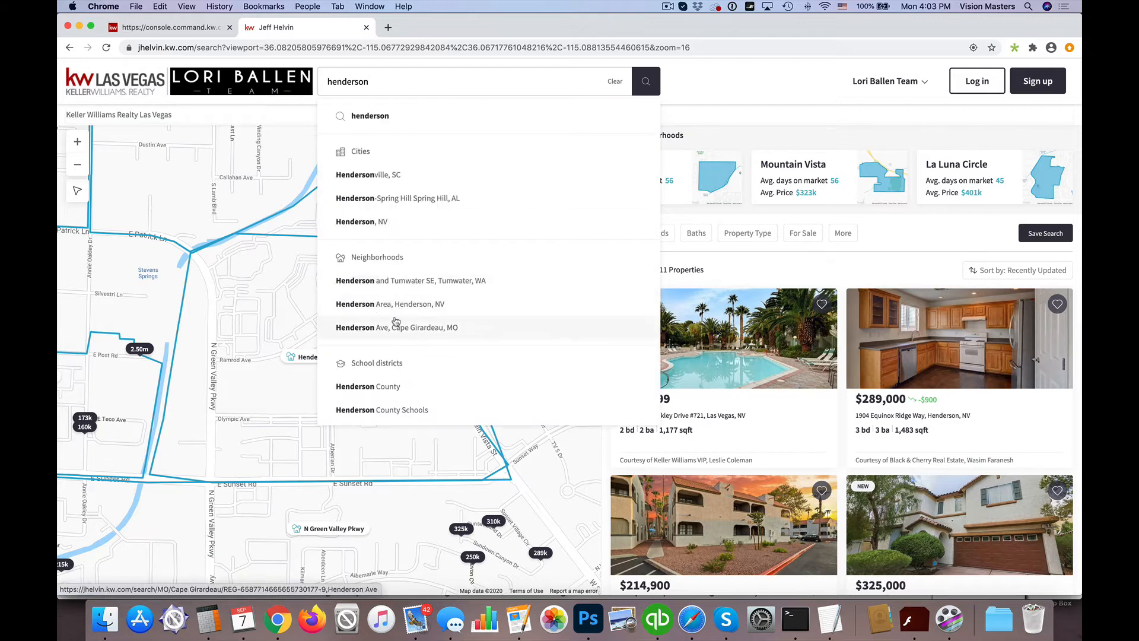
mouse_move(396, 313)
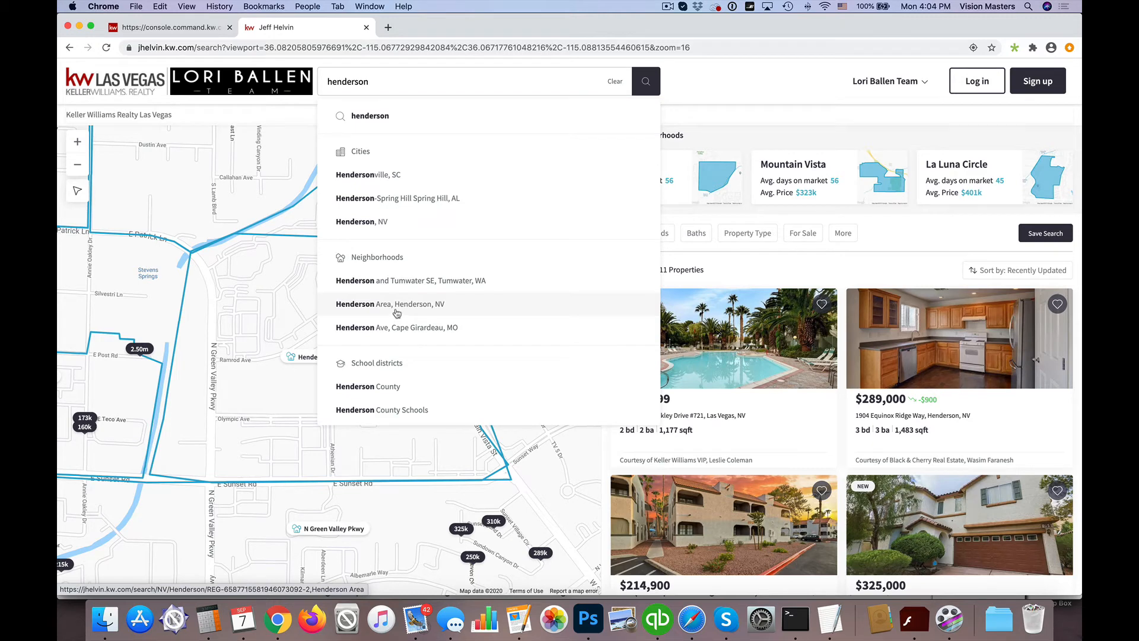
click(390, 304)
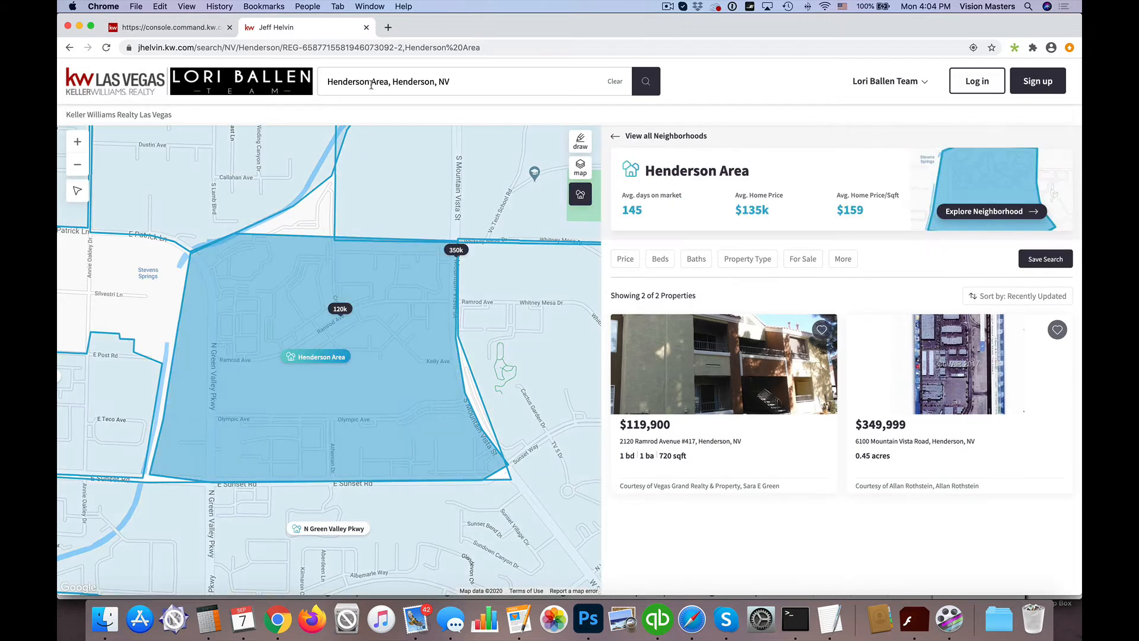
click(992, 211)
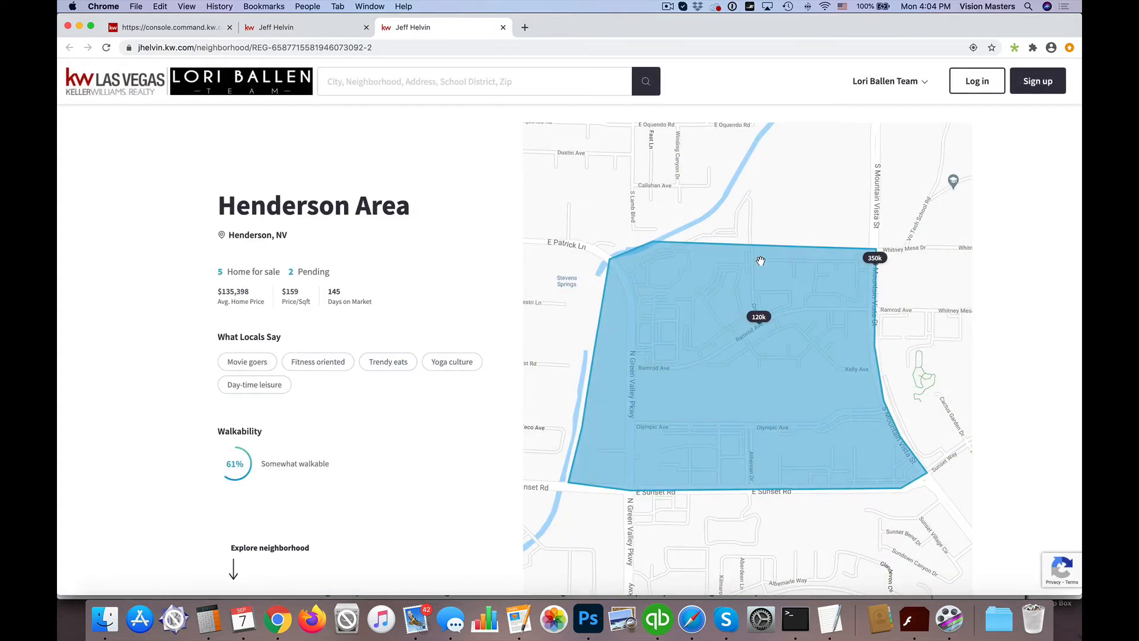
scroll(down, 3)
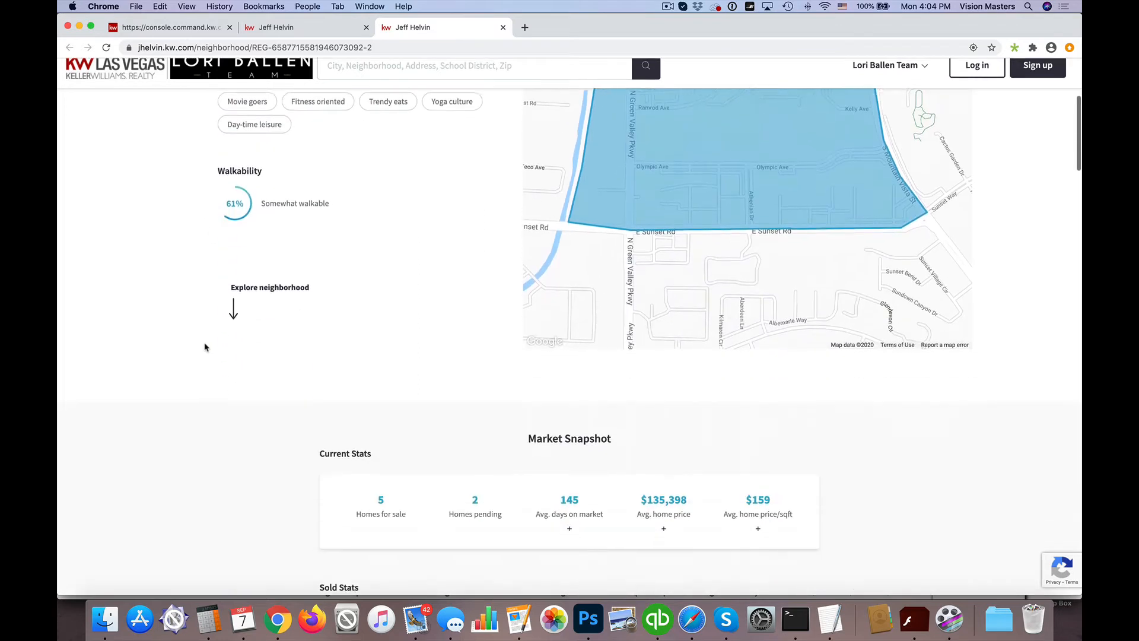
scroll(down, 3)
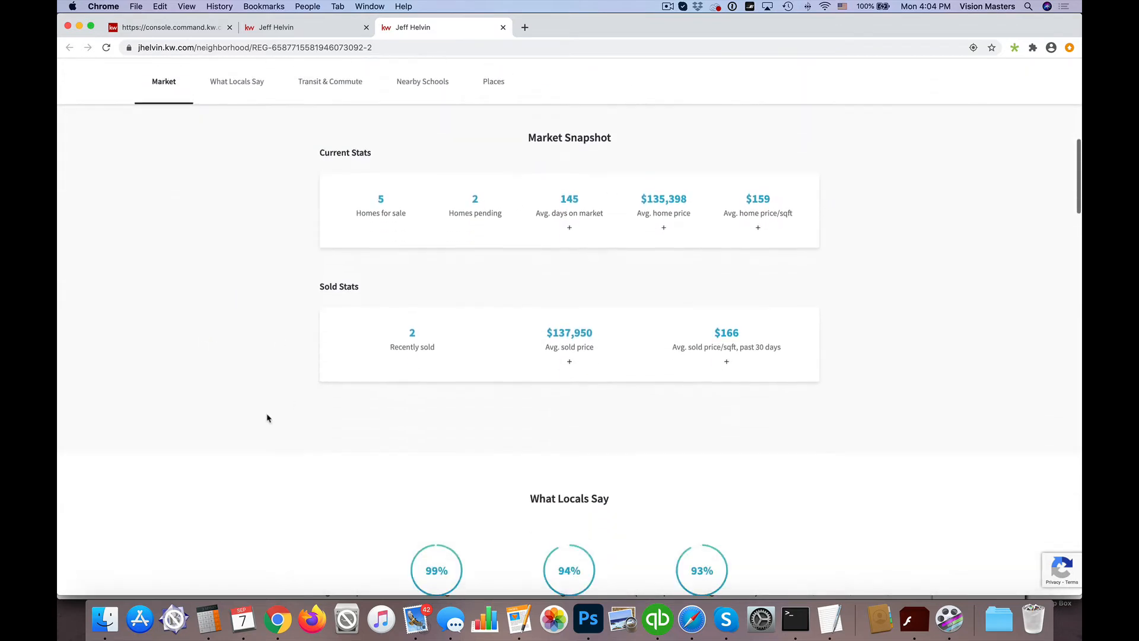
scroll(down, 3)
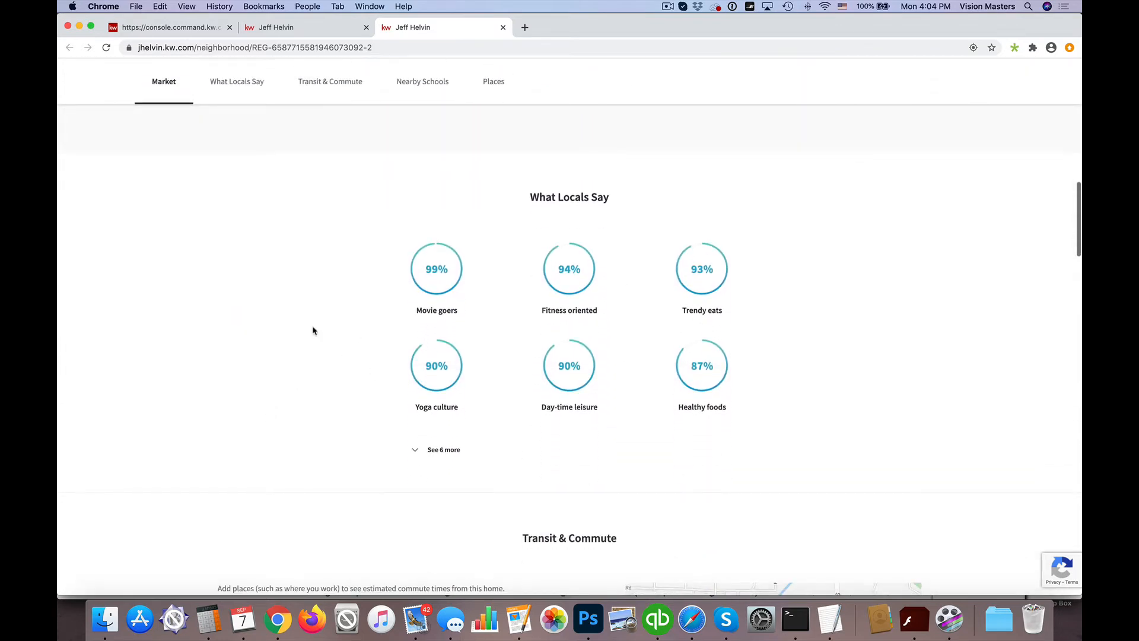
scroll(down, 3)
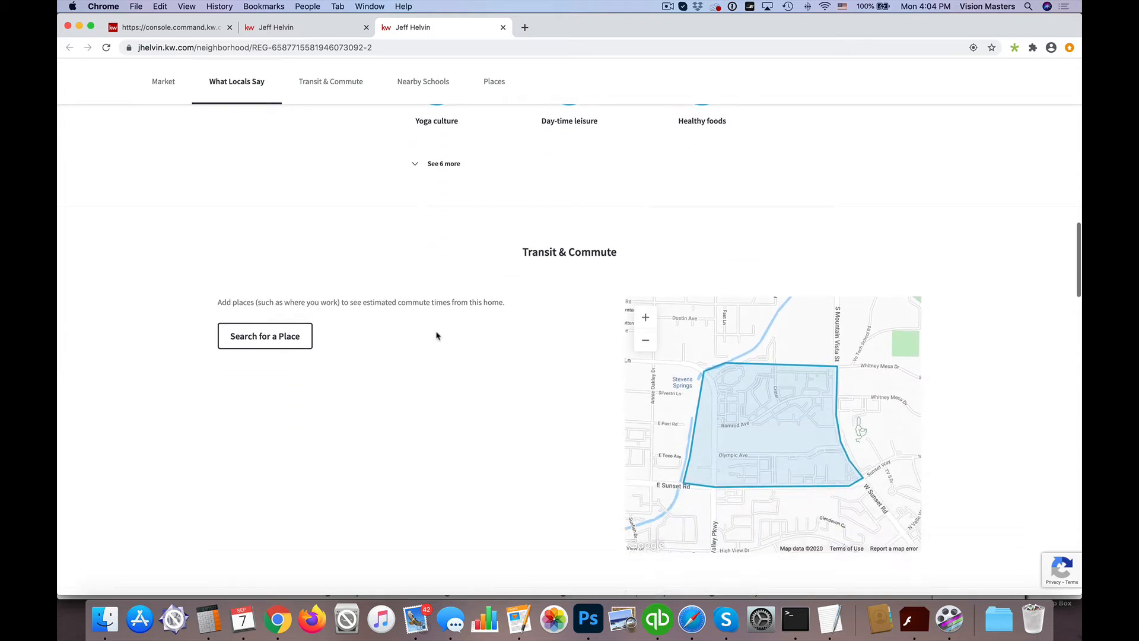
scroll(down, 3)
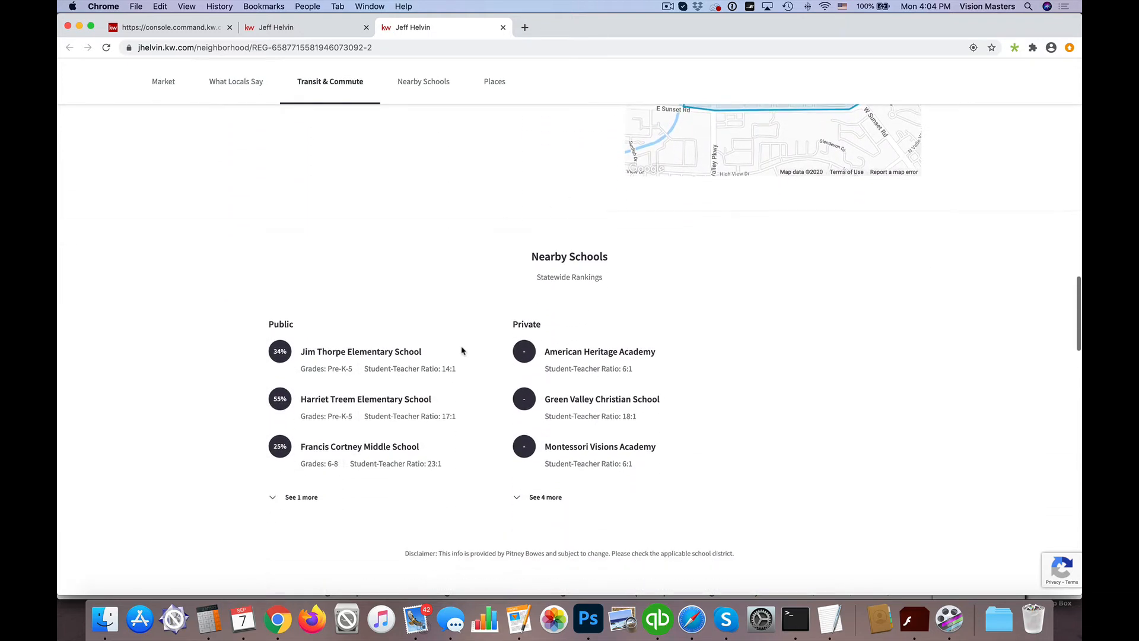
scroll(down, 3)
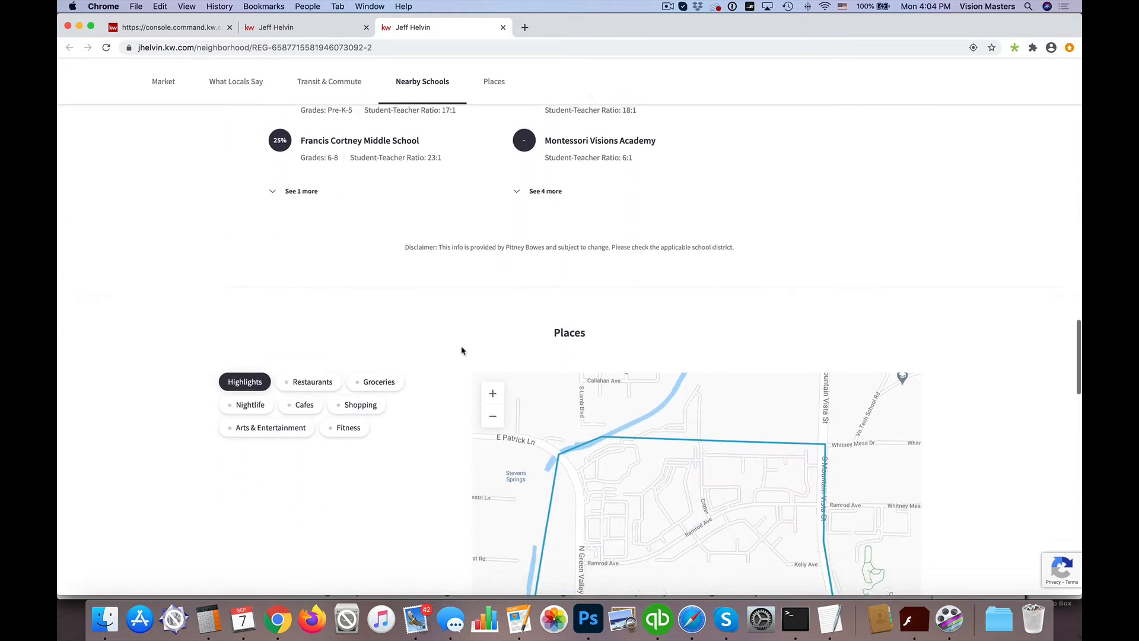
scroll(down, 3)
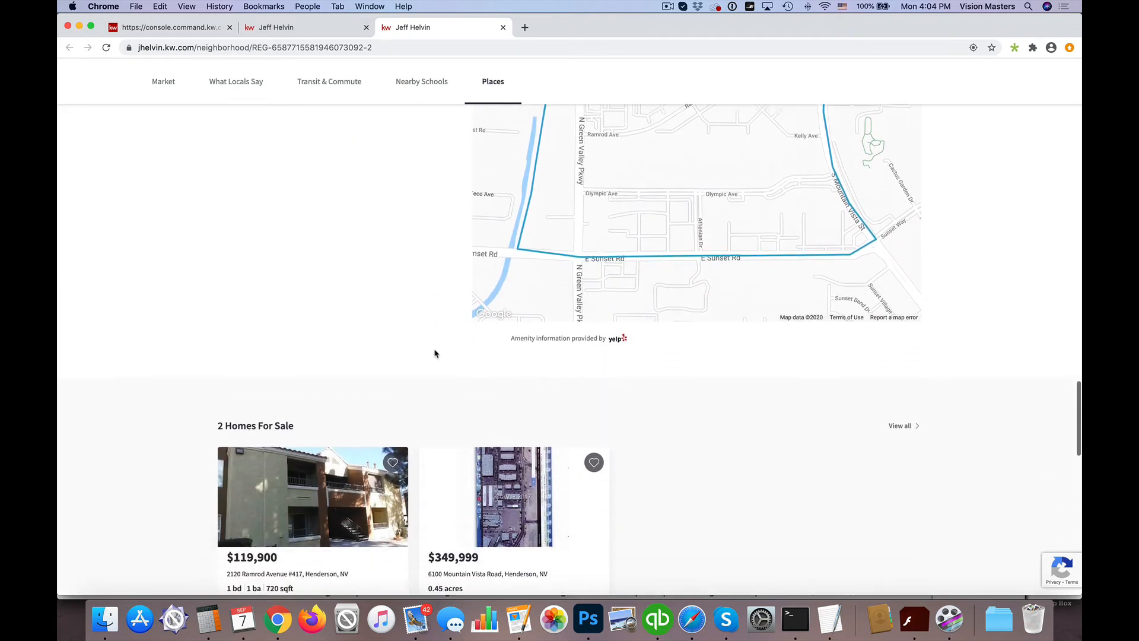
scroll(down, 3)
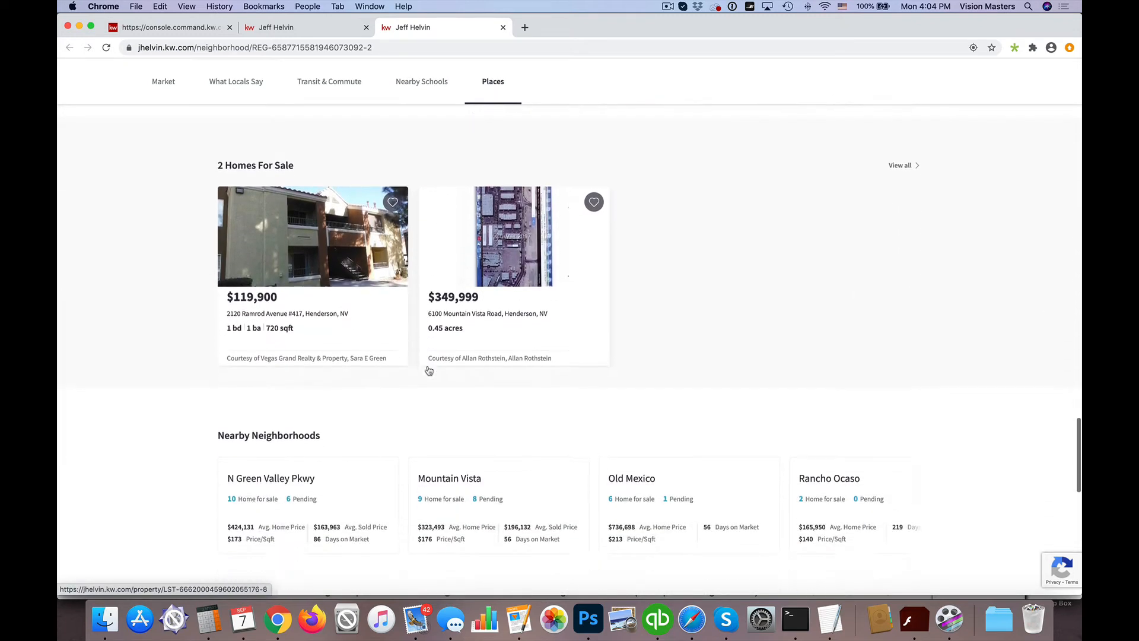
scroll(down, 3)
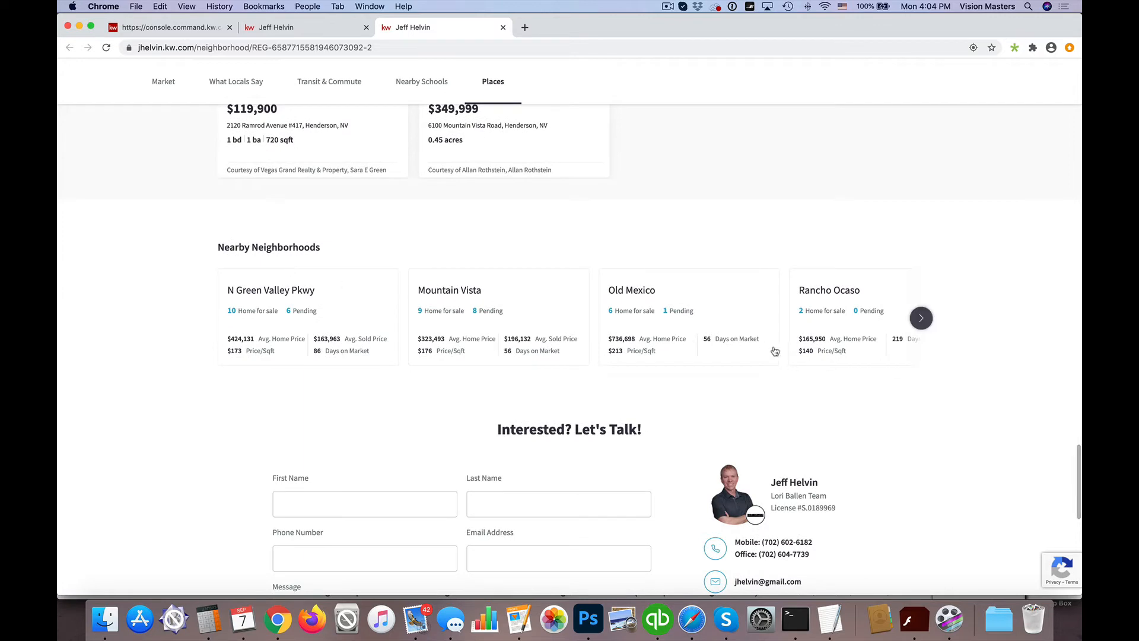
click(921, 318)
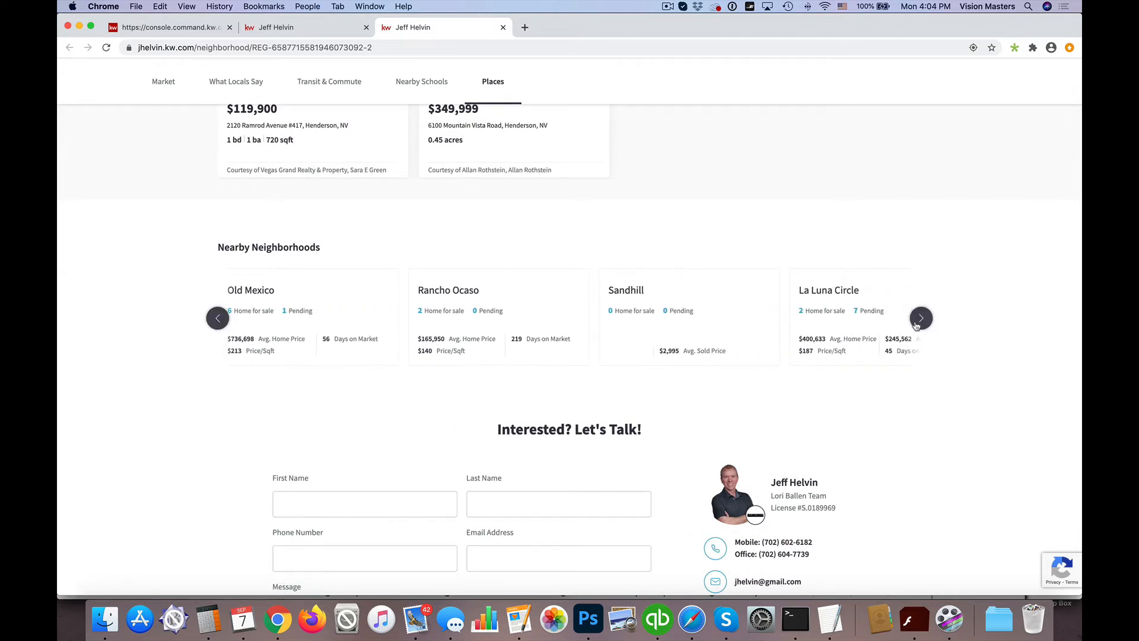
click(921, 317)
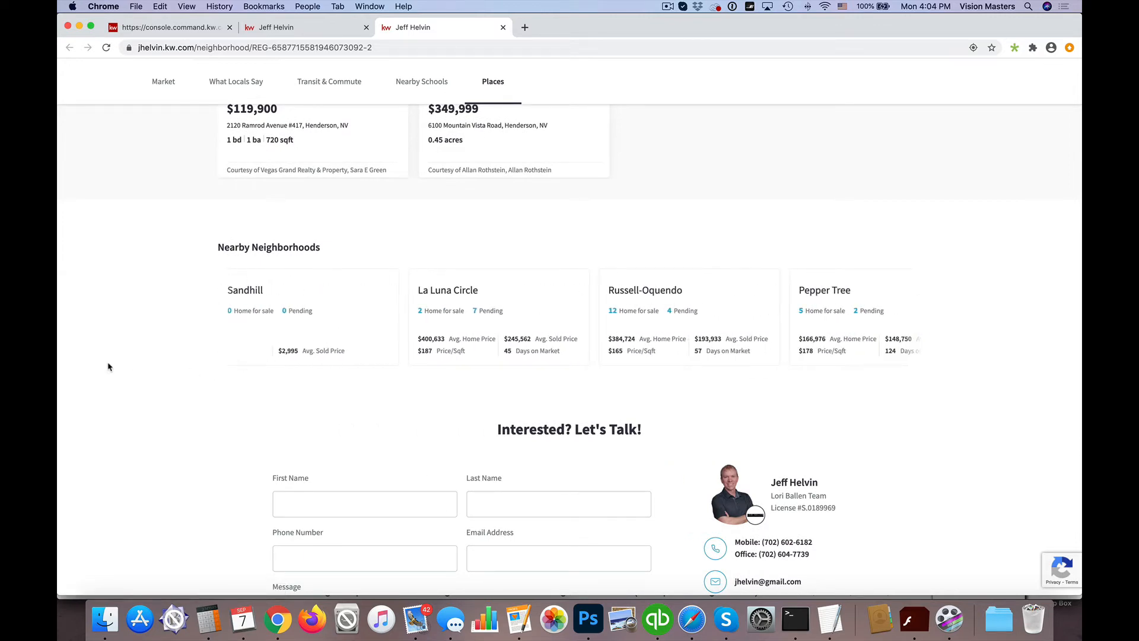
click(163, 81)
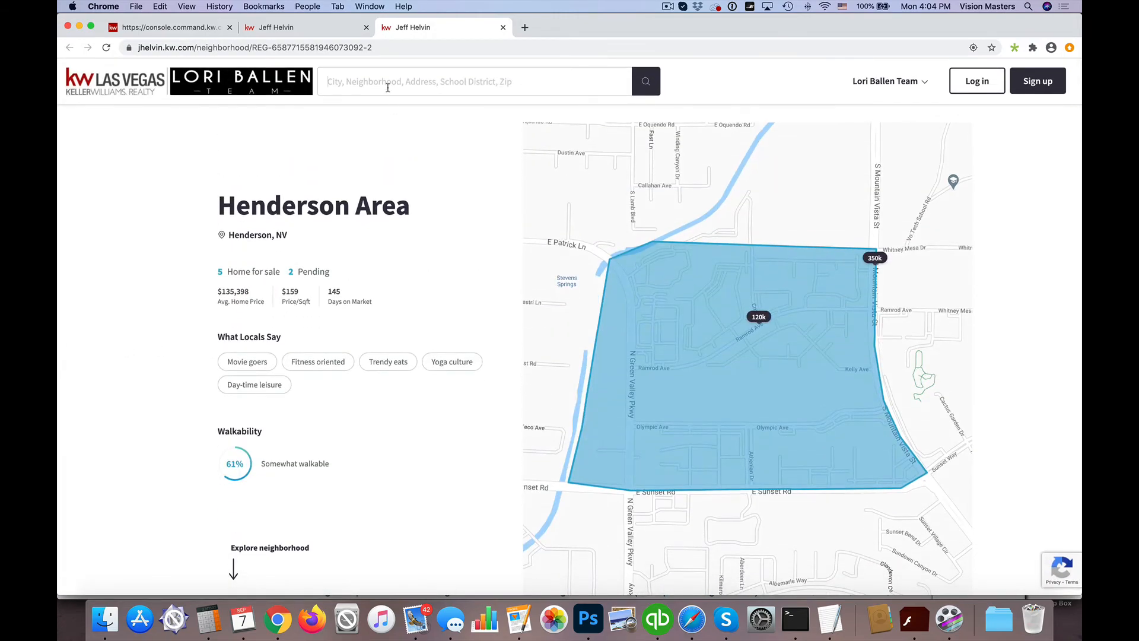
Search north las vegas and load the North Las Vegas, NV city results.
text(las vegas)
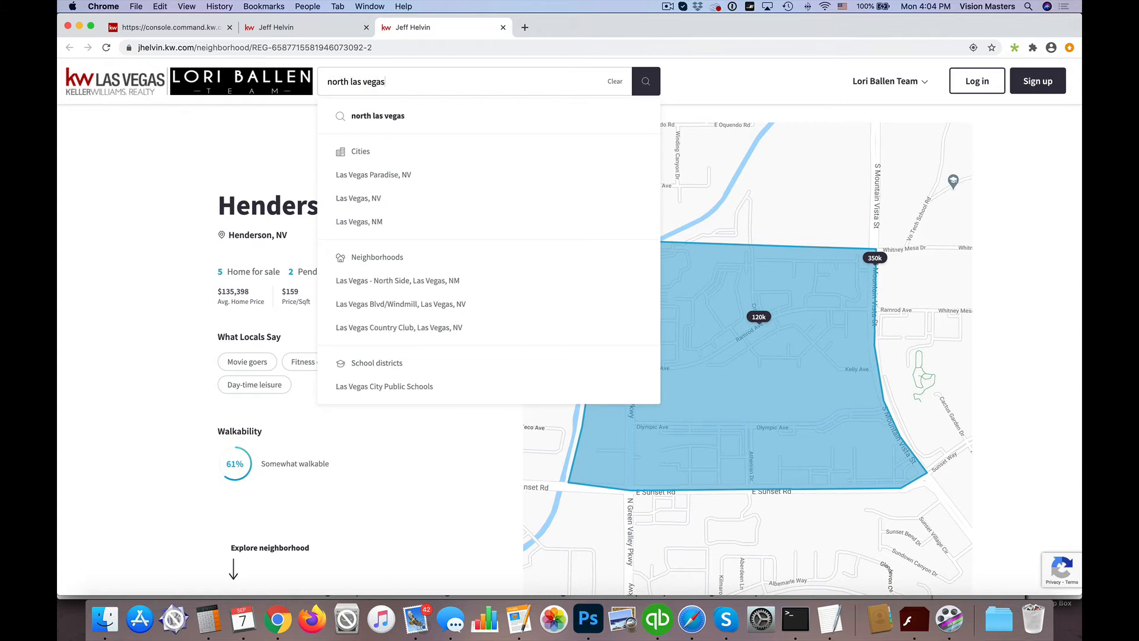
mouse_move(373, 178)
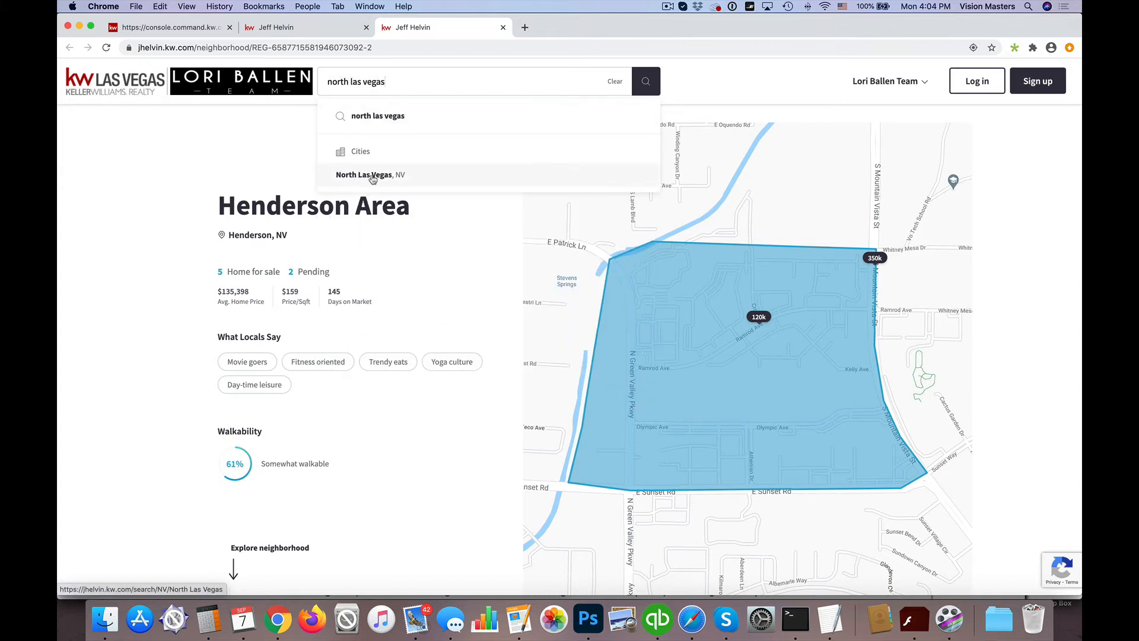
click(370, 175)
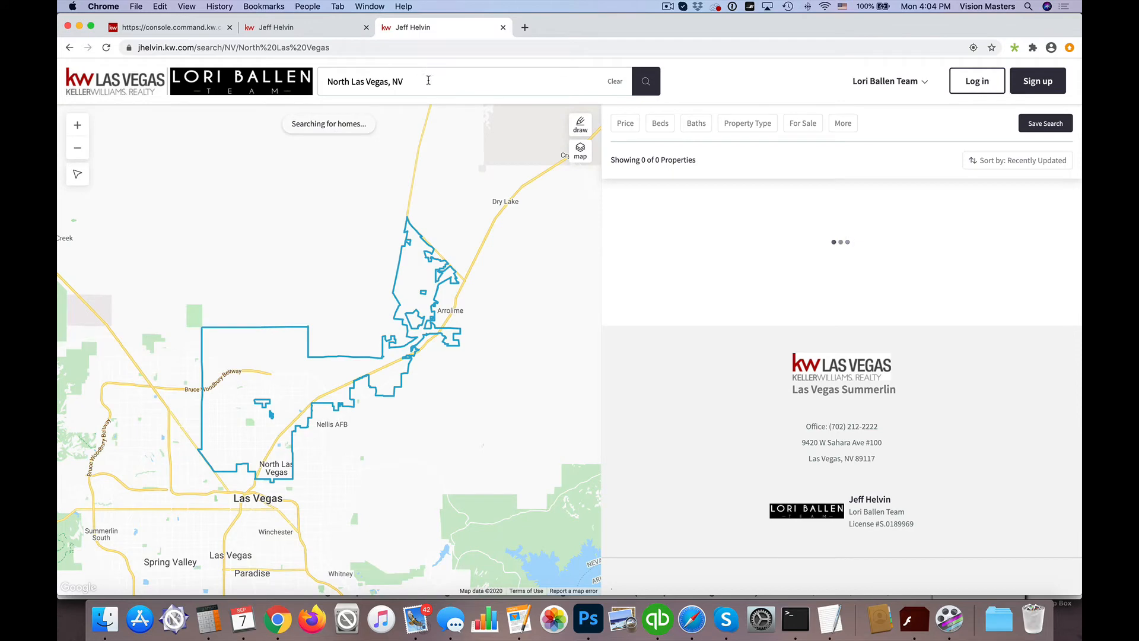
click(645, 81)
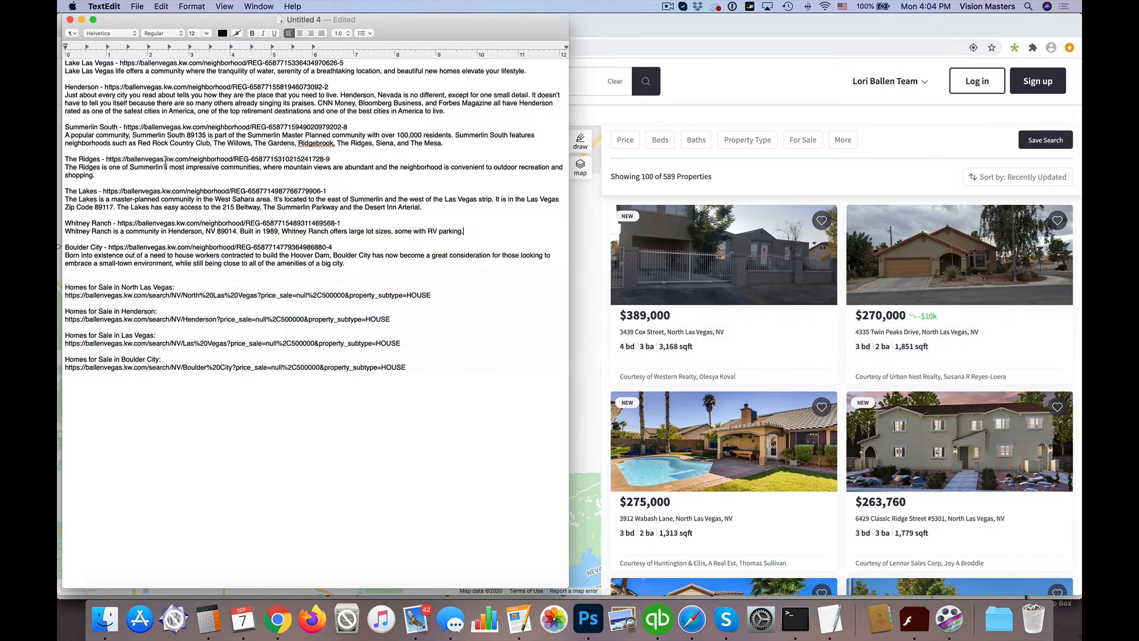
Select the Lake Las Vegas community name in the TextEdit notes.
double_click(74, 63)
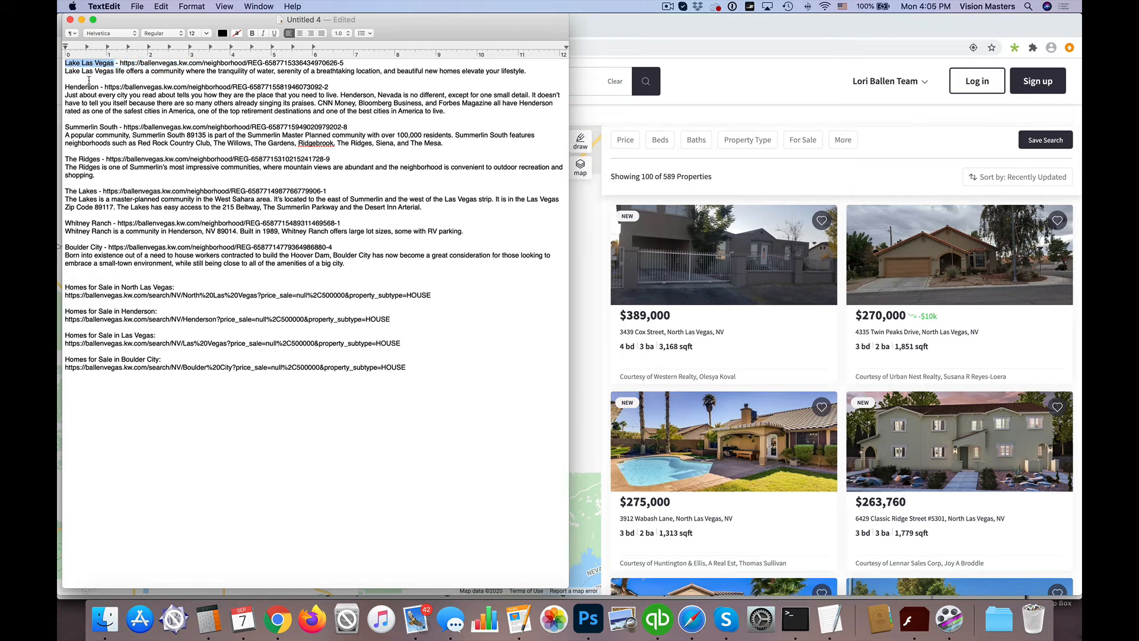
double_click(92, 127)
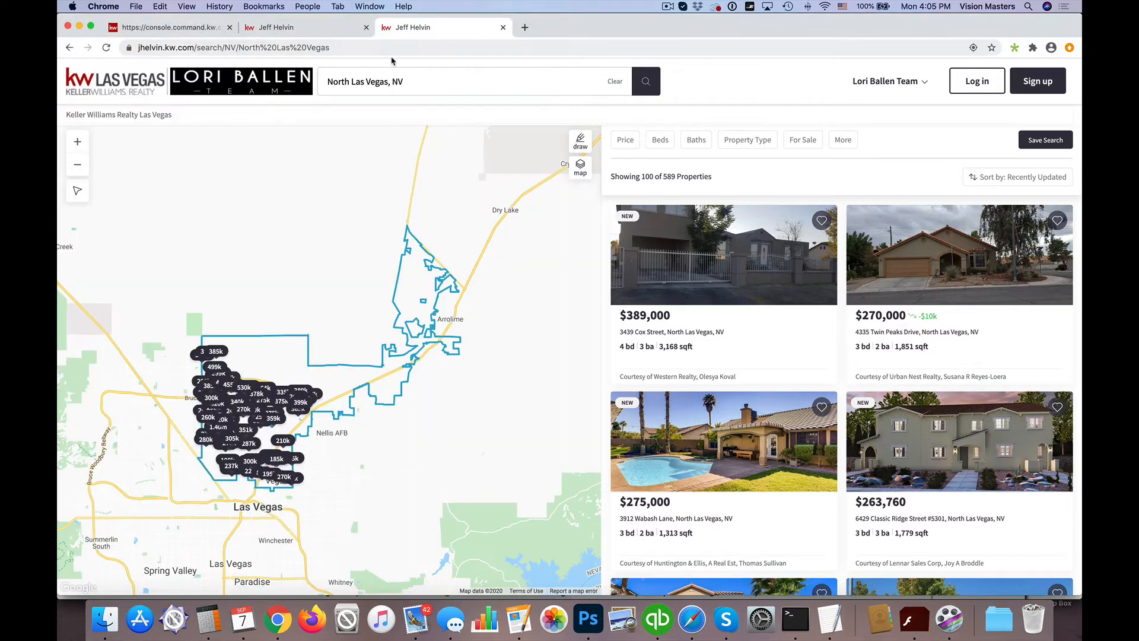
Search henderson and open the Henderson Area, Henderson, NV neighborhood page.
click(233, 47)
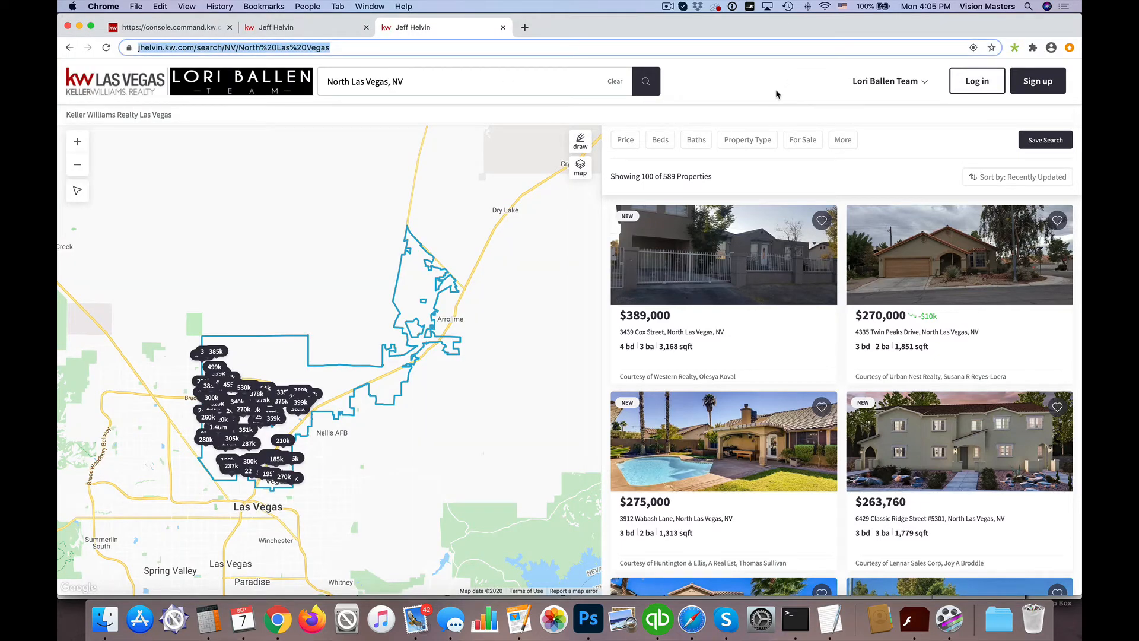
text(h)
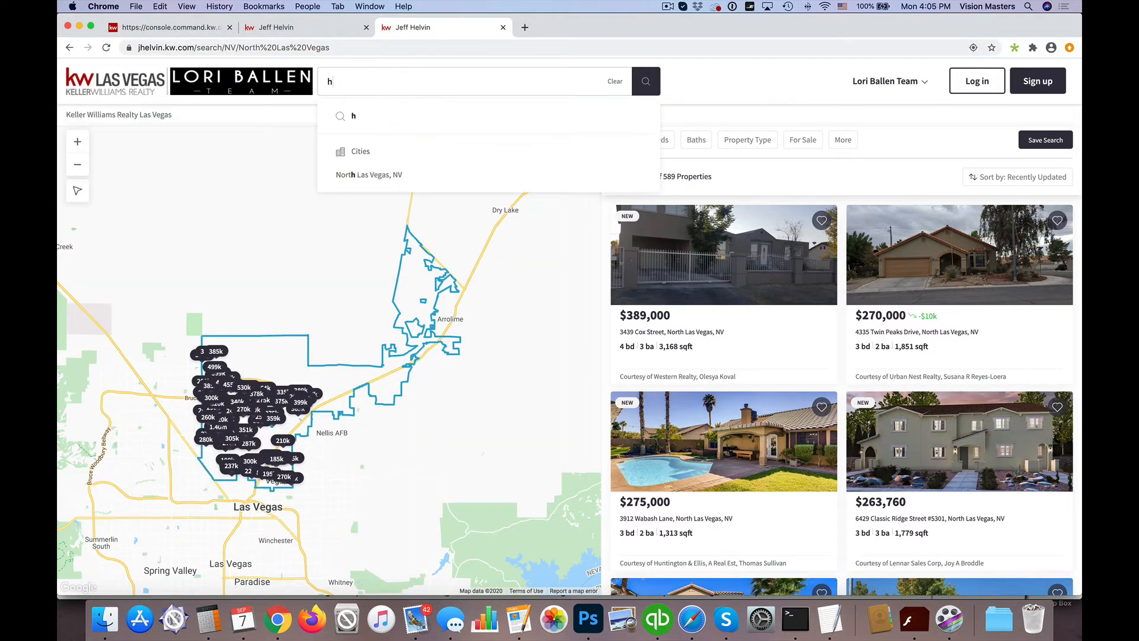
text(enderson)
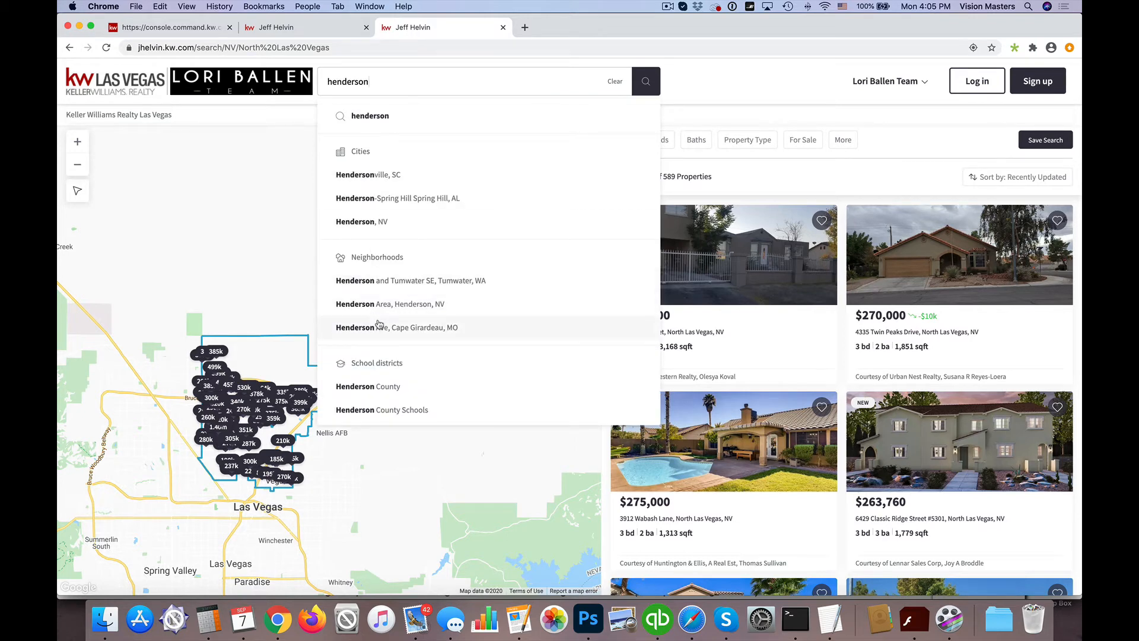
click(382, 303)
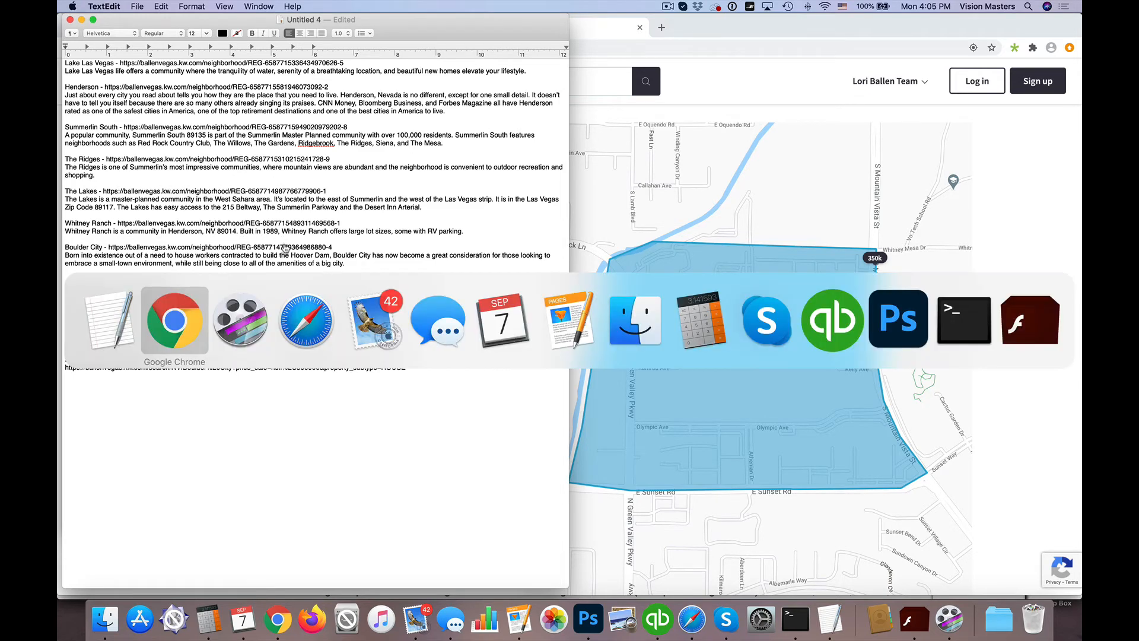
In the Agent Bio, add a bold Lake Las Vegas heading followed by its community description.
click(174, 321)
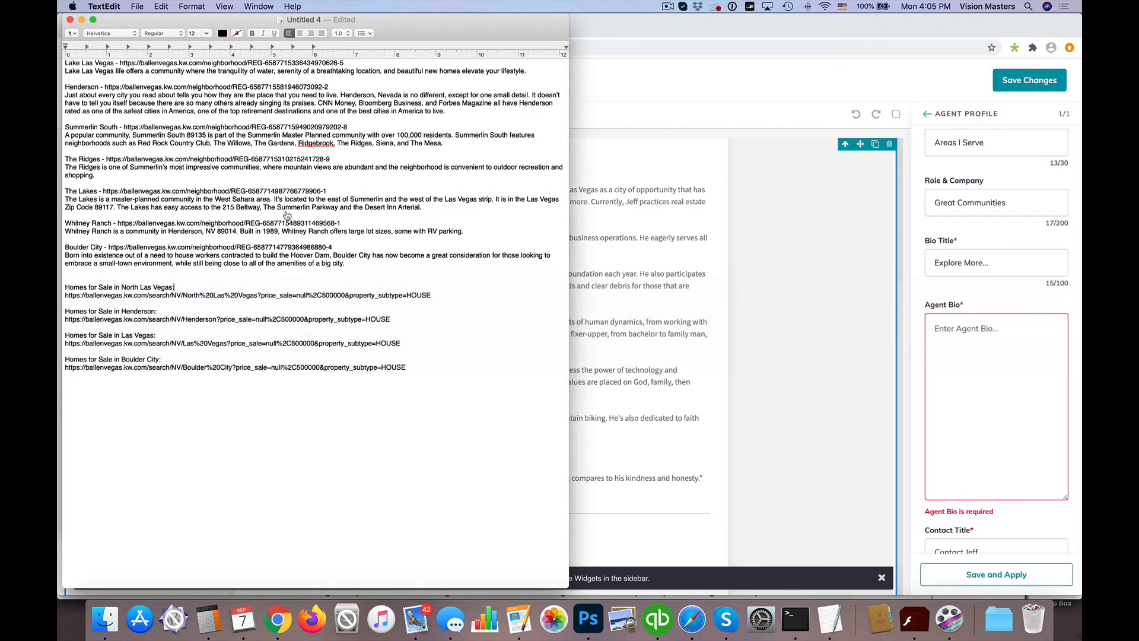
double_click(73, 63)
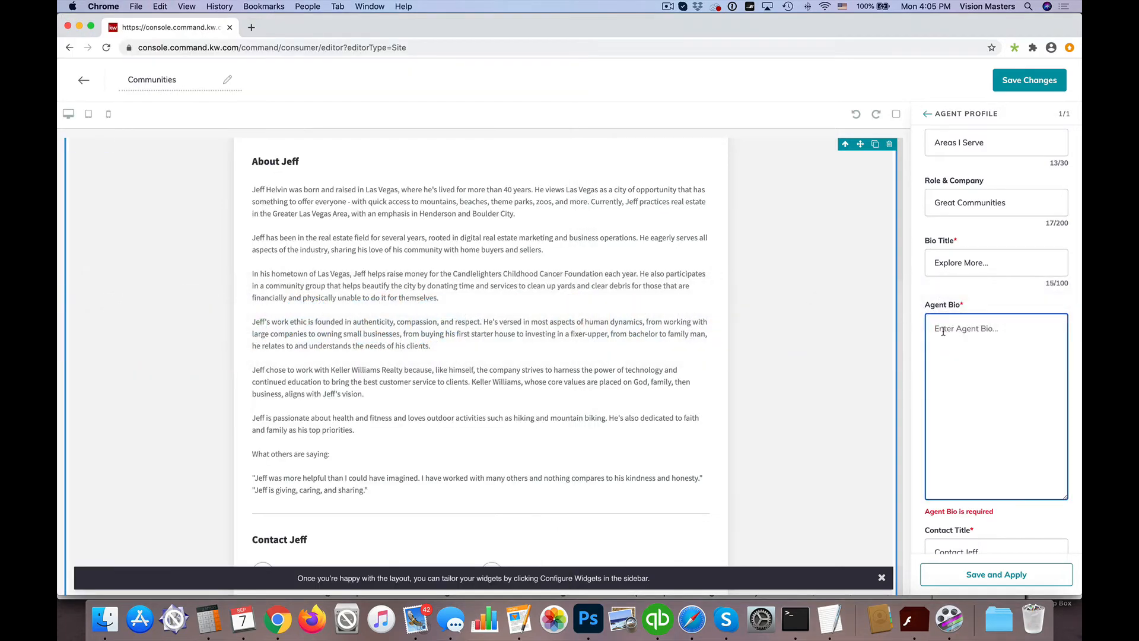
text(<b>Lake Las Vegas</b>)
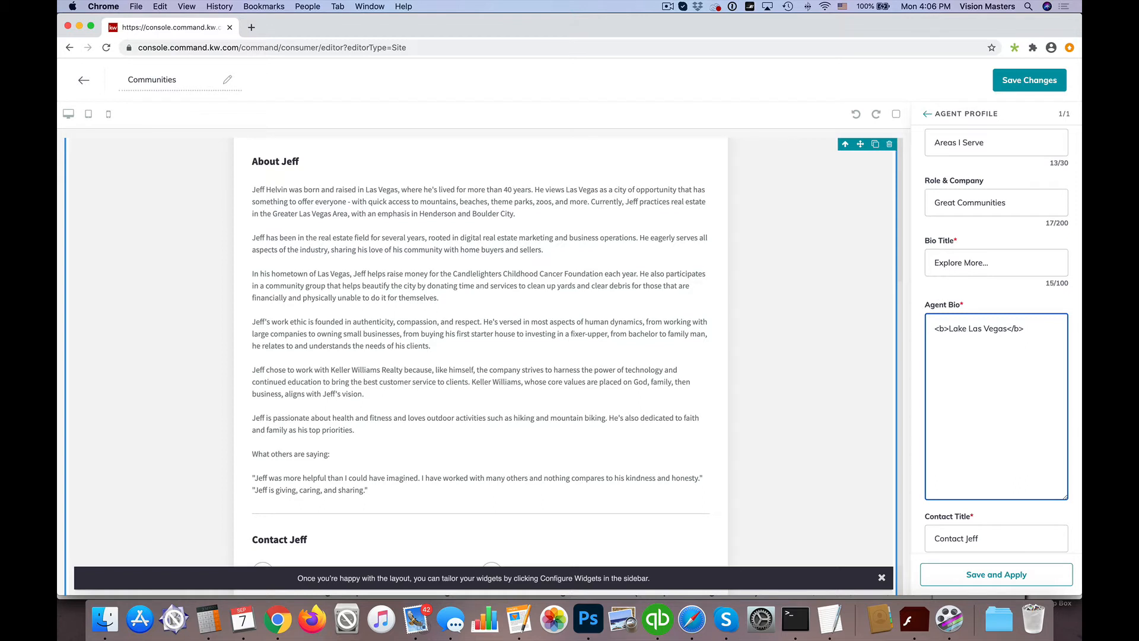
text(<br>)
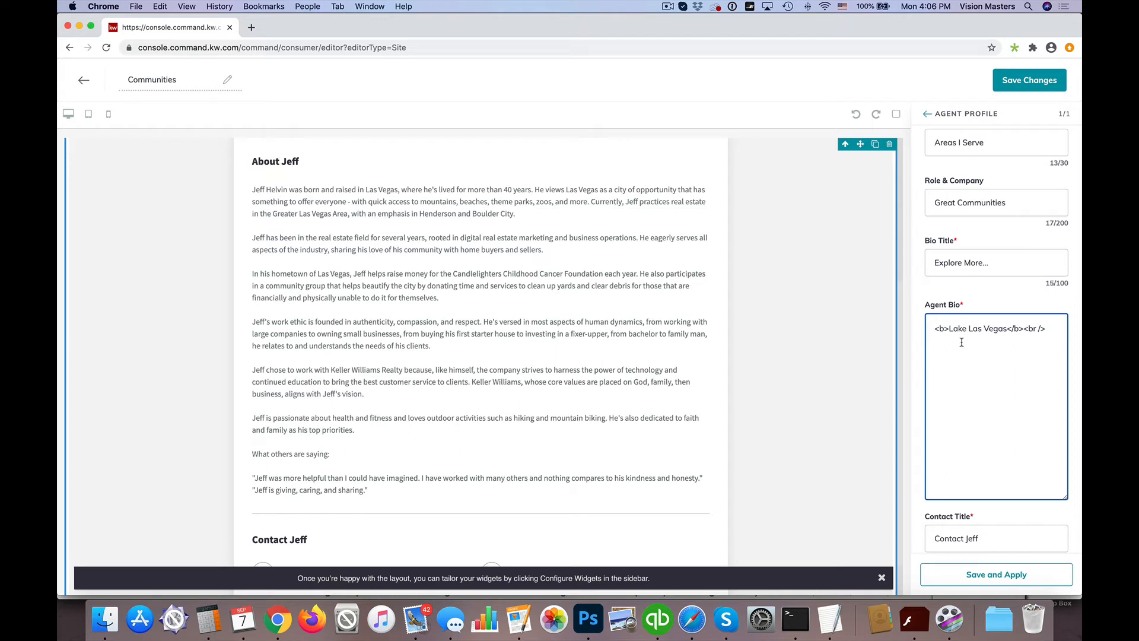
text(Lake Las Vegas life offers a community where the tranquility of water, serenity of a breathtaking location, and beautiful new homes elevate your lifestyle.)
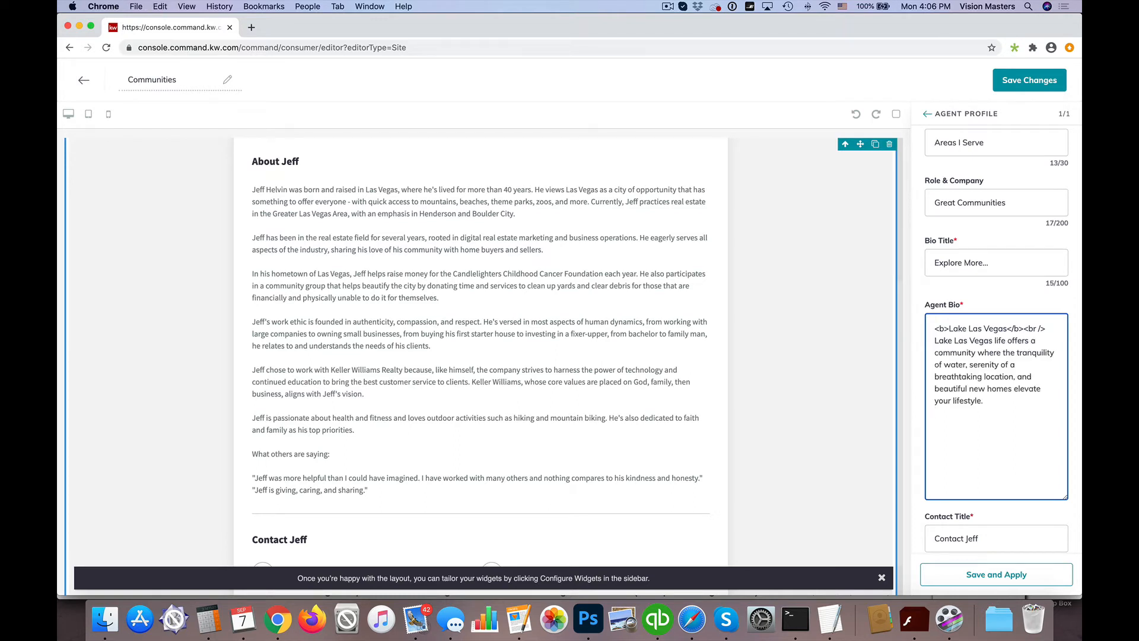
text(<b)
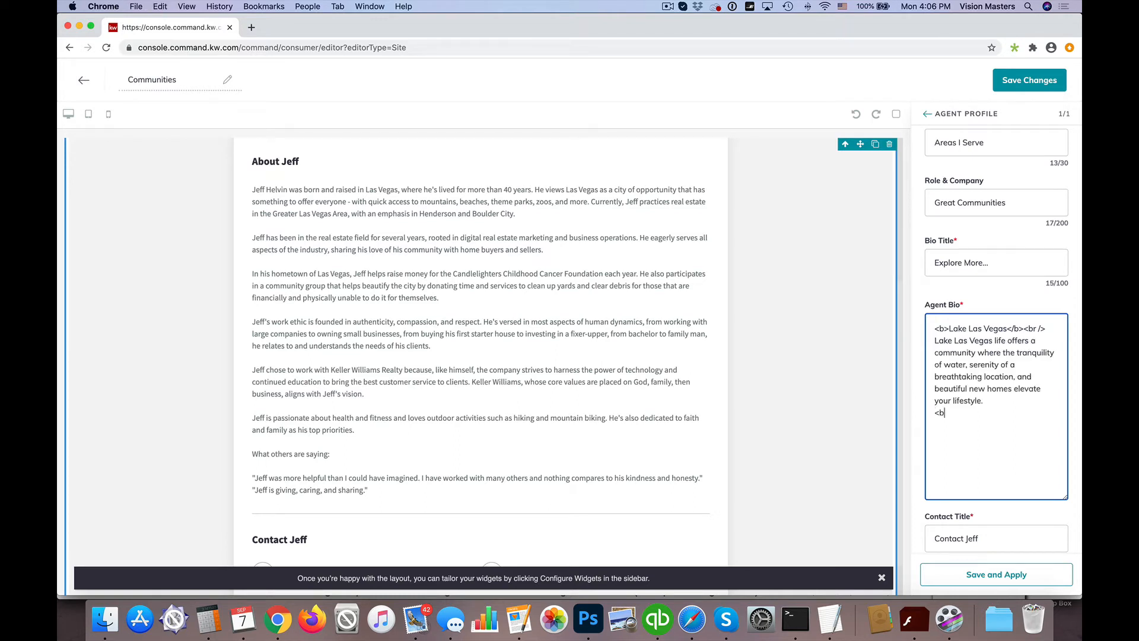
text(r /><br />)
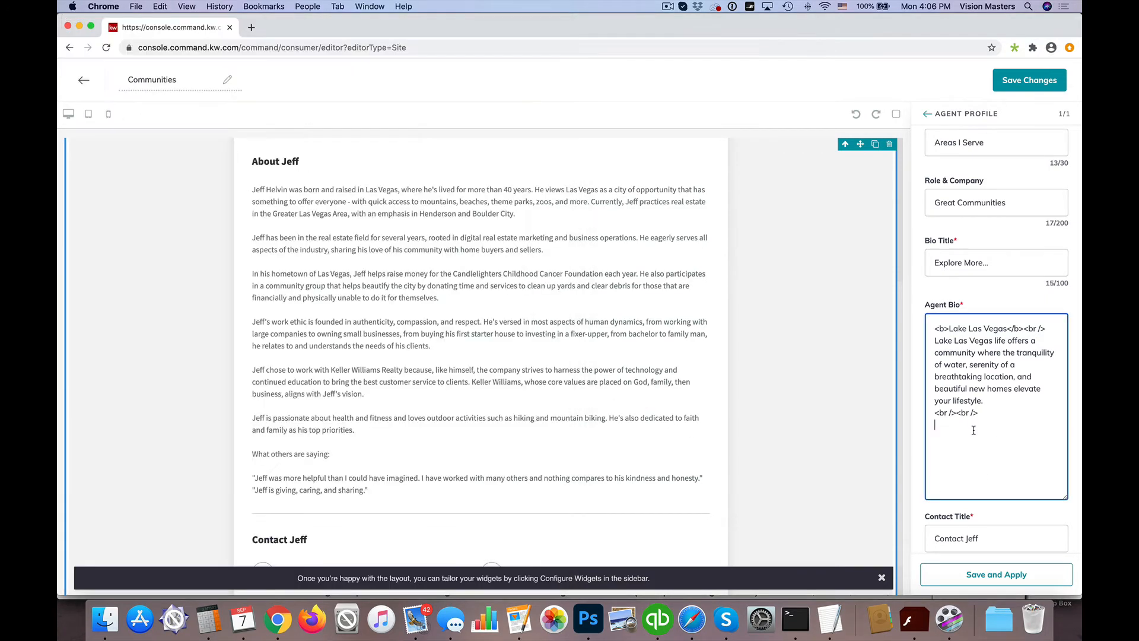
Add a bold Henderson heading with line breaks and paste its description below.
text(<b>)
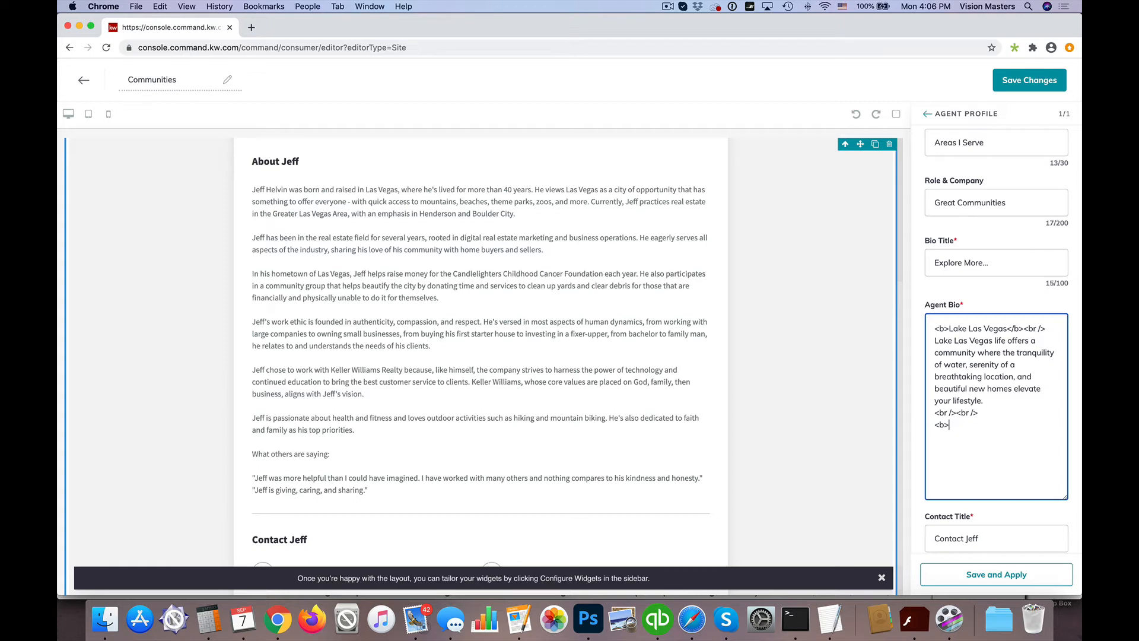
text(Henderson</a)
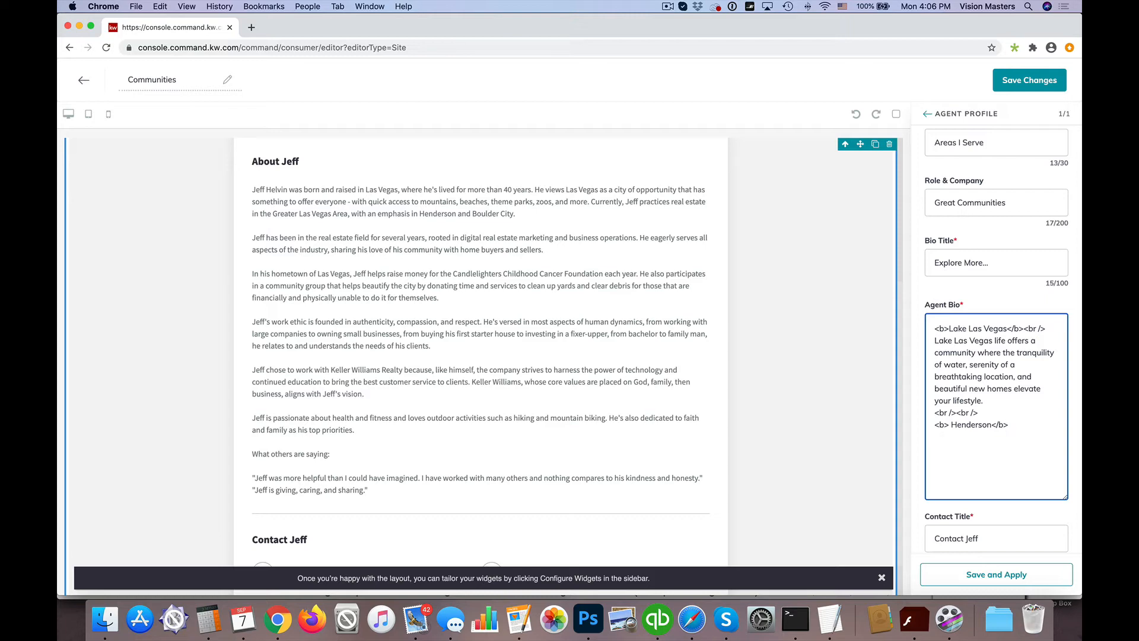
text(<br />)
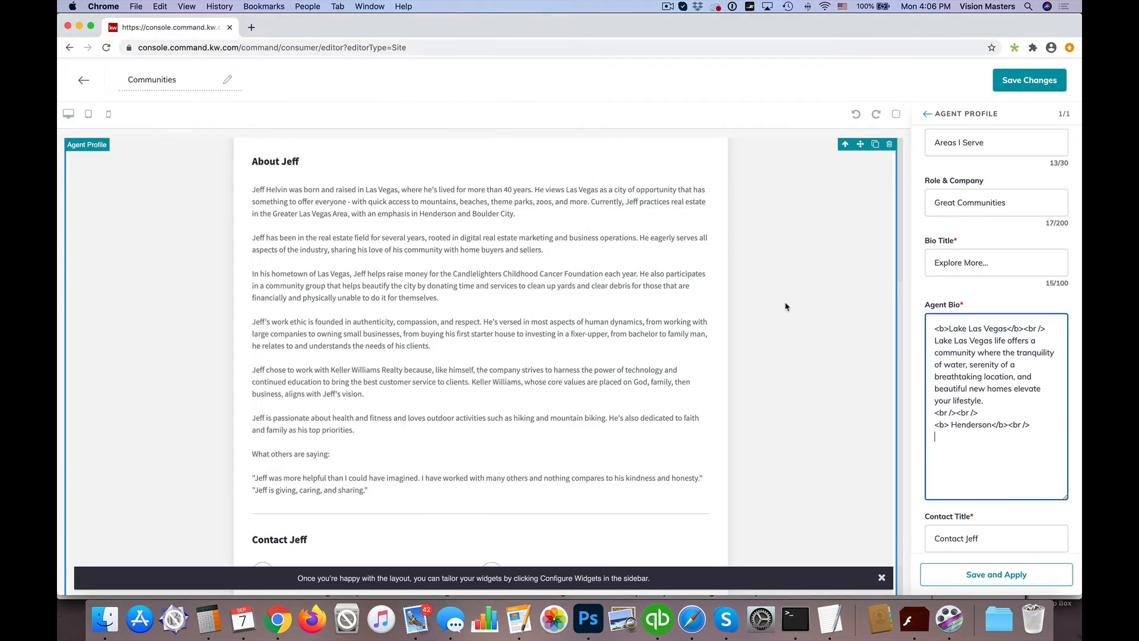
scroll(down, 3)
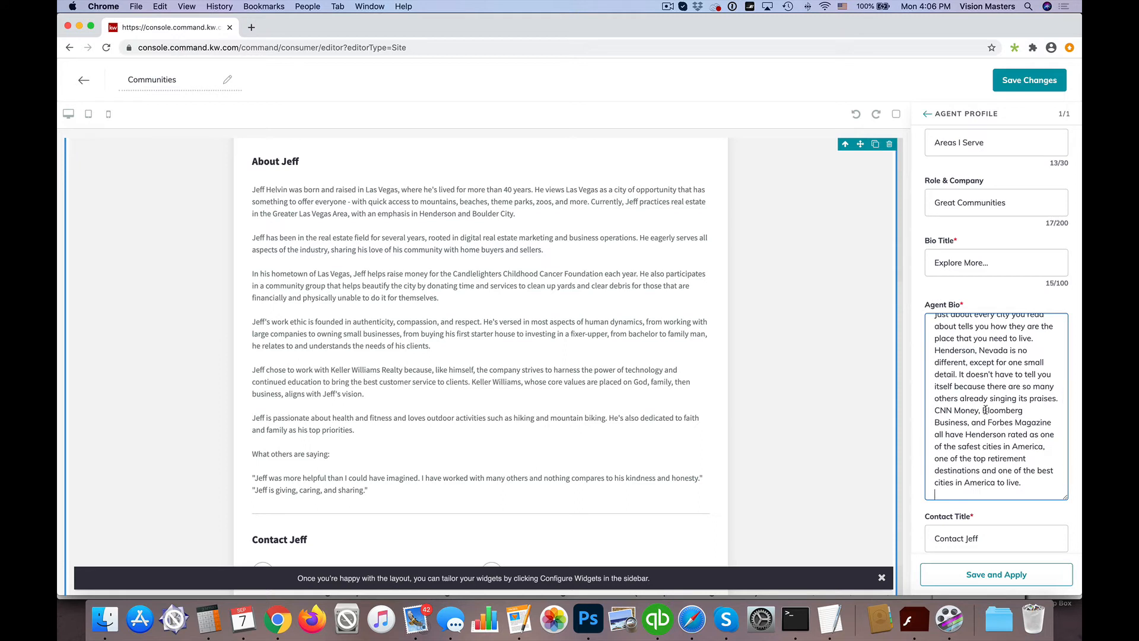
text(<br ?)
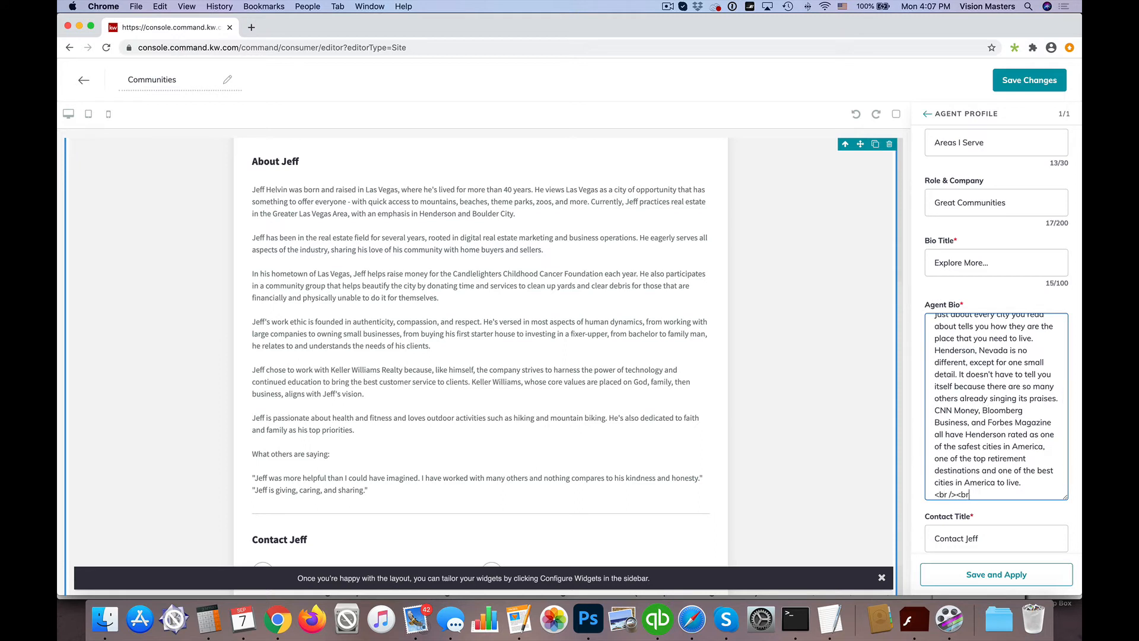
text(>)
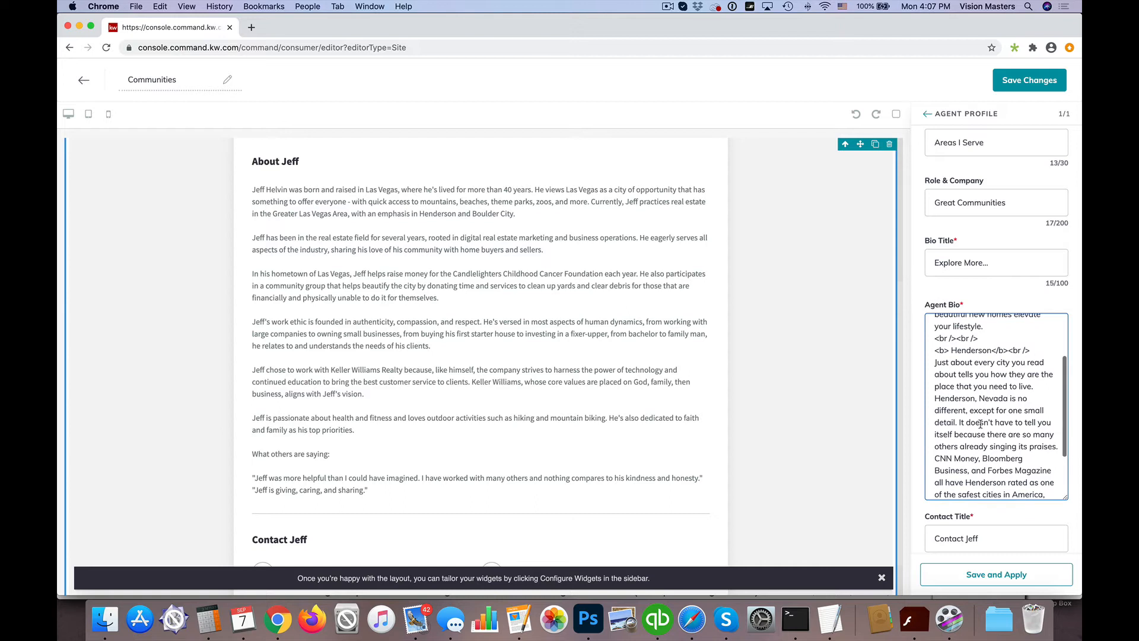
scroll(down, 3)
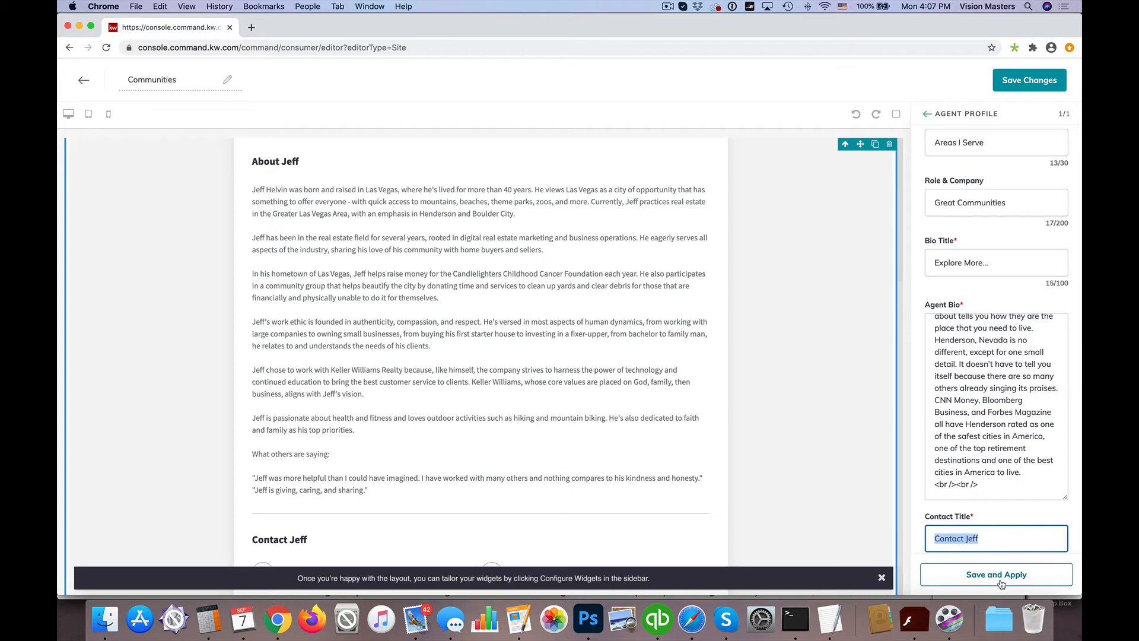
Delete the surplus <br /> tags so each bold community heading sits right above its paragraph.
click(996, 574)
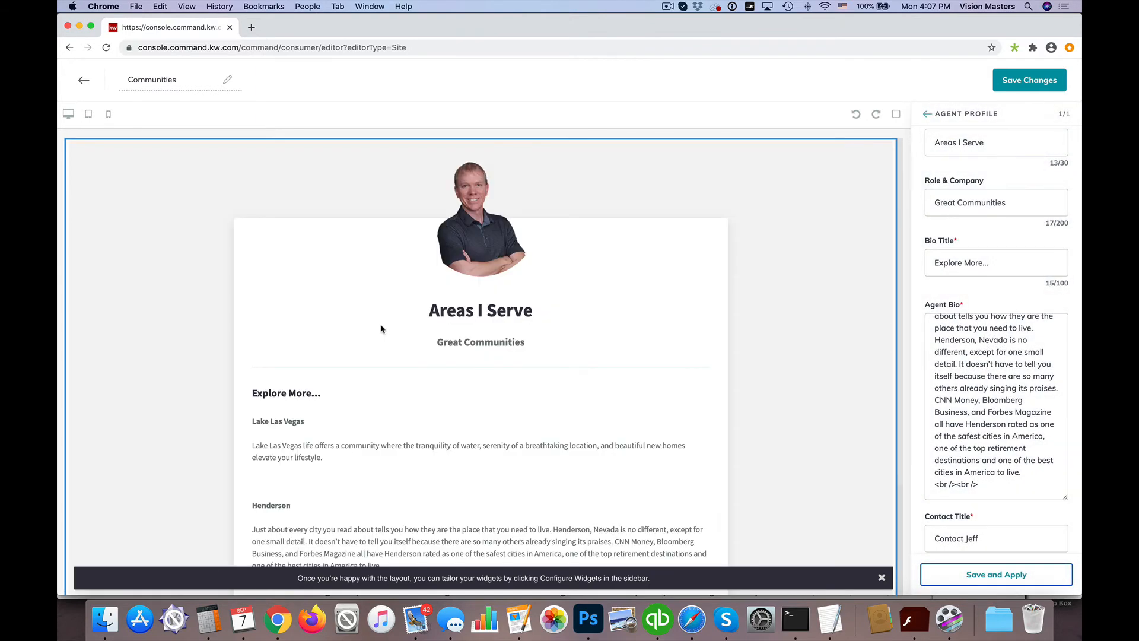
scroll(down, 3)
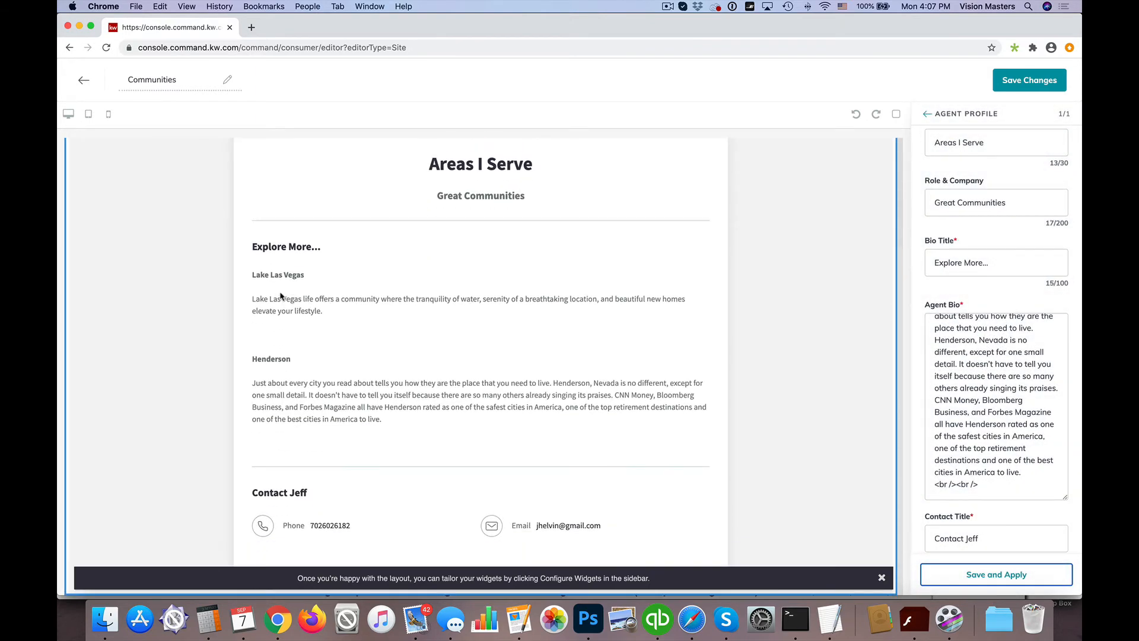
mouse_move(363, 358)
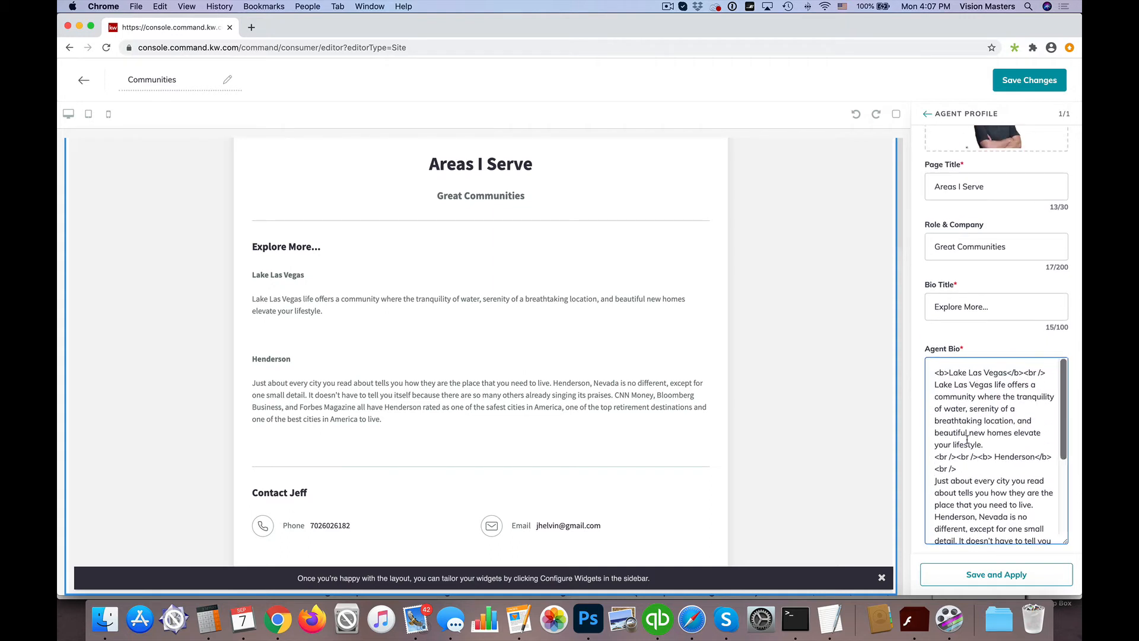
scroll(down, 3)
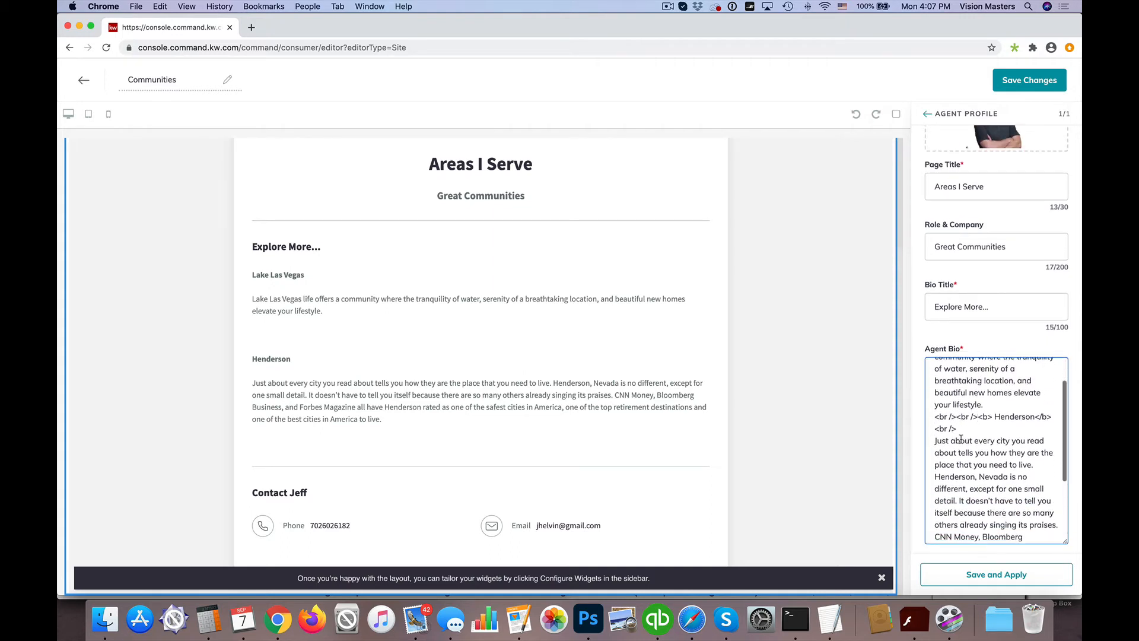
click(956, 428)
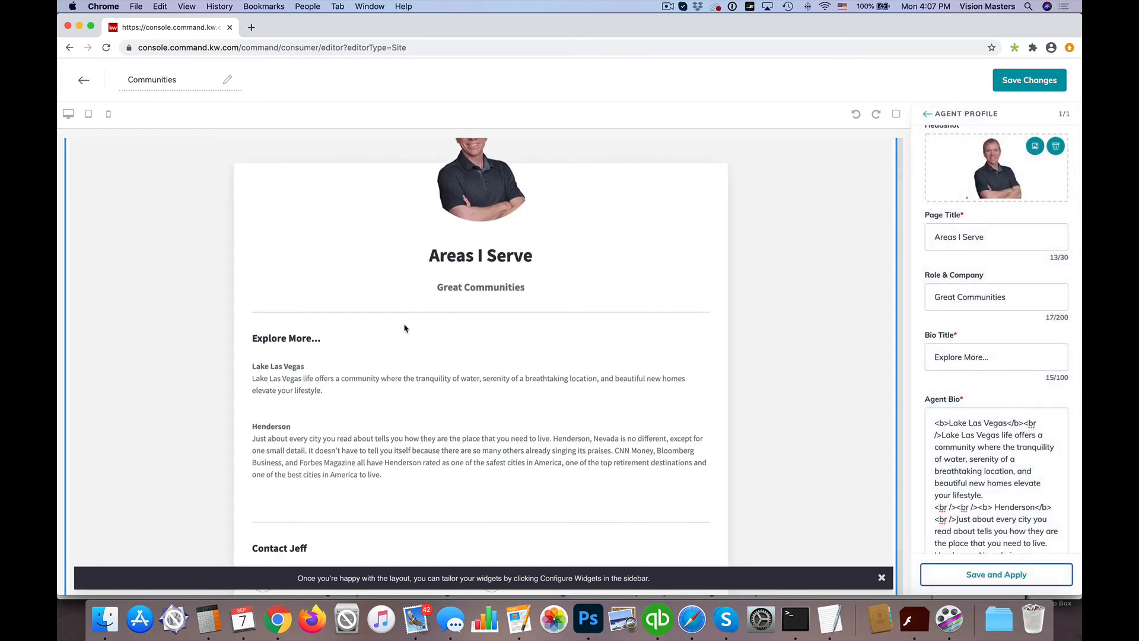
scroll(down, 3)
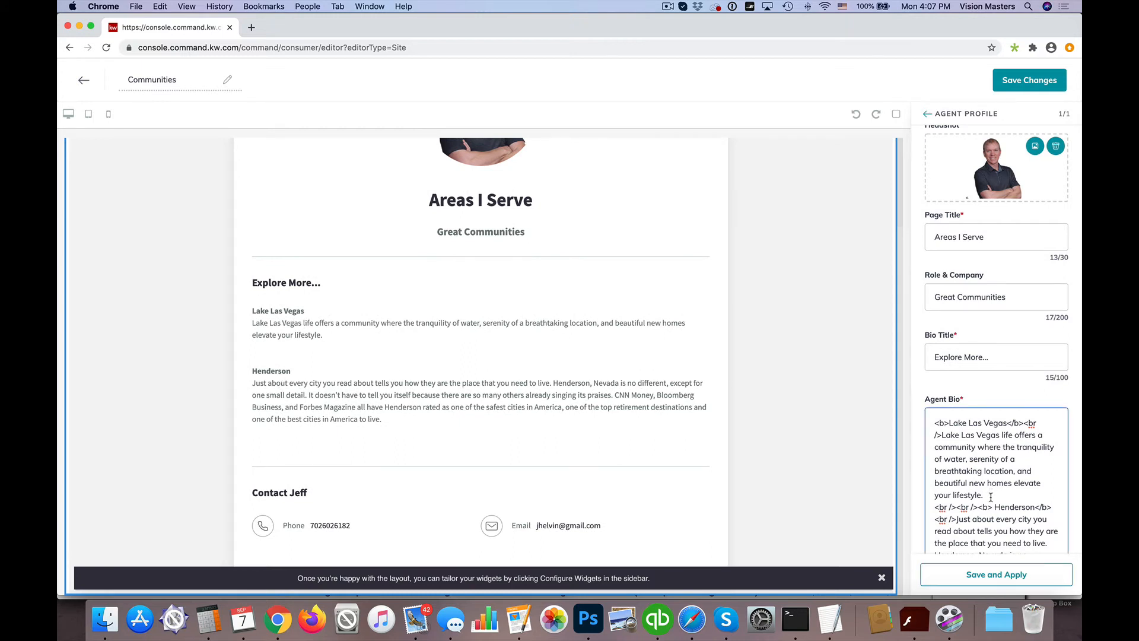
scroll(down, 3)
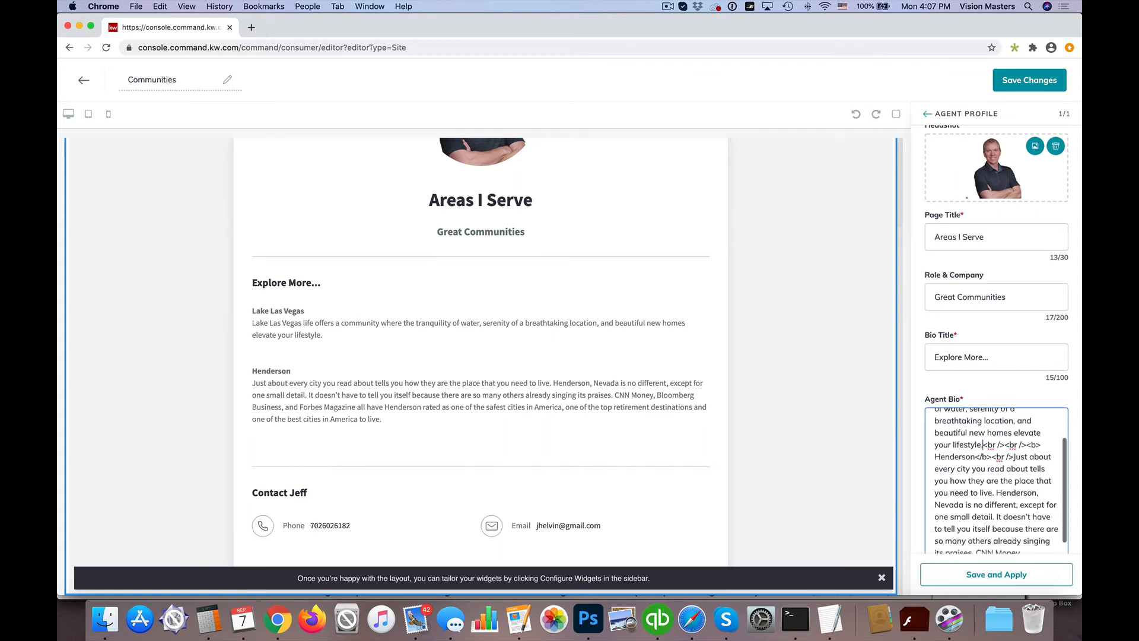
scroll(down, 3)
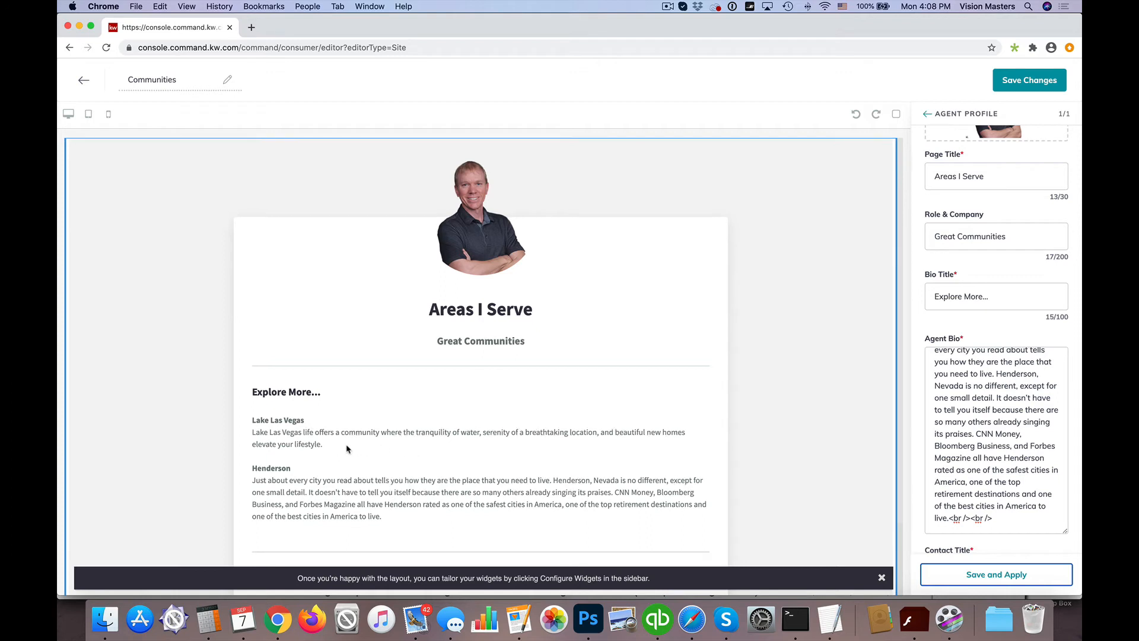
mouse_move(353, 451)
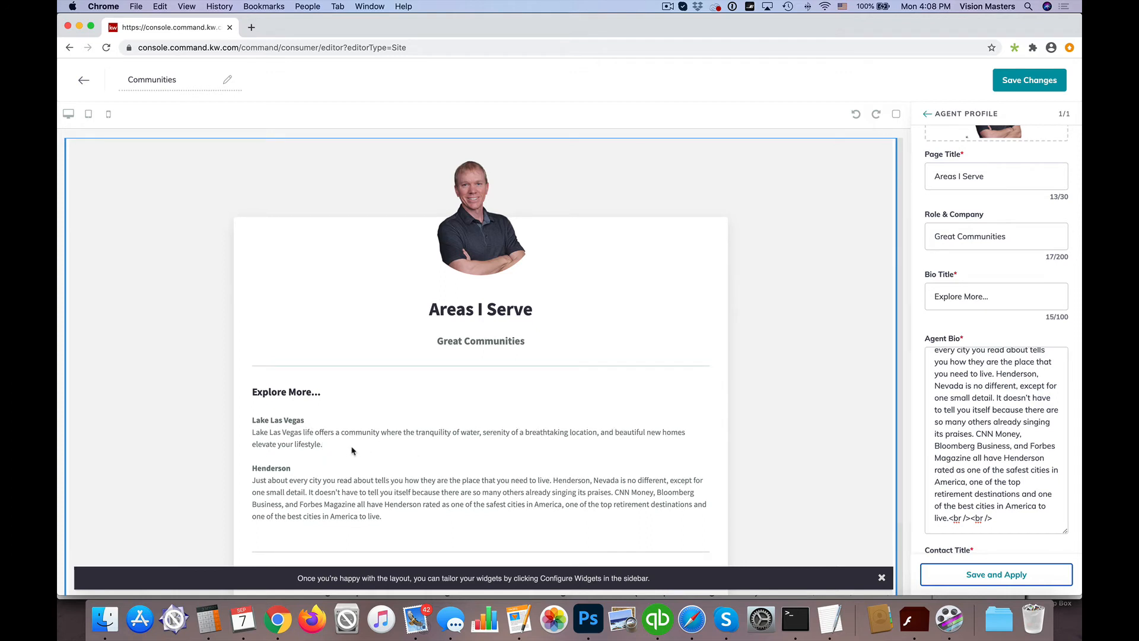
mouse_move(295, 423)
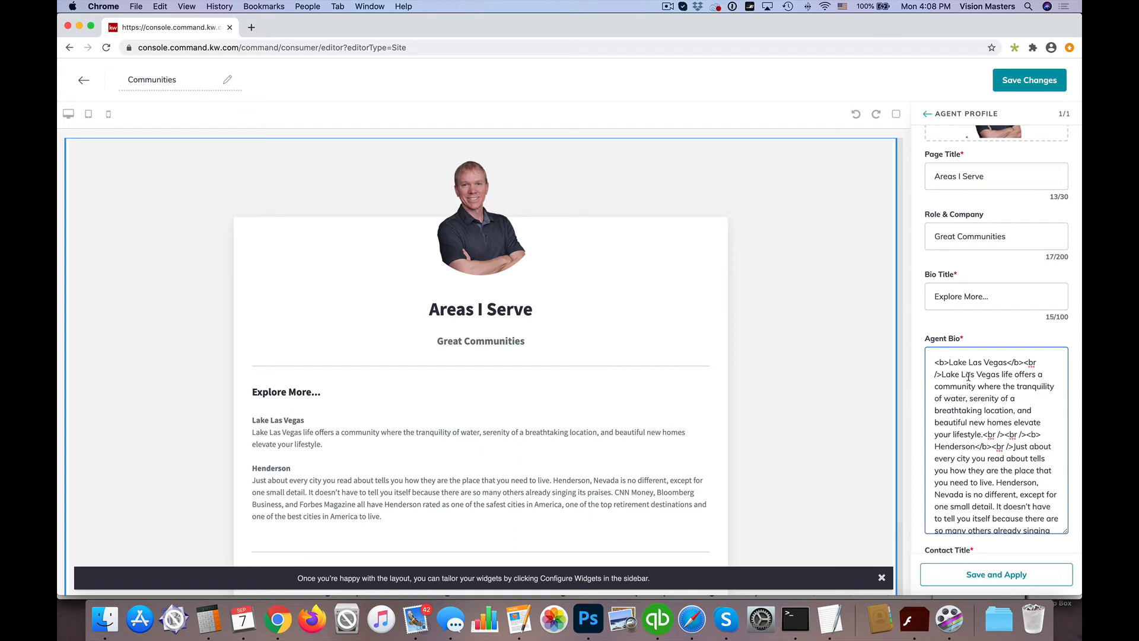
mouse_move(1026, 409)
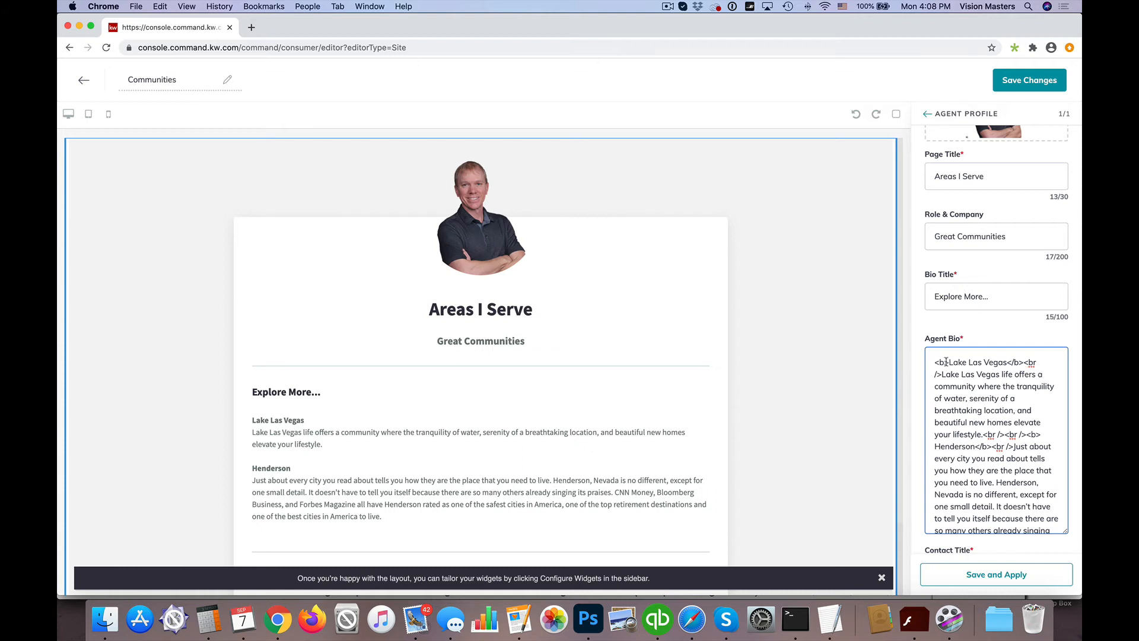
Wrap the Lake Las Vegas heading in an <a href='…'> neighborhood link with target="_blank".
double_click(939, 361)
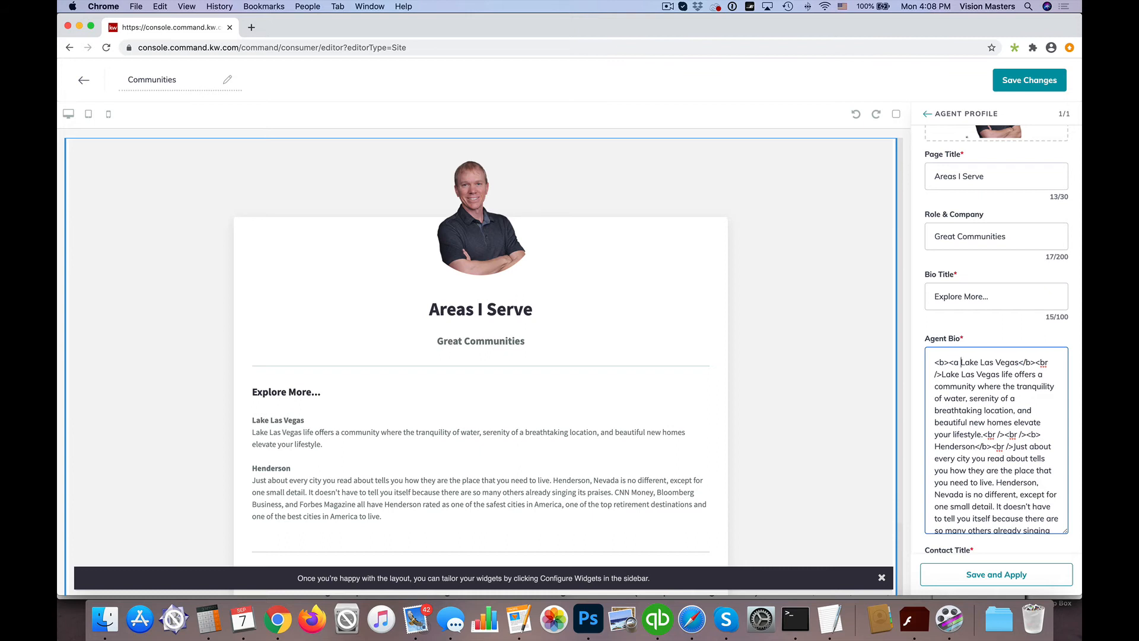
text(href)
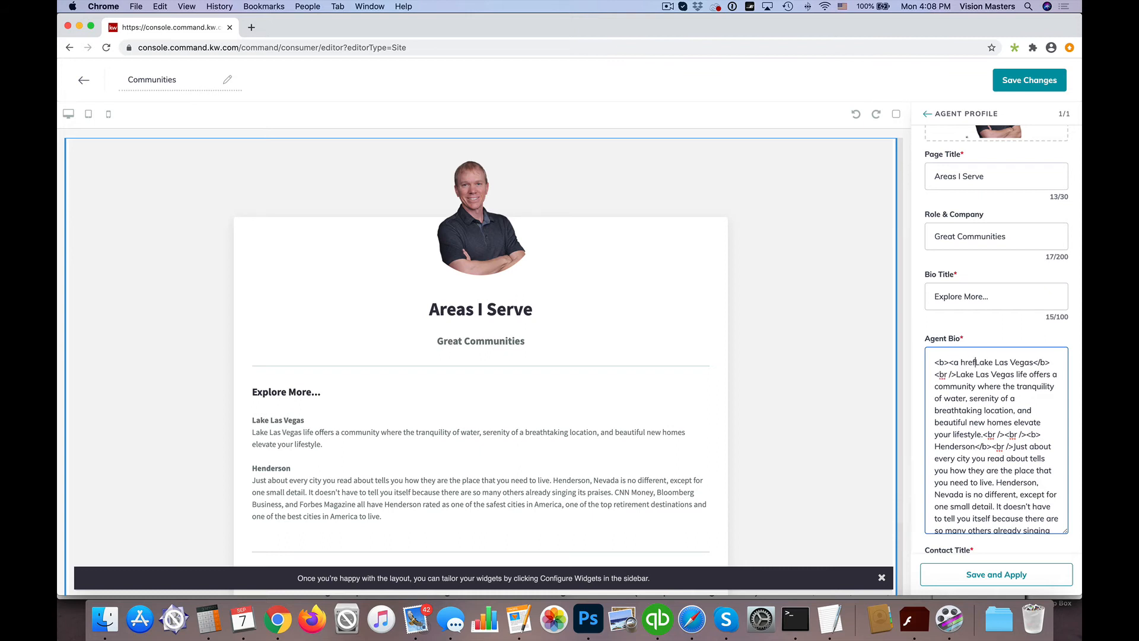
text(=')
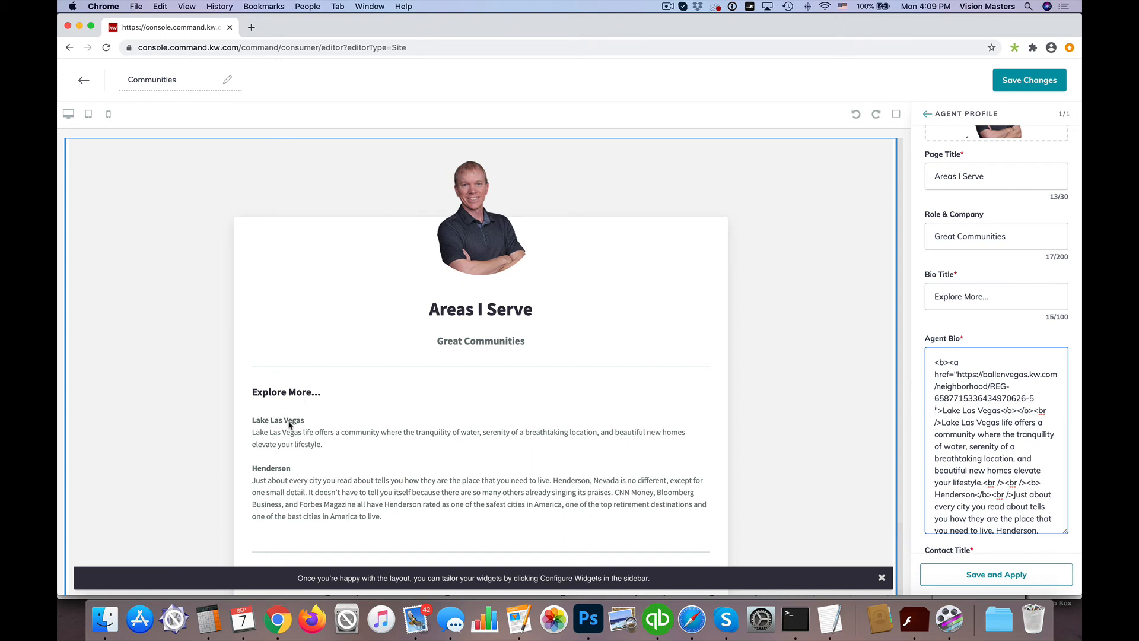
mouse_move(872, 413)
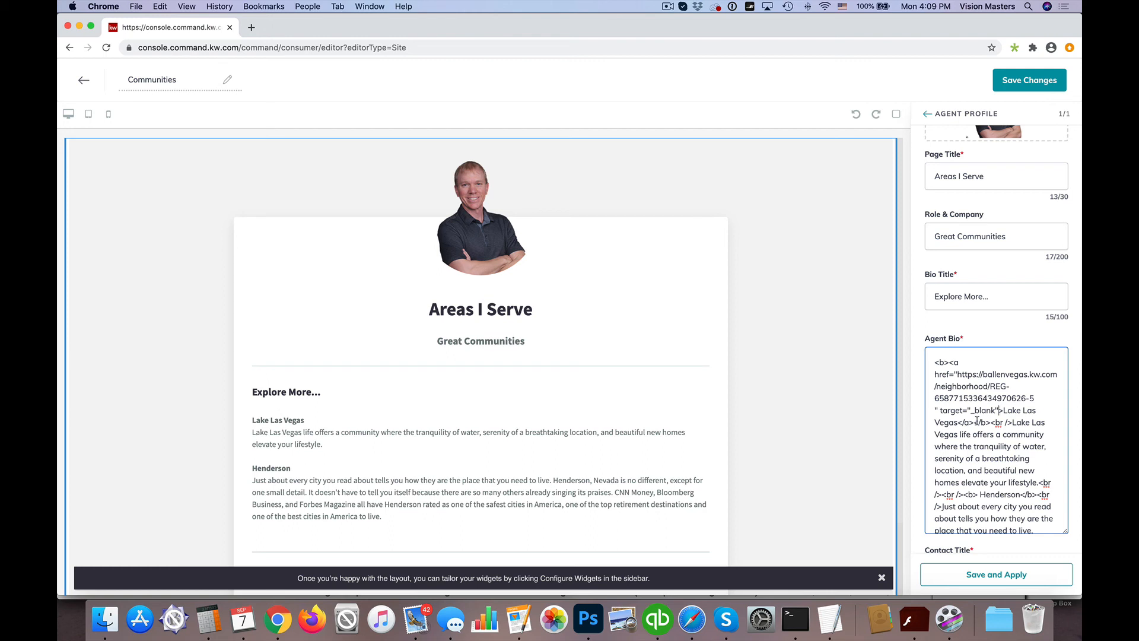
scroll(down, 3)
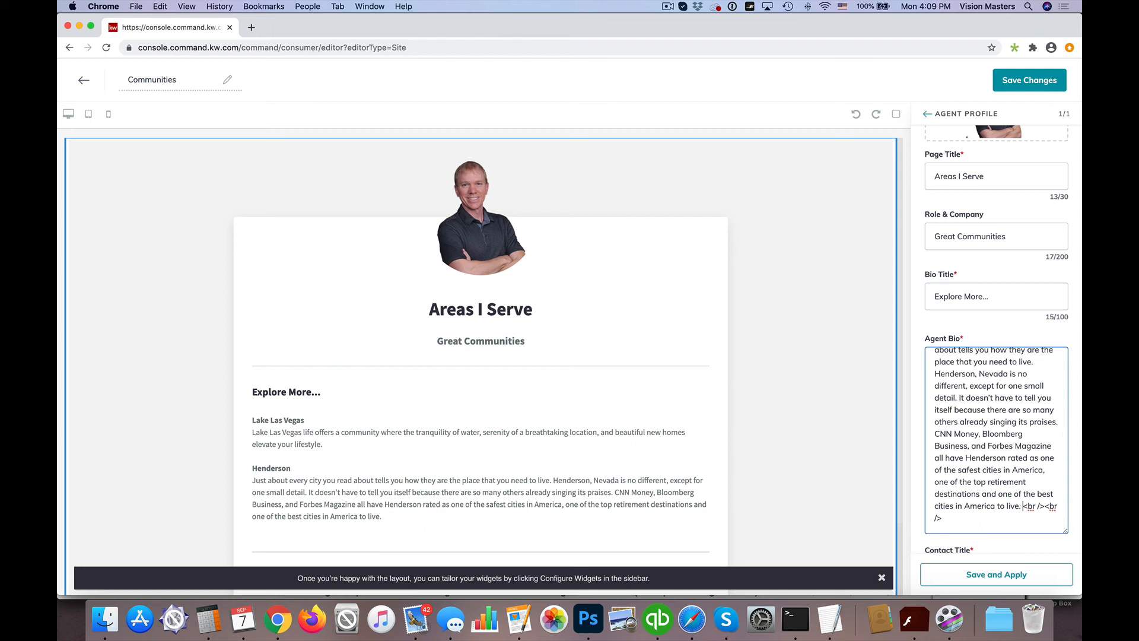
text(See more)
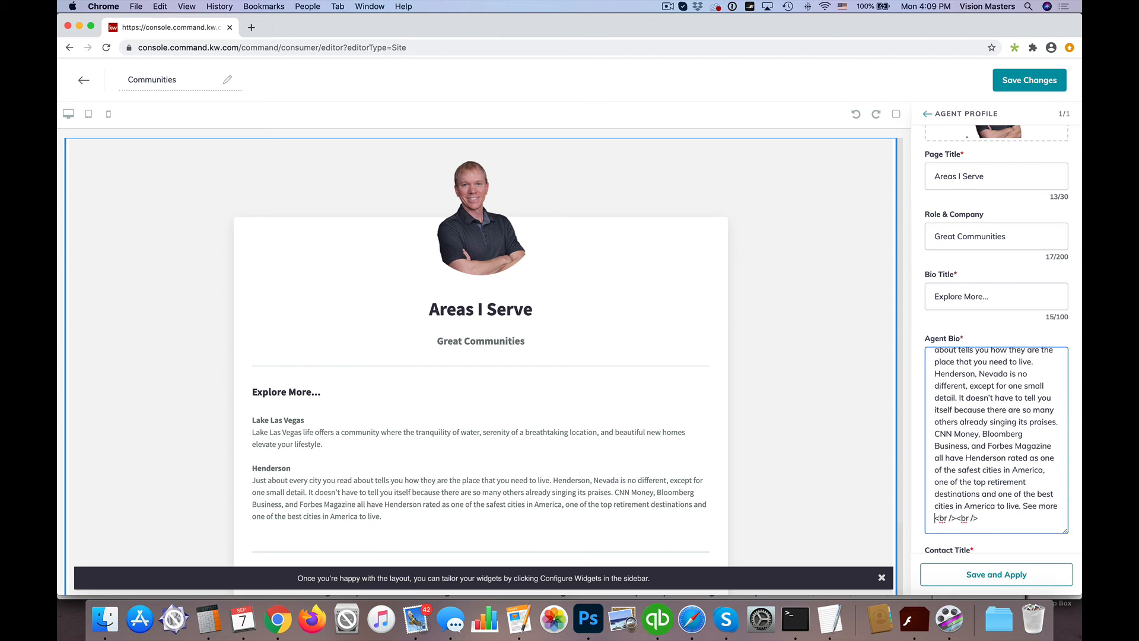
text(about this community)
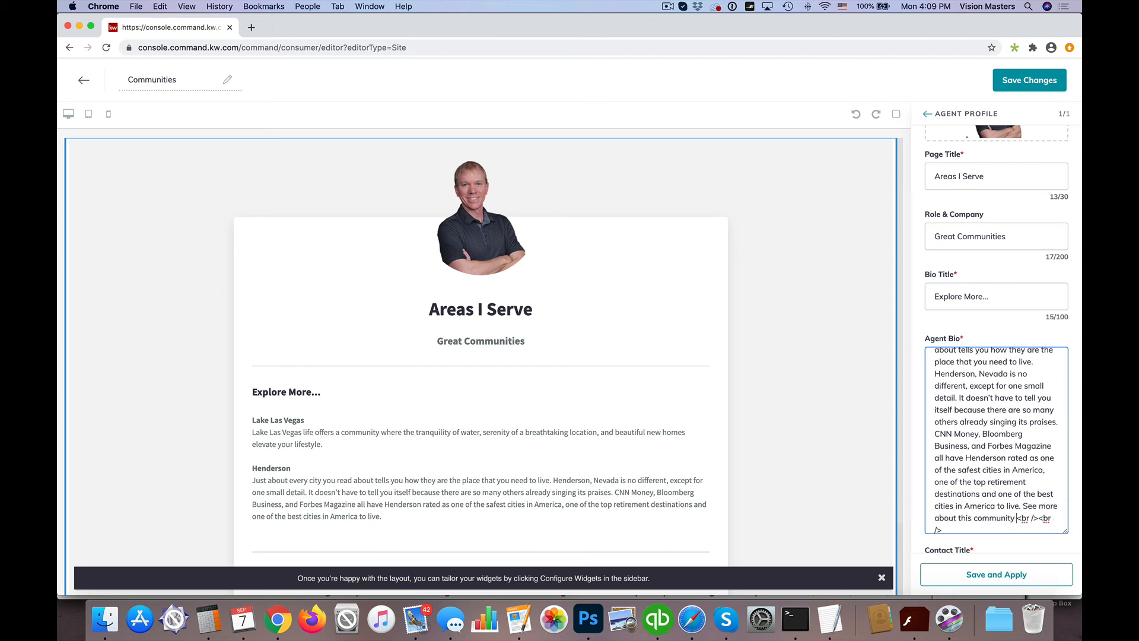
text(here.)
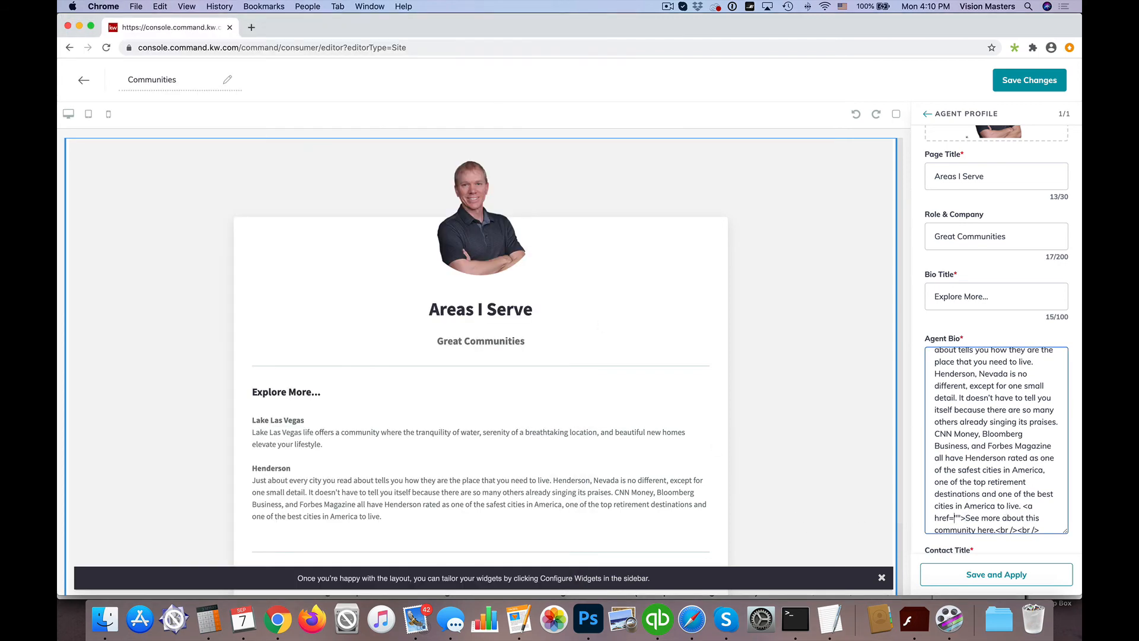
text(https://ballenvegas.kw.com/neighborhood/REG-6587715581946073092-2)
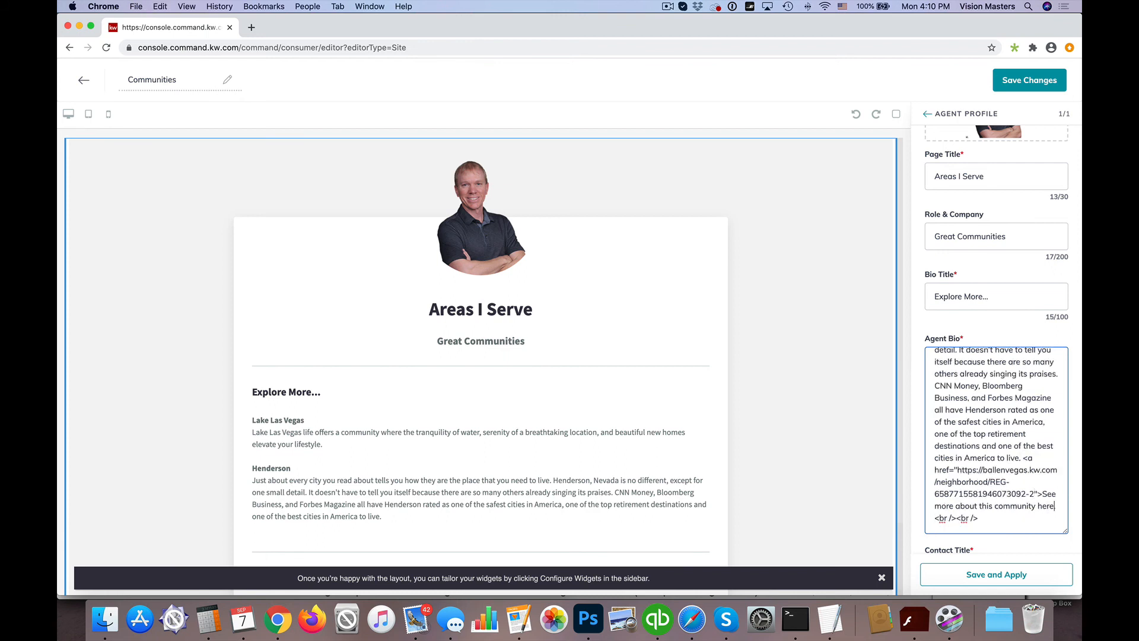
text(</a>.<)
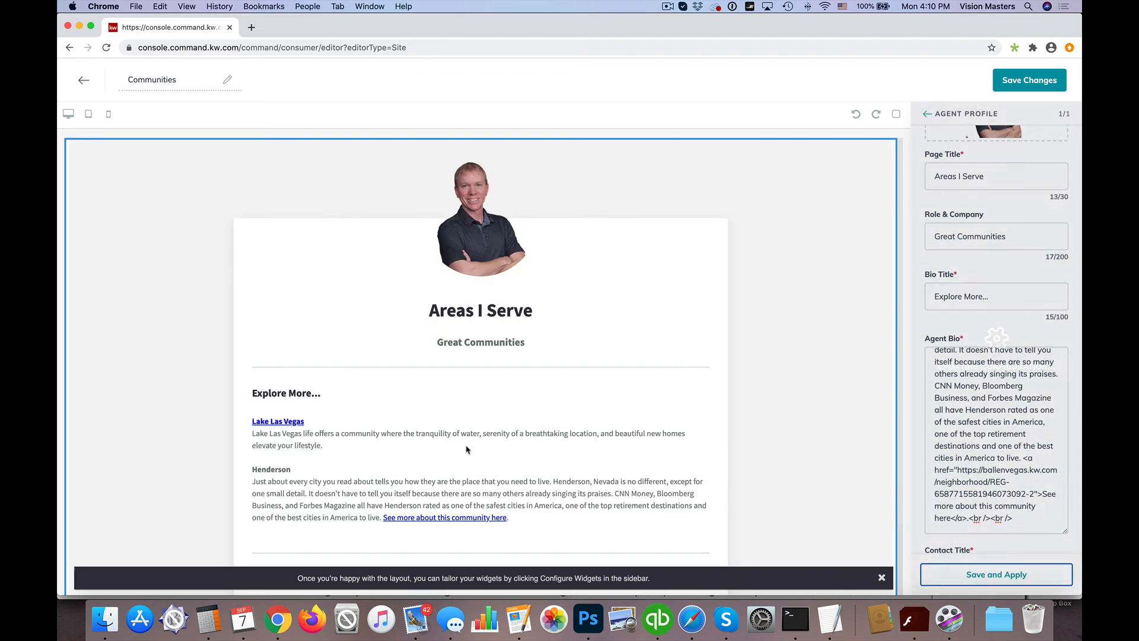
scroll(down, 3)
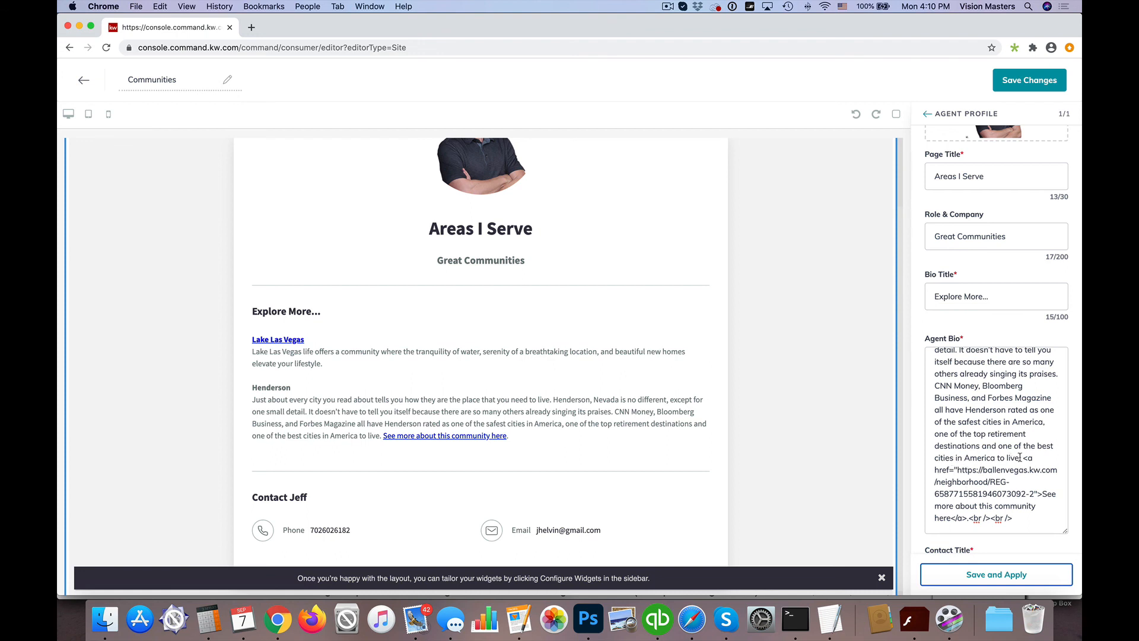
drag(1023, 458, 984, 505)
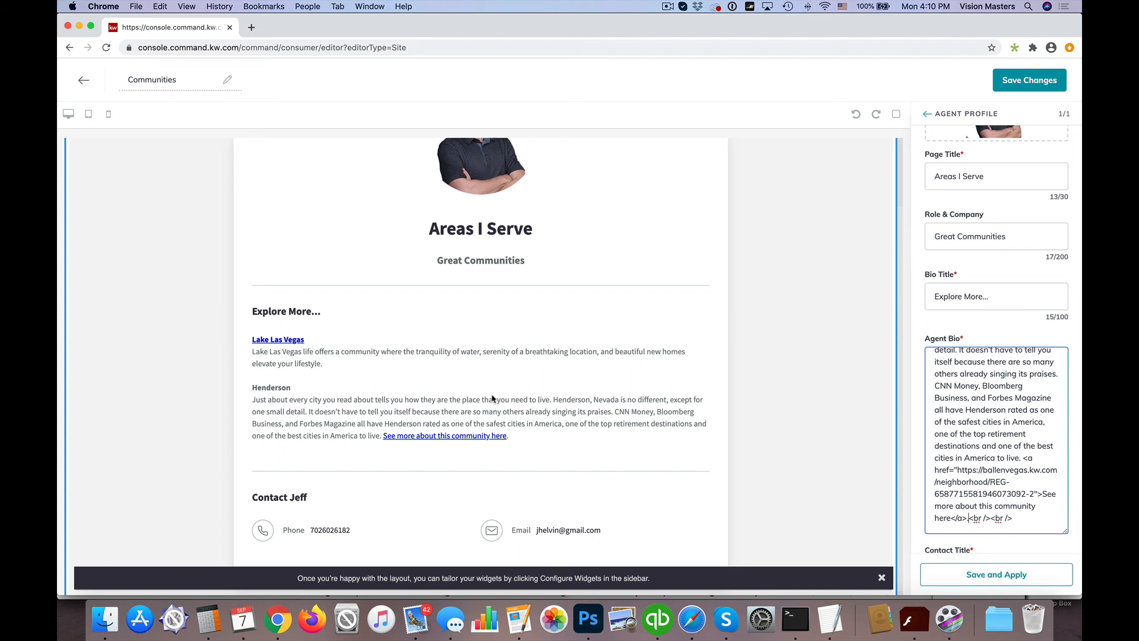
mouse_move(370, 361)
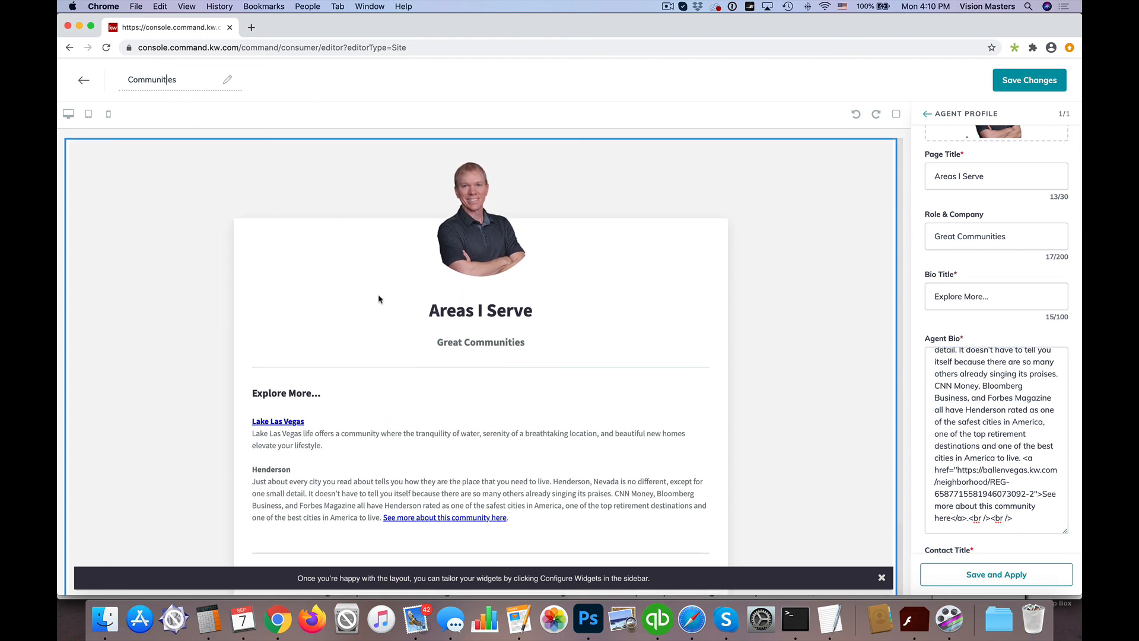
scroll(down, 3)
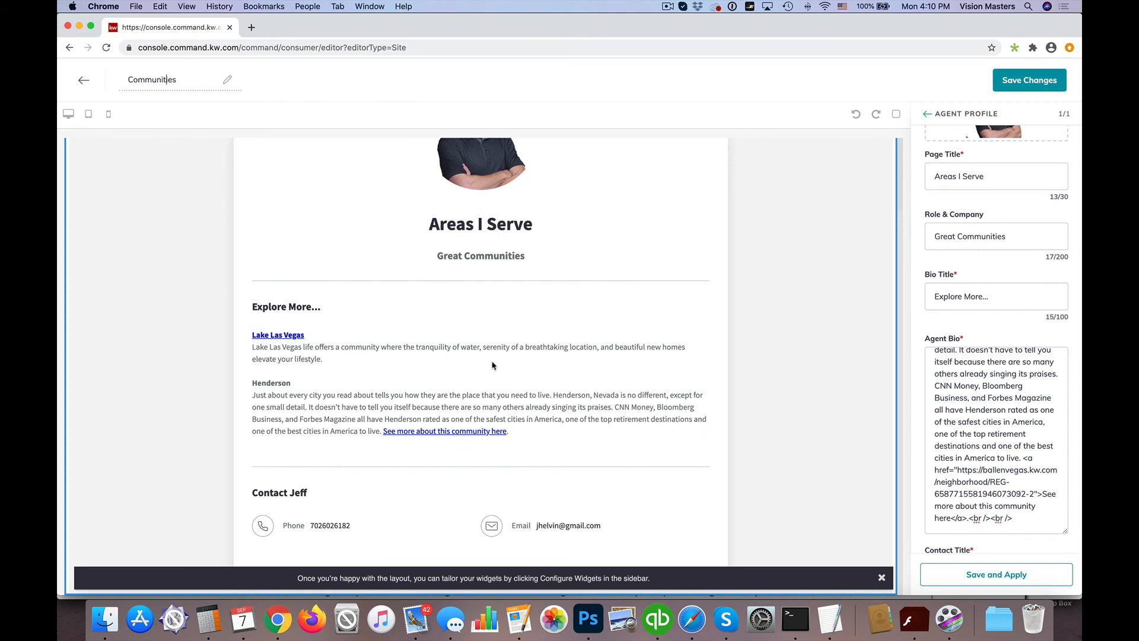
mouse_move(368, 332)
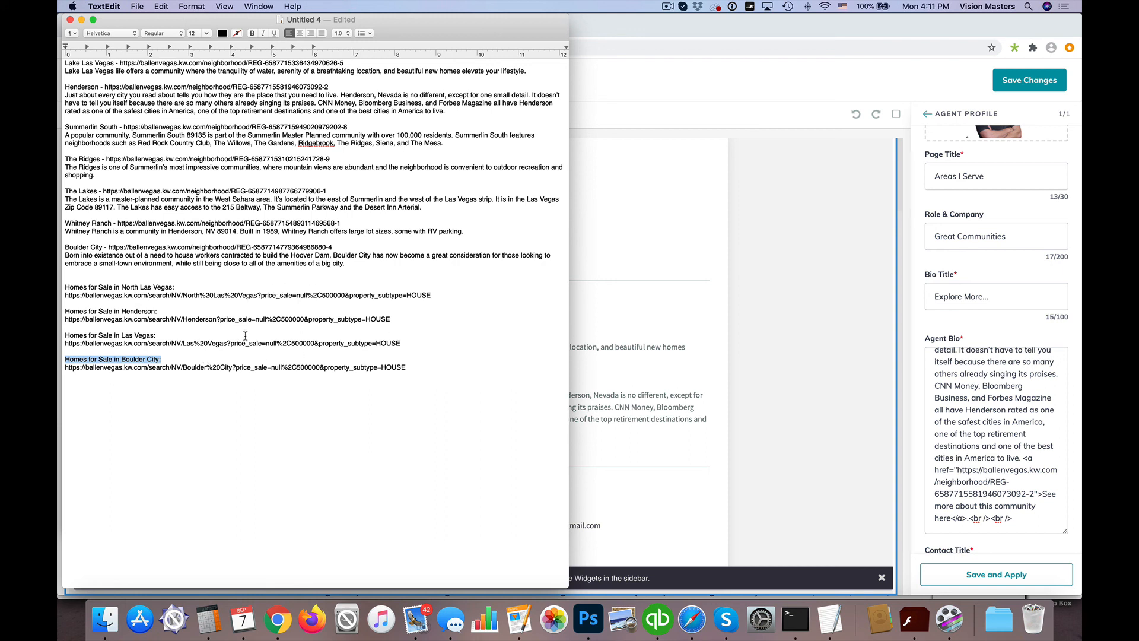
mouse_move(342, 335)
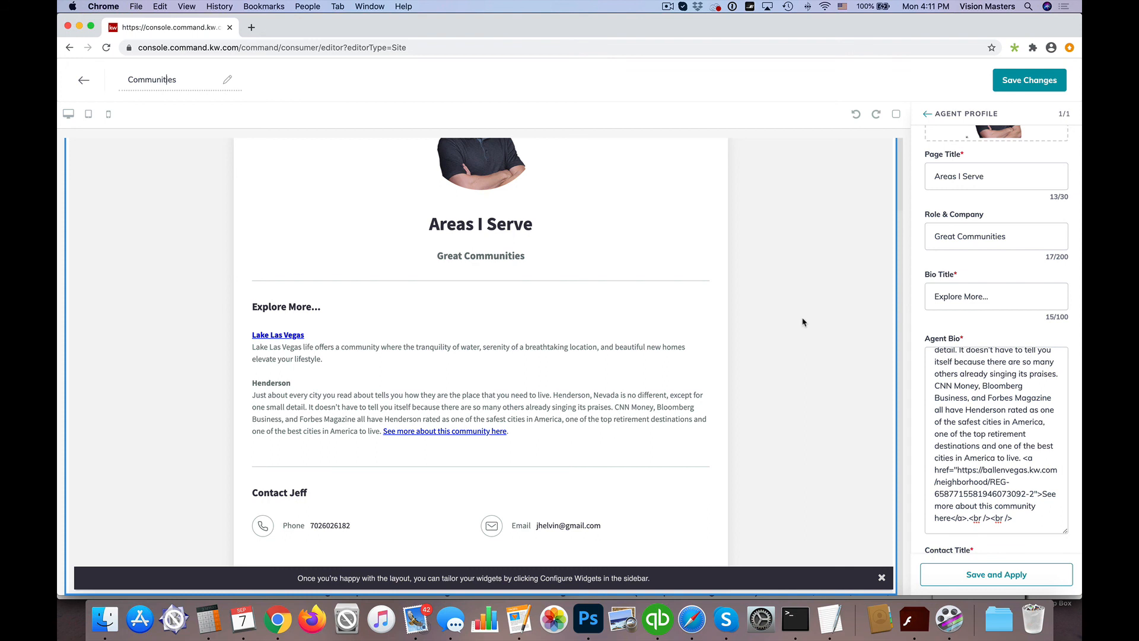
mouse_move(804, 349)
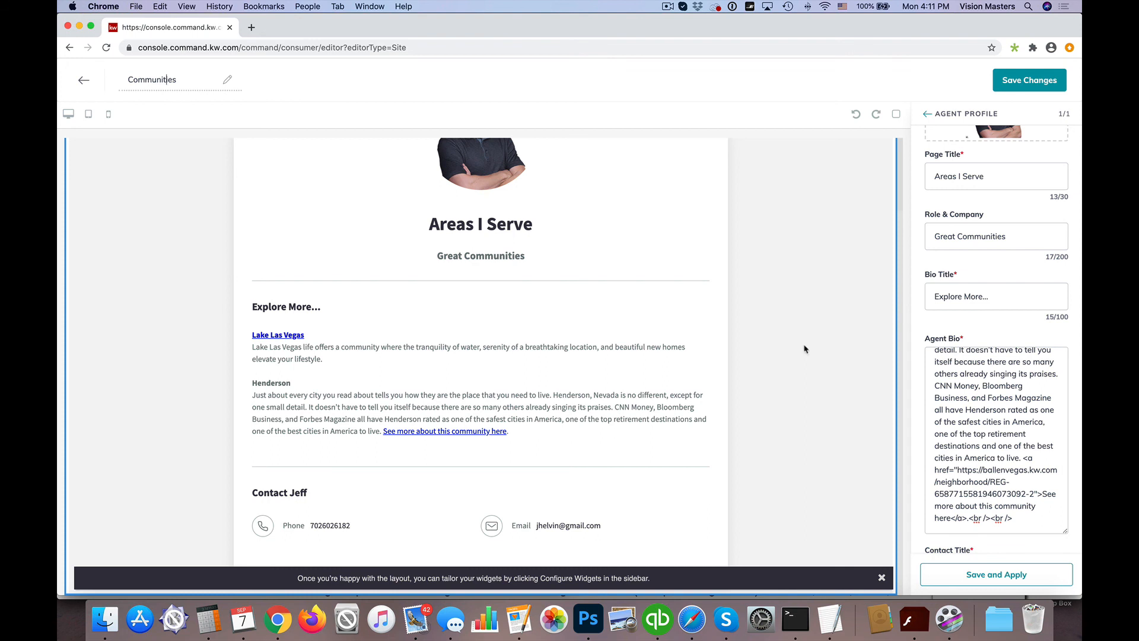